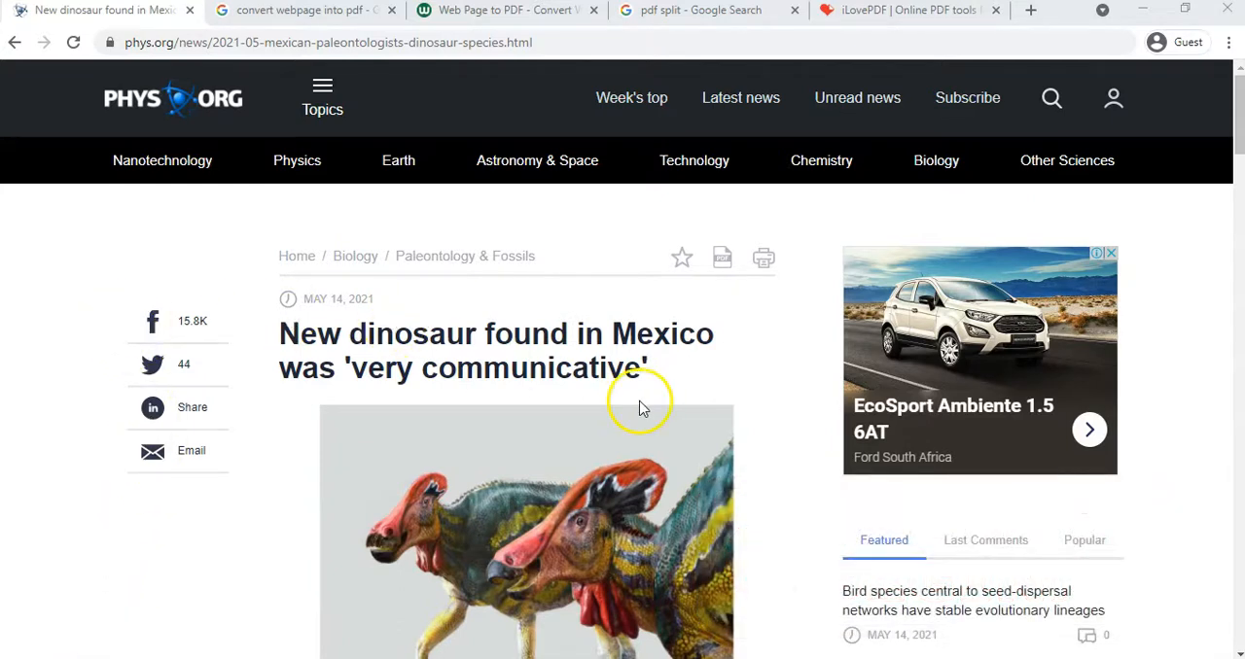
mouse_move(127, 107)
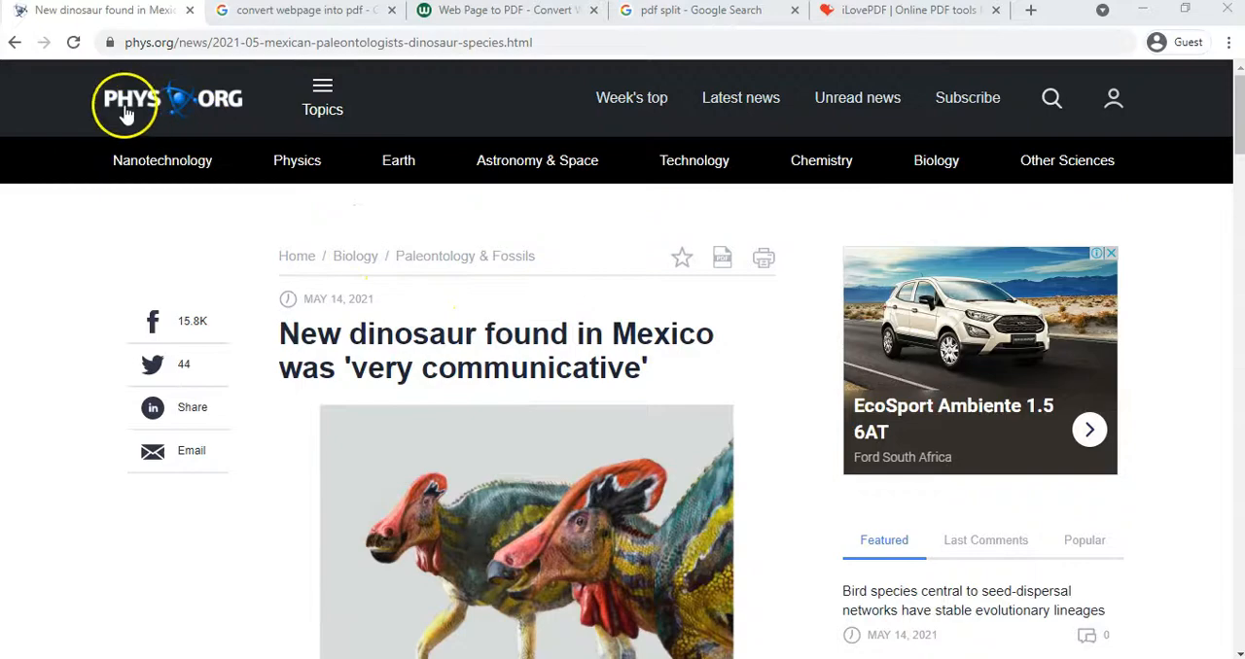
Step: Scroll through the dinosaur article to review its content before printing
scroll("down", 3)
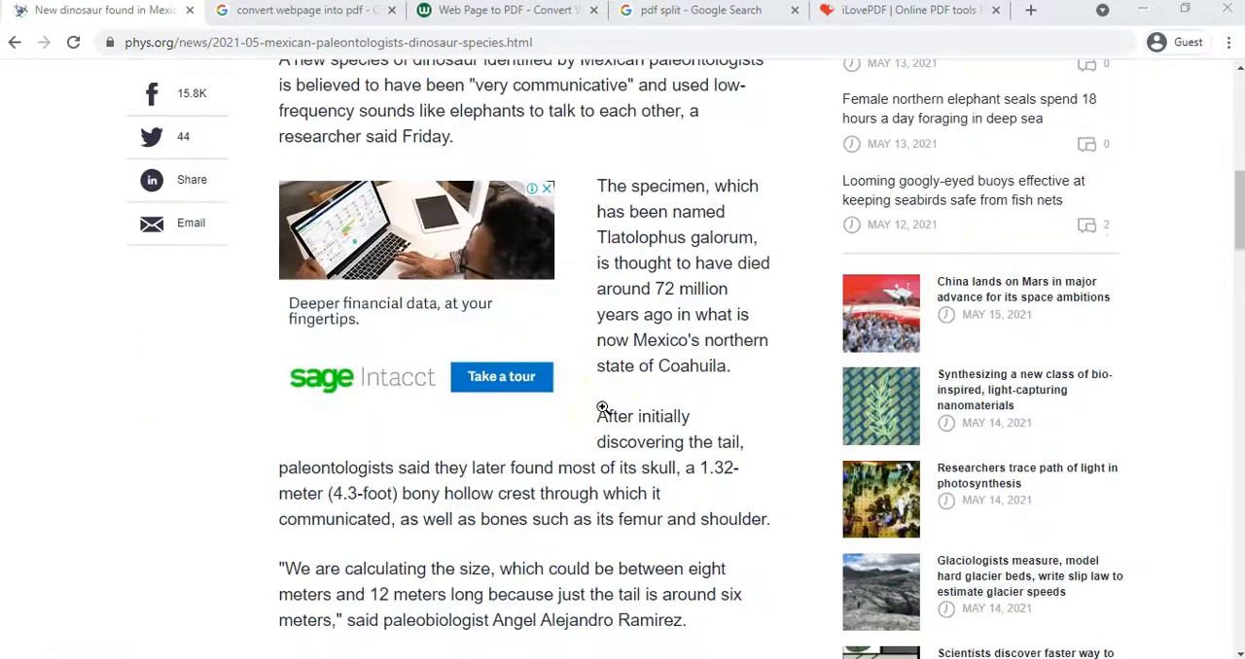
scroll("down", 3)
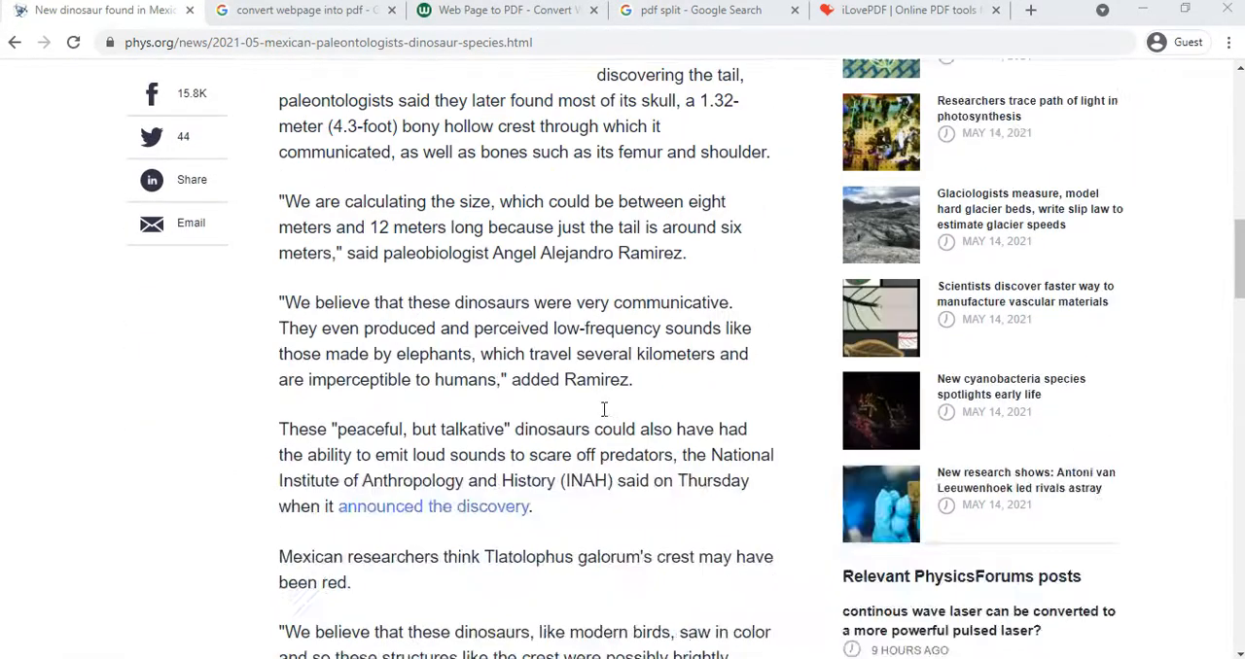
scroll("down", 3)
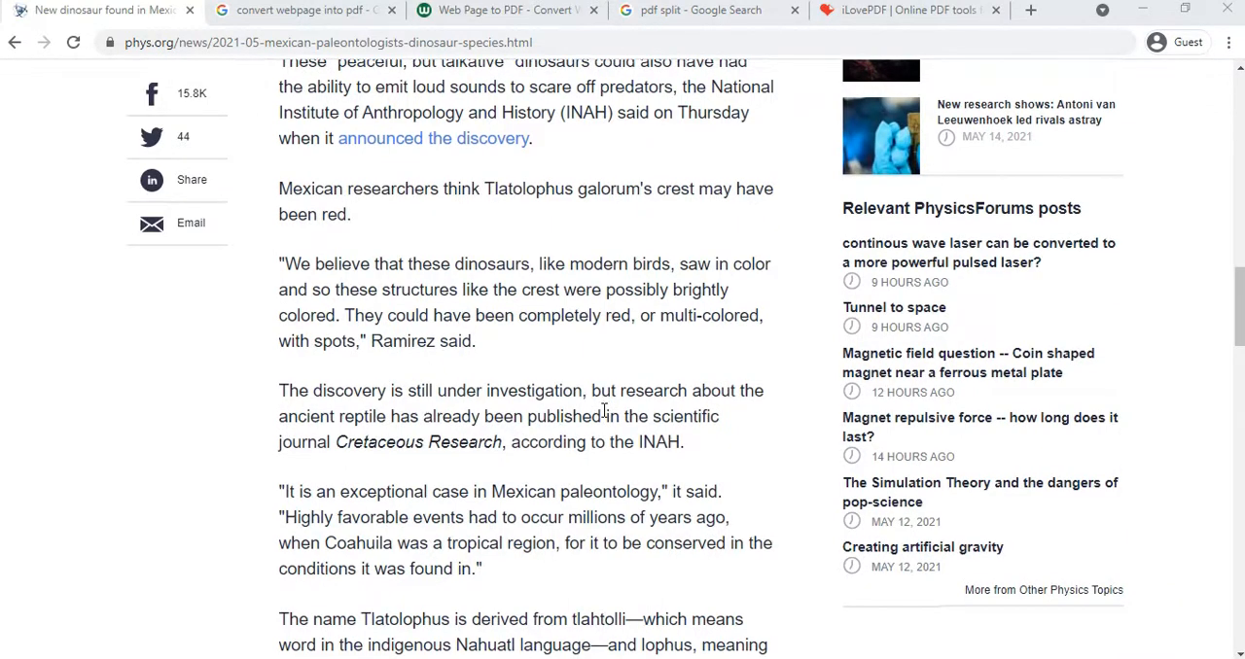
scroll("up", 3)
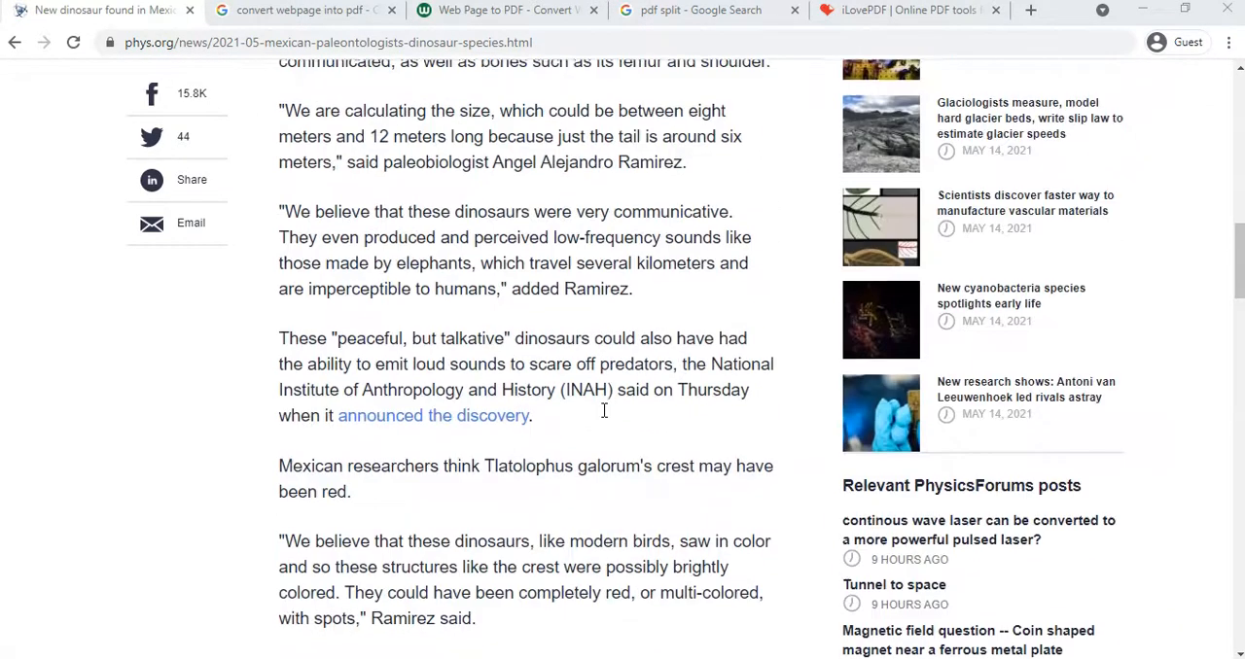
scroll("up", 3)
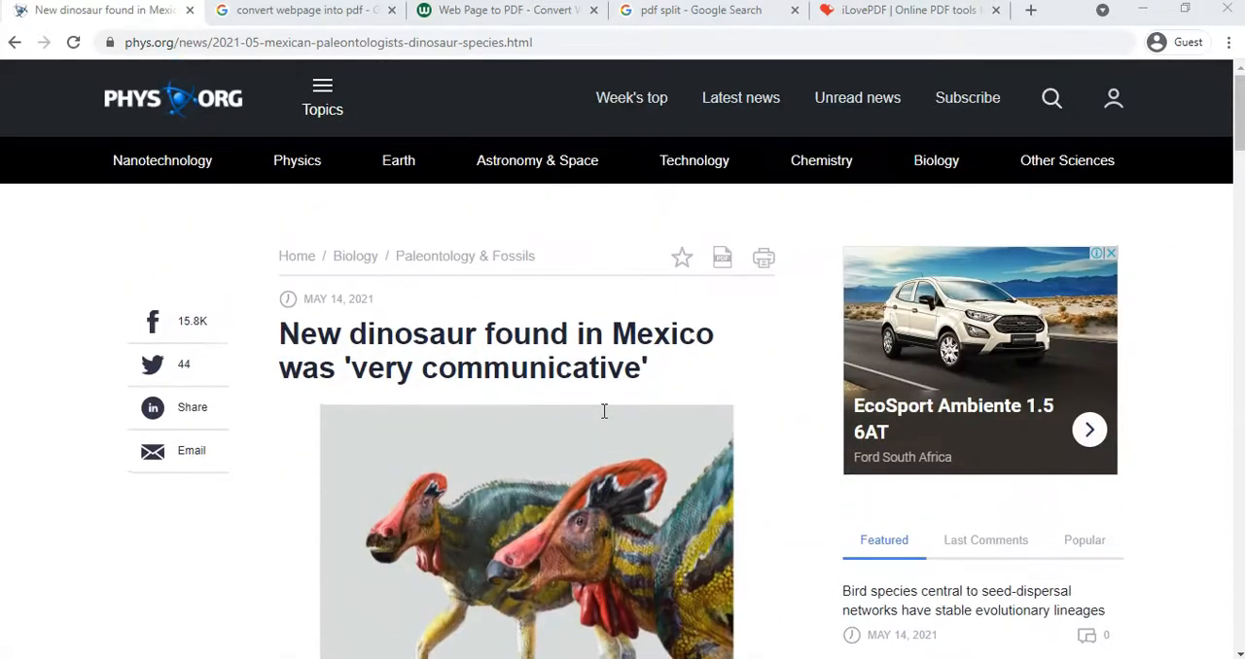
mouse_move(422, 285)
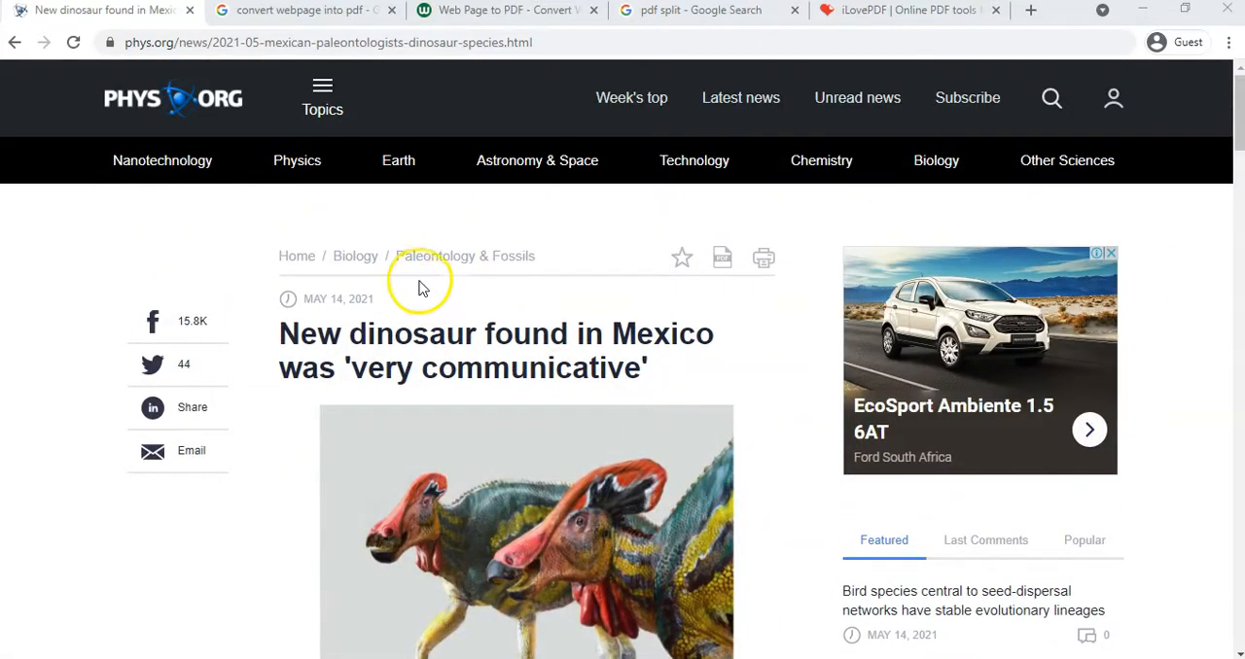
mouse_move(1229, 53)
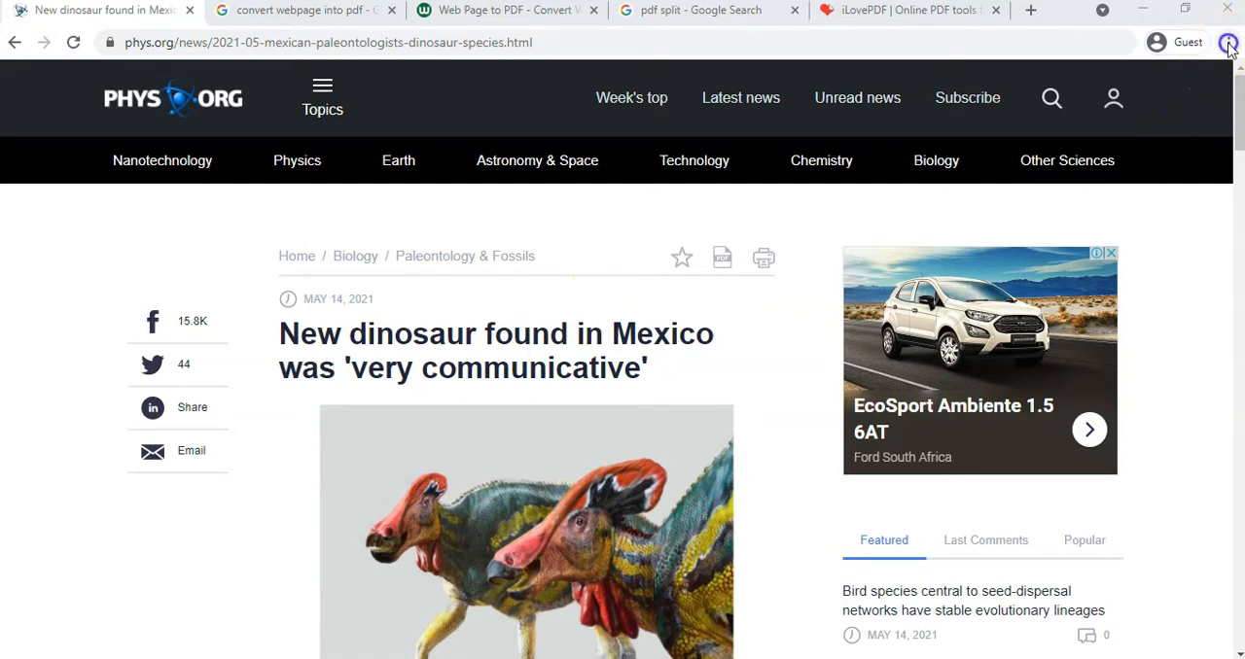
Step: Bring up Chrome's print dialog for the article and expand the Destination list
left_click(1228, 42)
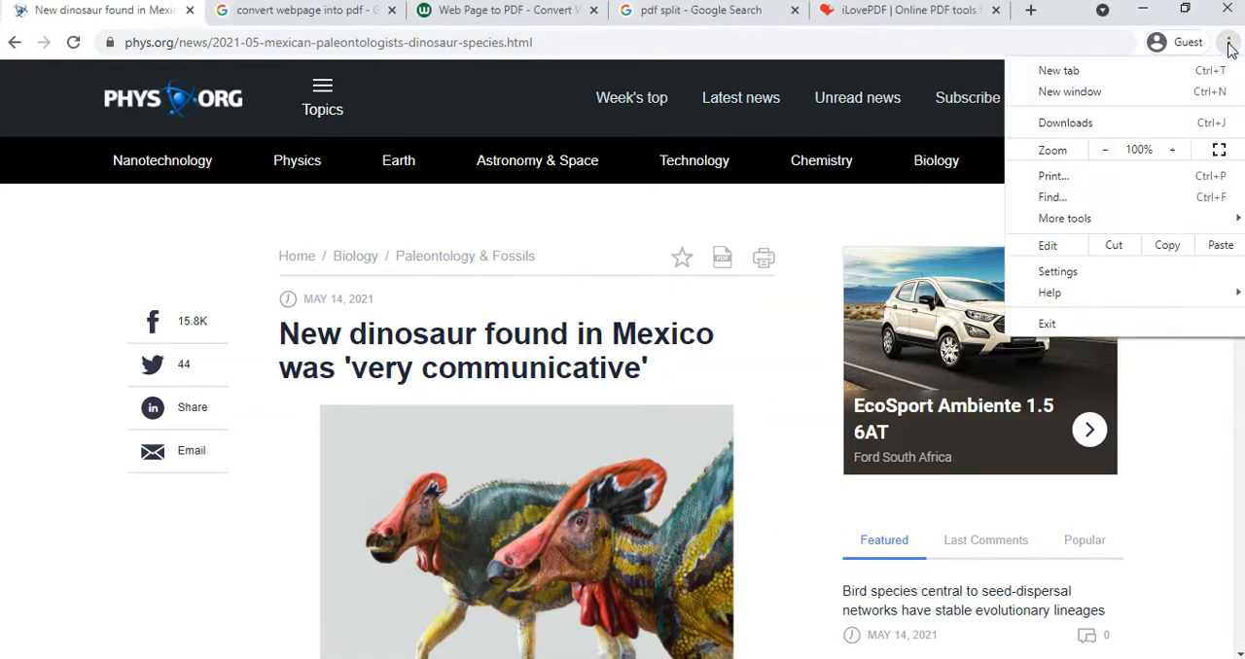
mouse_move(1052, 176)
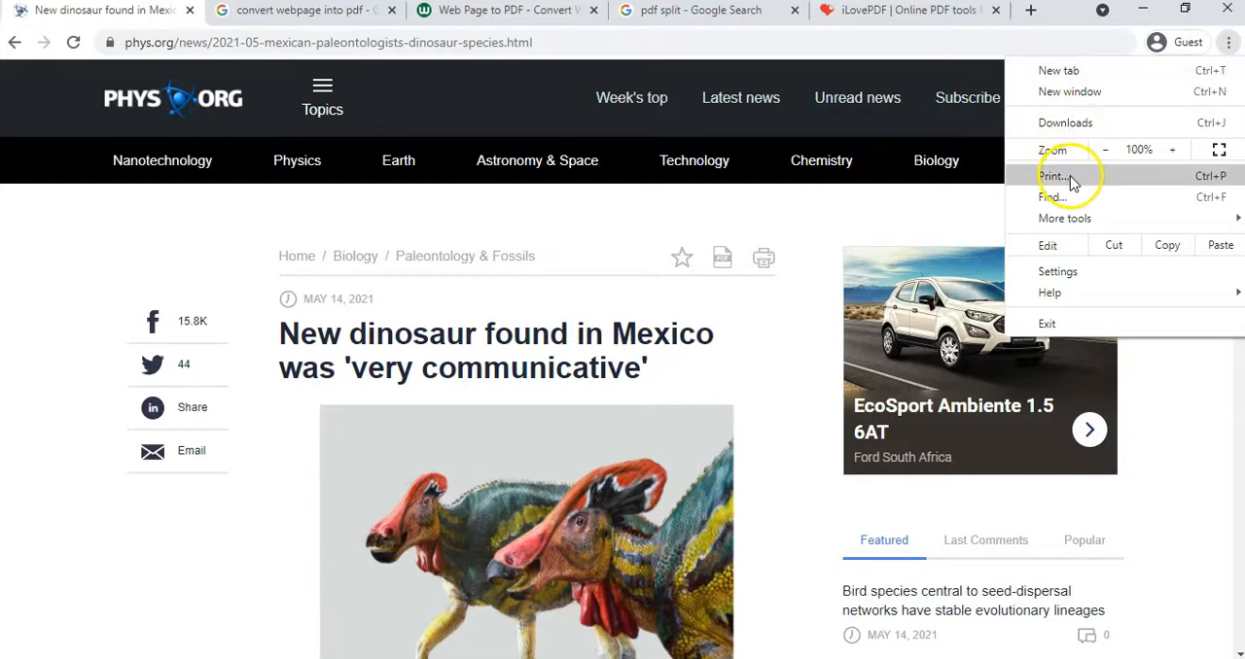
left_click(833, 229)
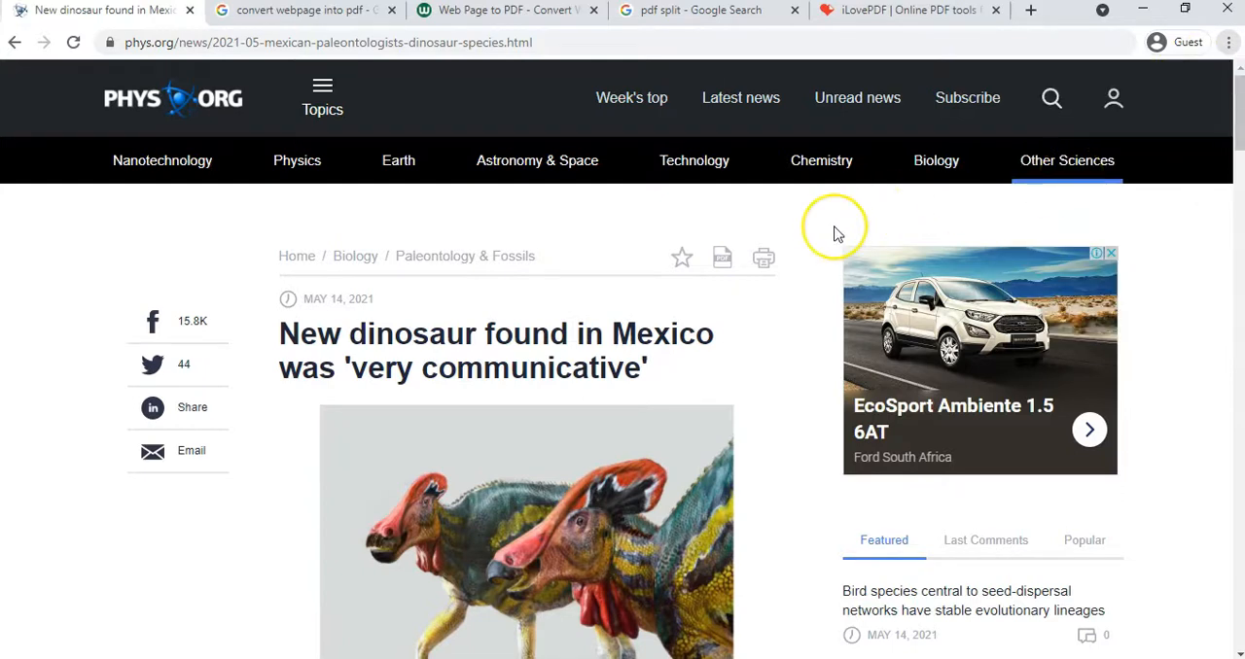
left_click(762, 257)
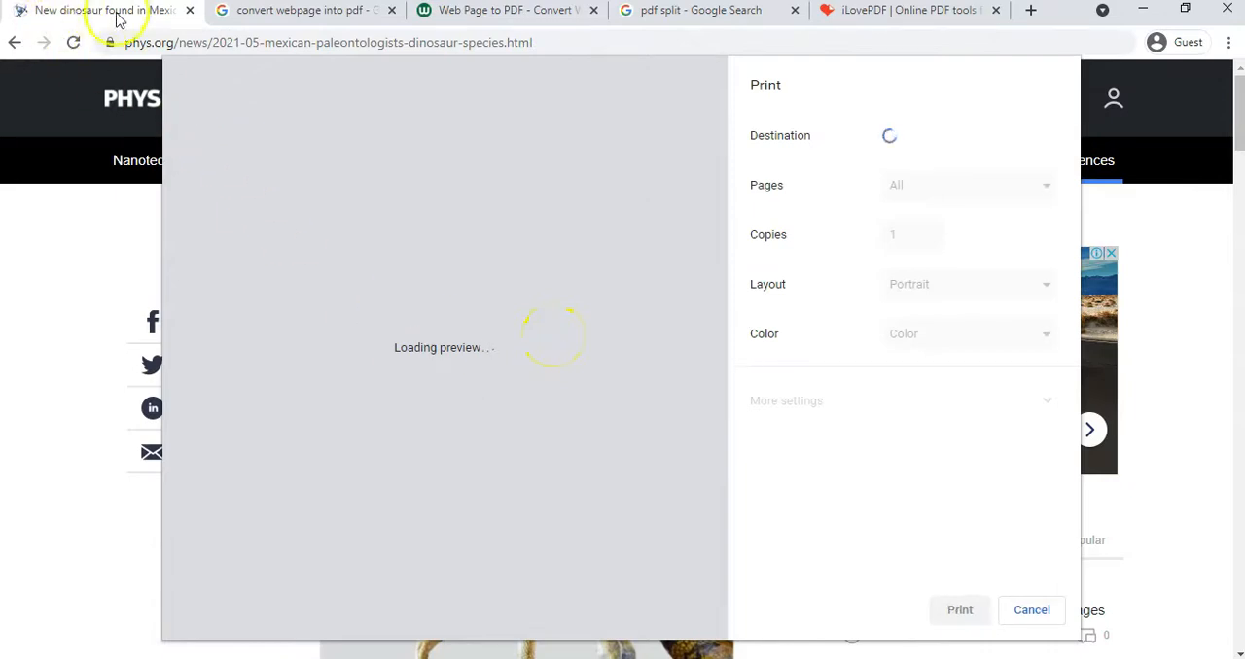
mouse_move(465, 234)
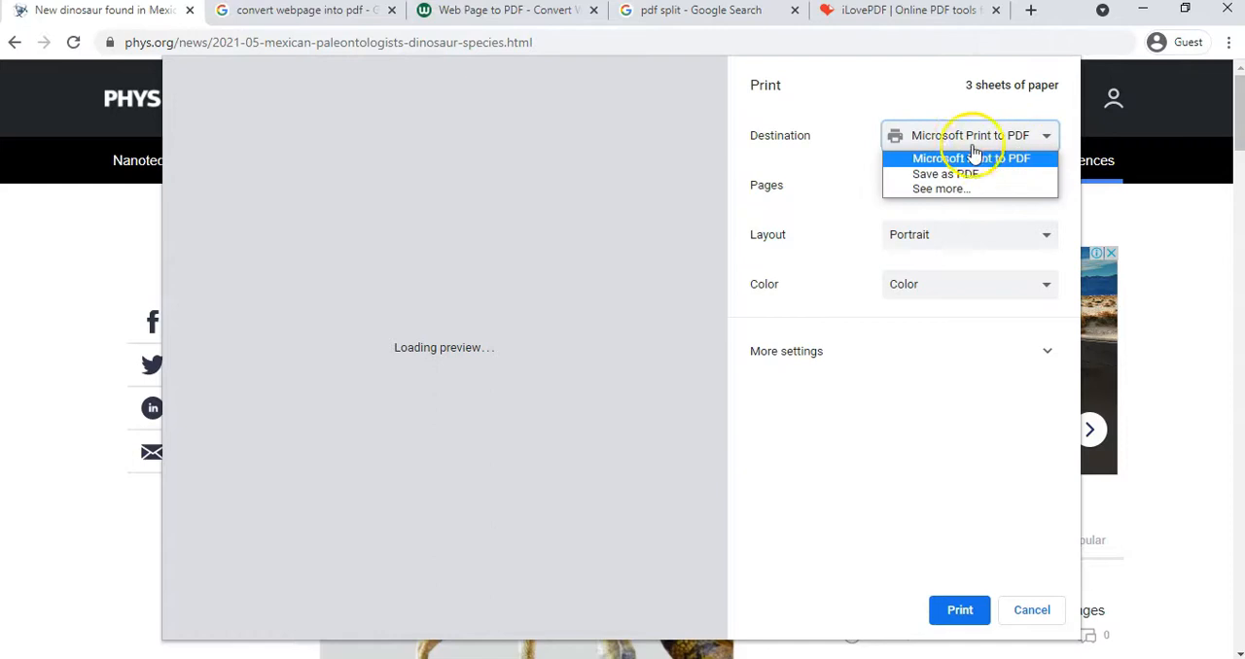
mouse_move(940, 187)
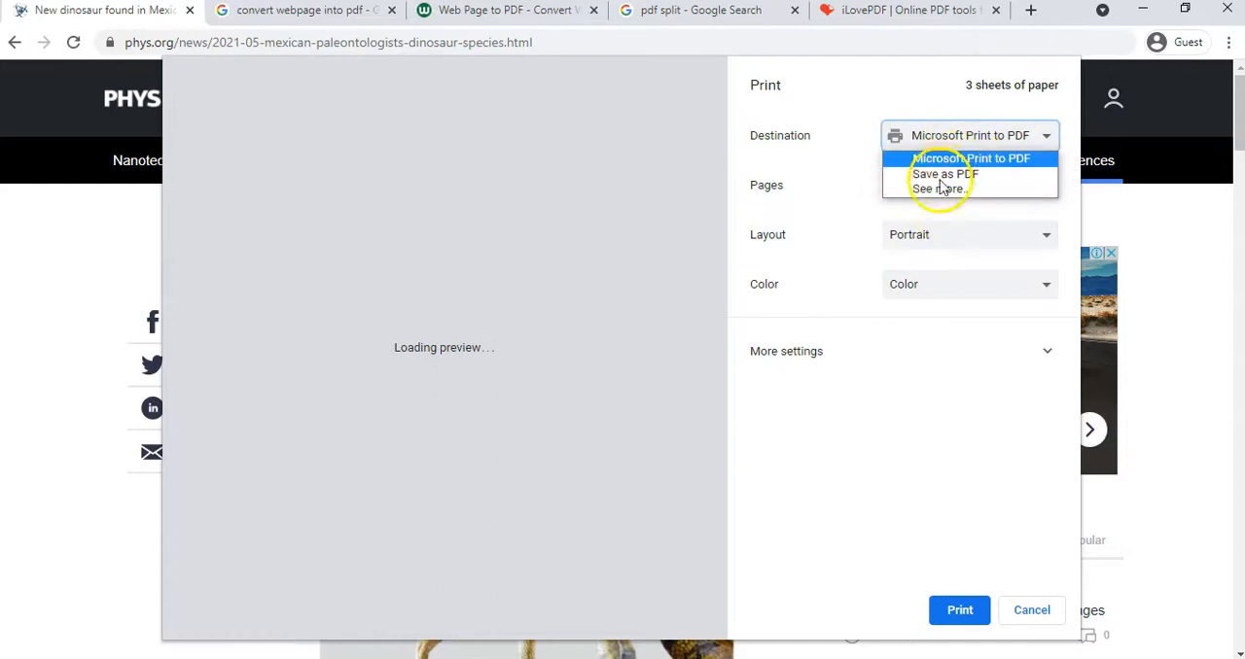
mouse_move(944, 173)
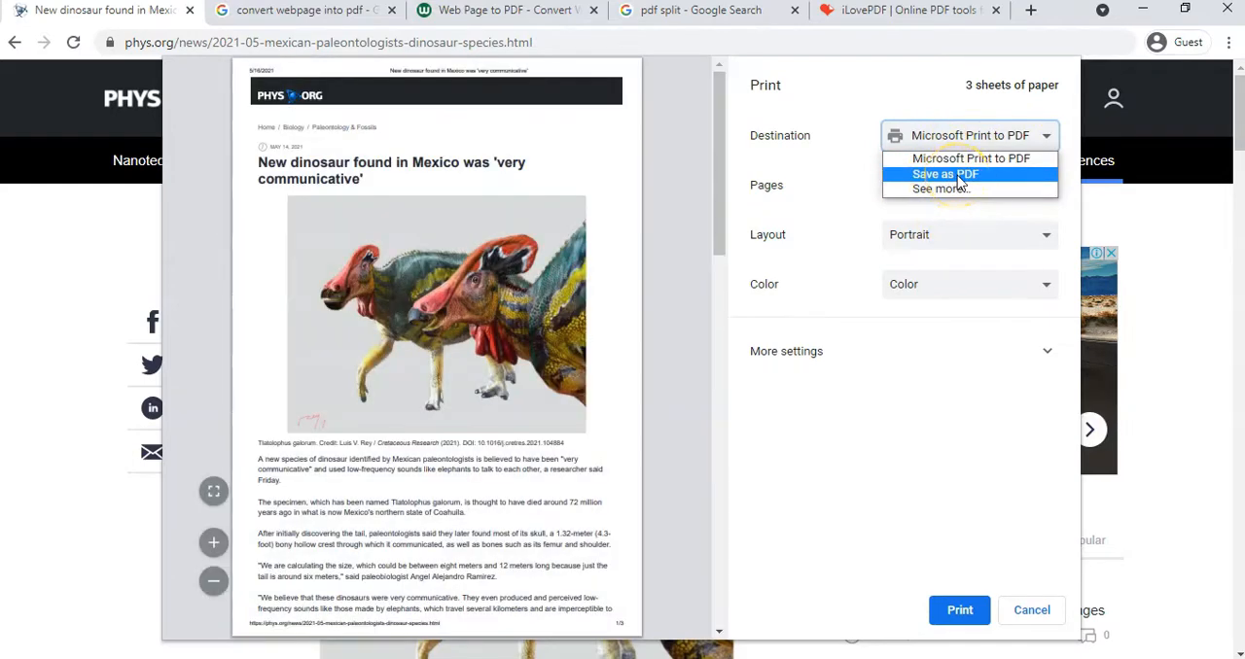
Step: Set the print destination to Save as PDF and check the preview
left_click(943, 173)
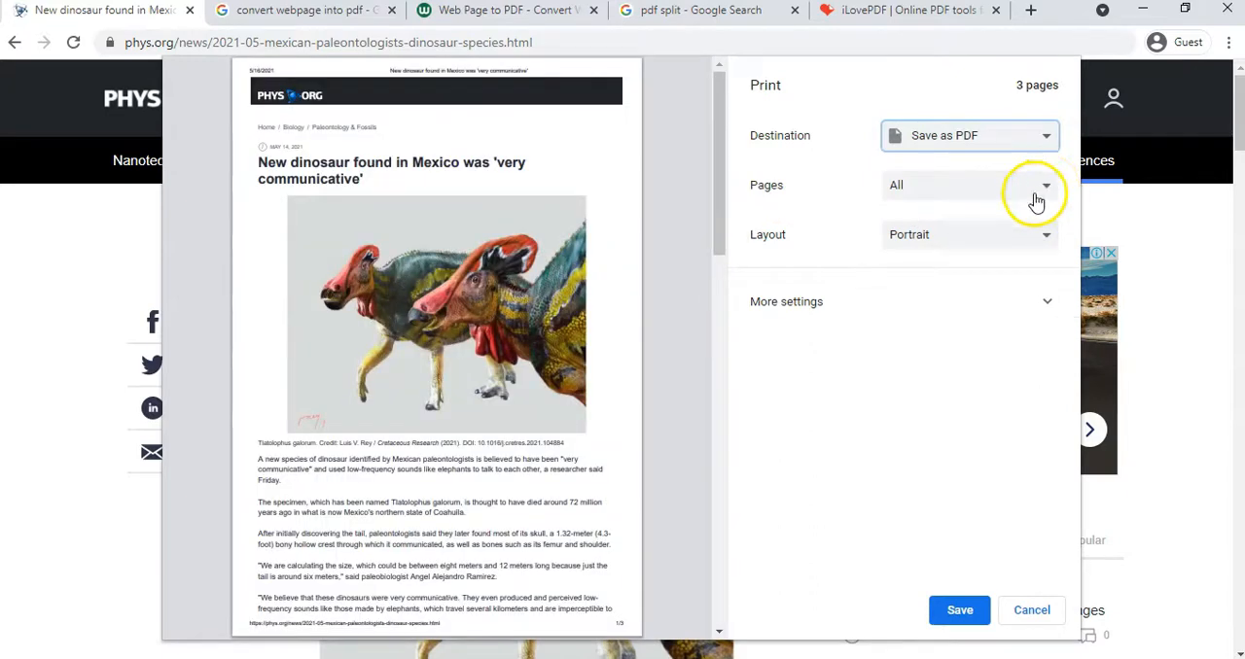
scroll("down", 3)
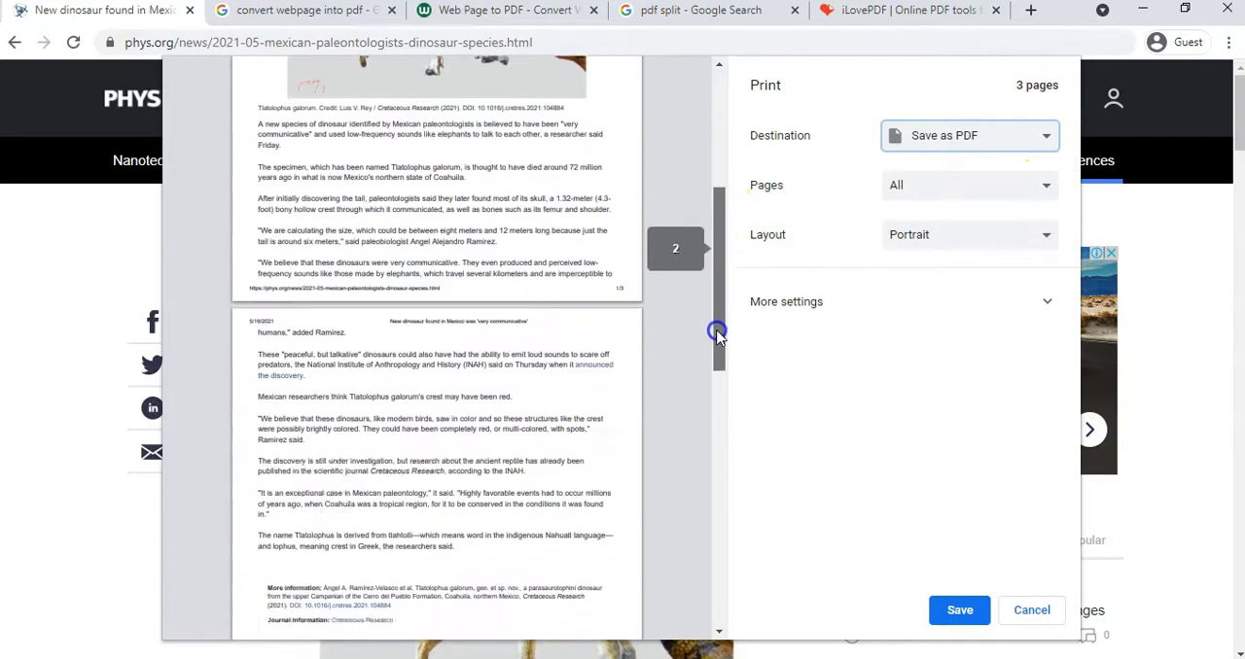
scroll("down", 3)
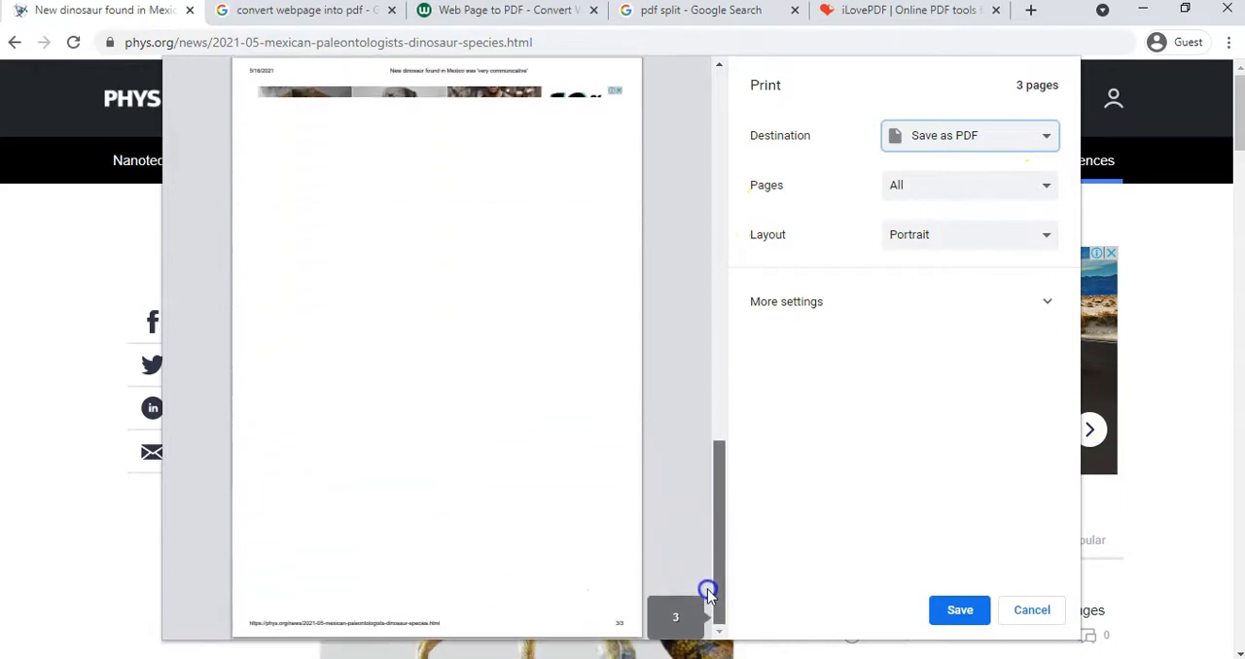
scroll("up", 3)
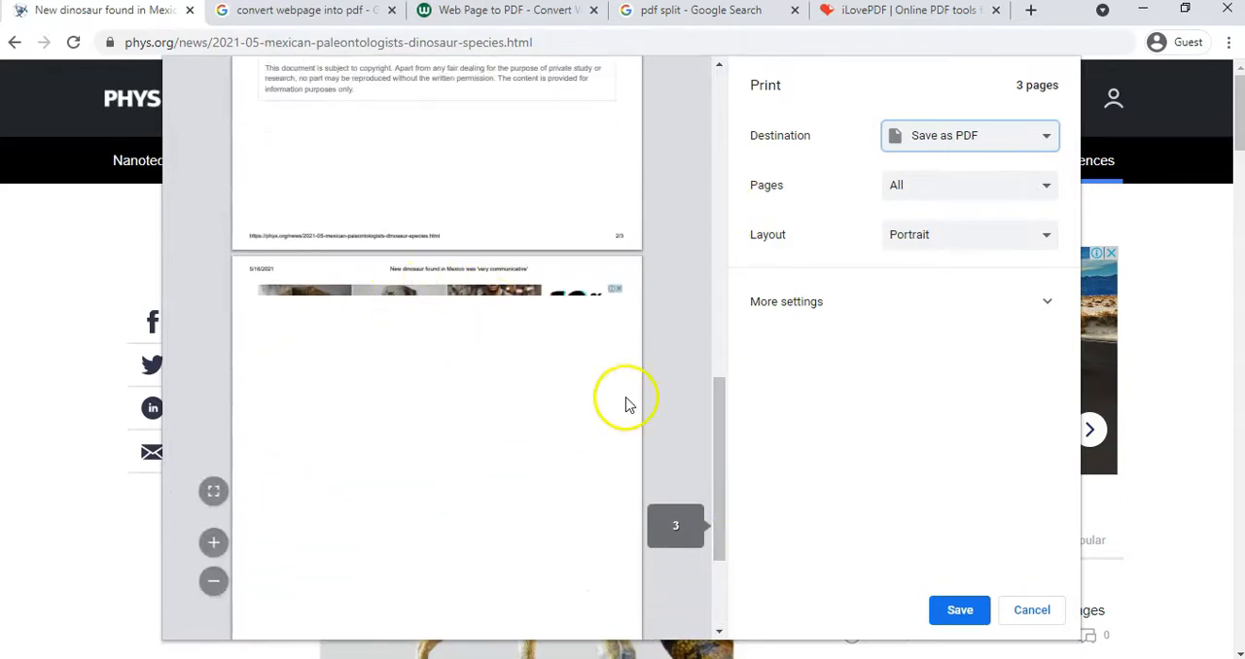
scroll("up", 3)
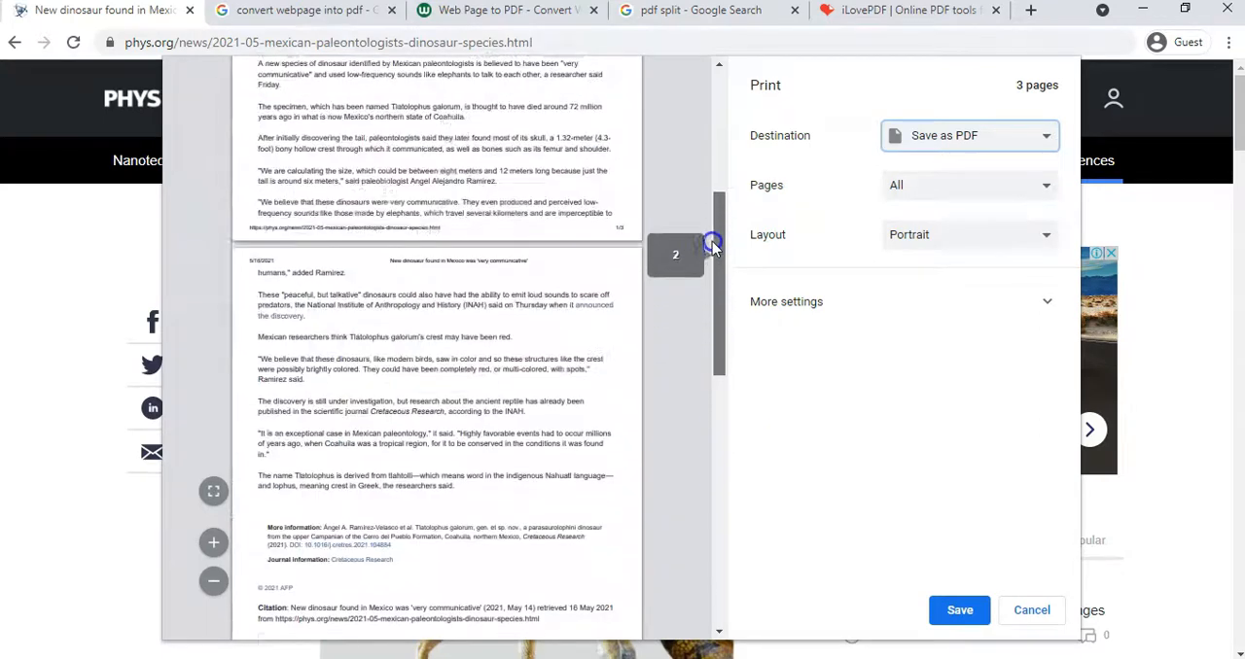
Step: Limit the output to a custom page range of pages 1-2
left_click(1047, 185)
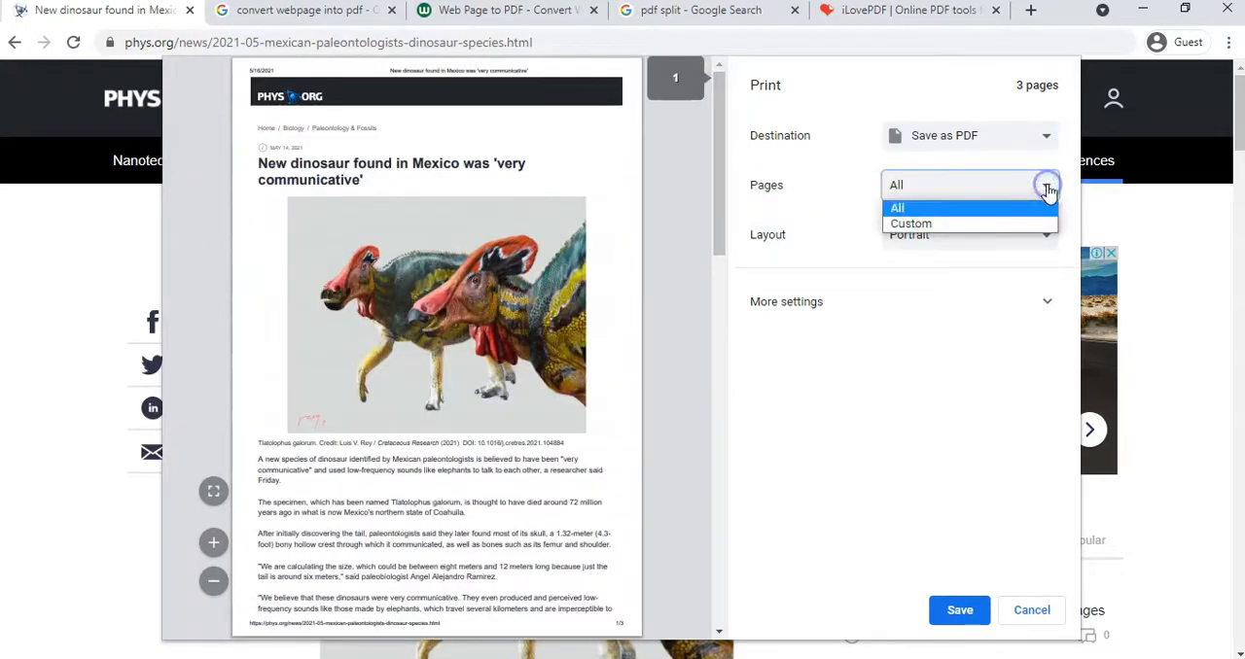
left_click(910, 222)
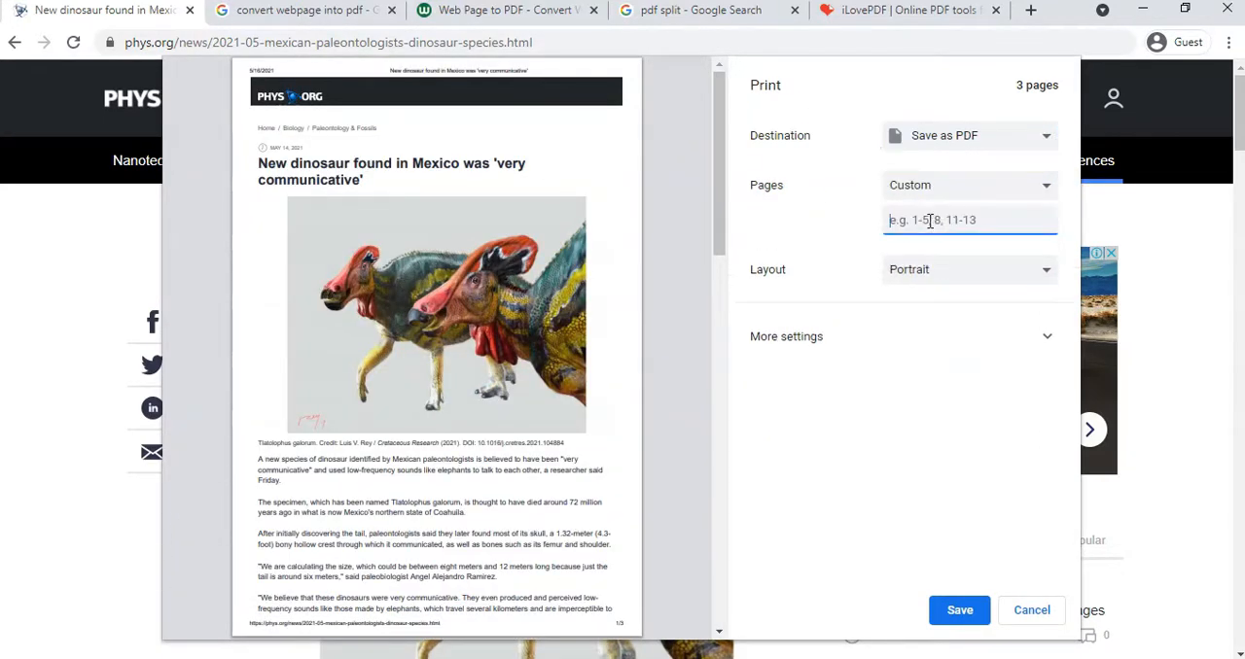
type("1-2")
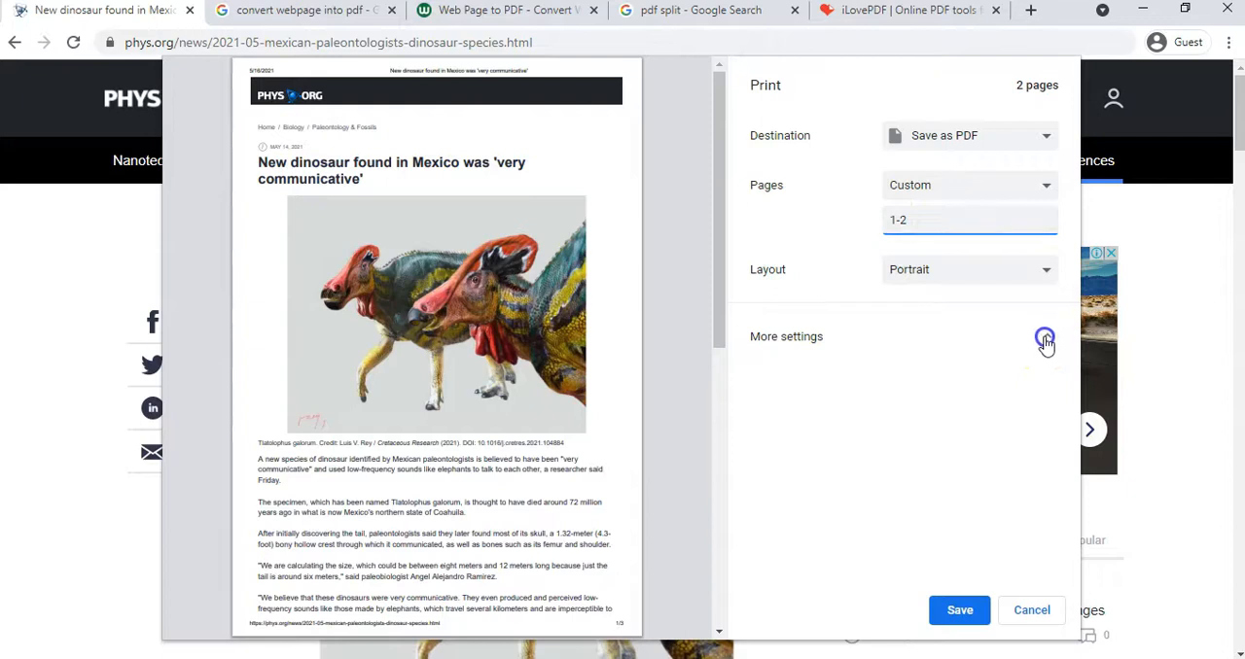
Step: Under More settings, set Pages per sheet to 2 so both pages fit one sheet
left_click(1045, 336)
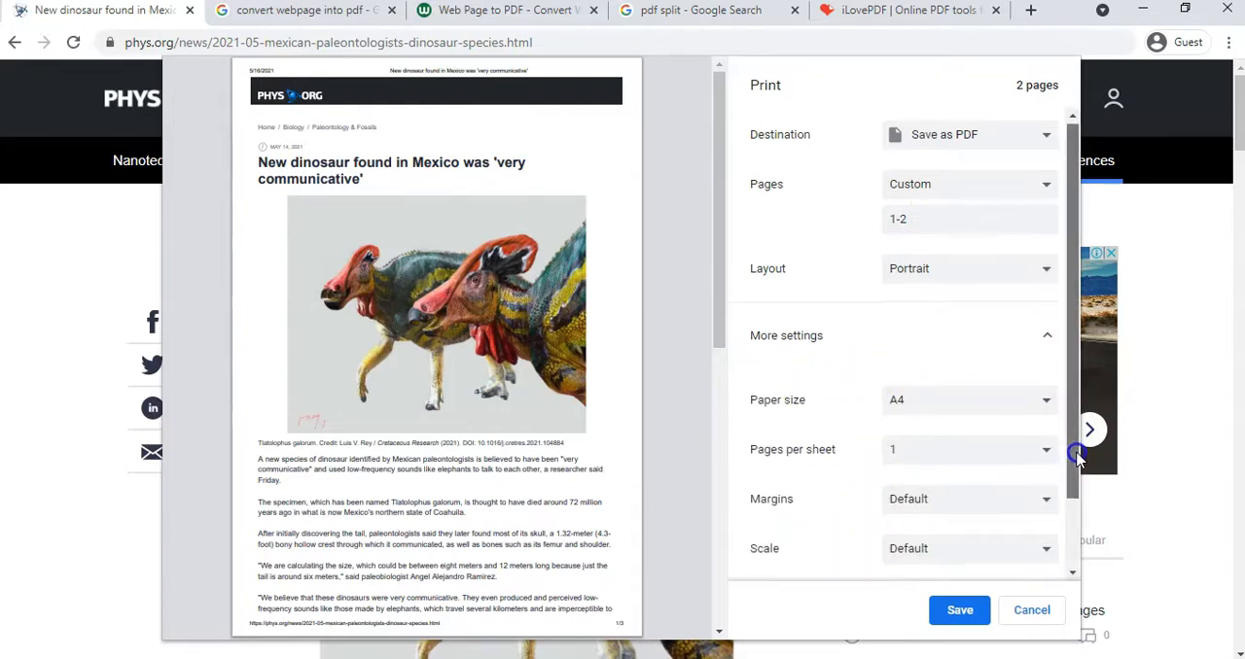
scroll("down", 3)
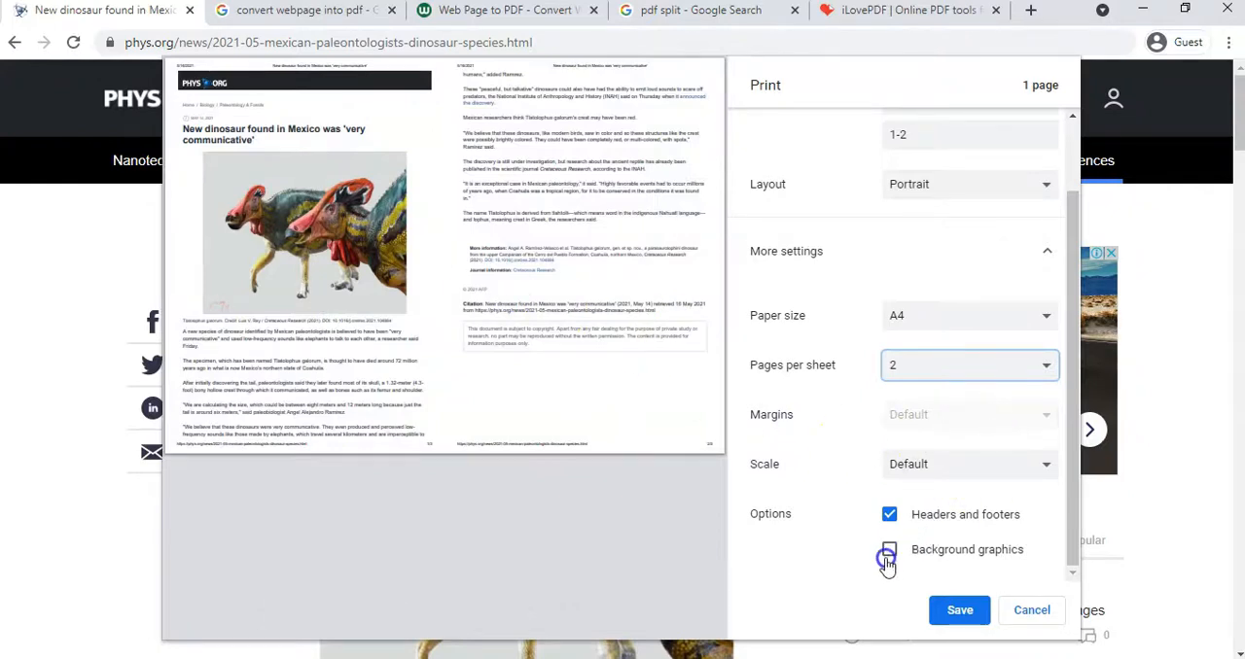
left_click(889, 549)
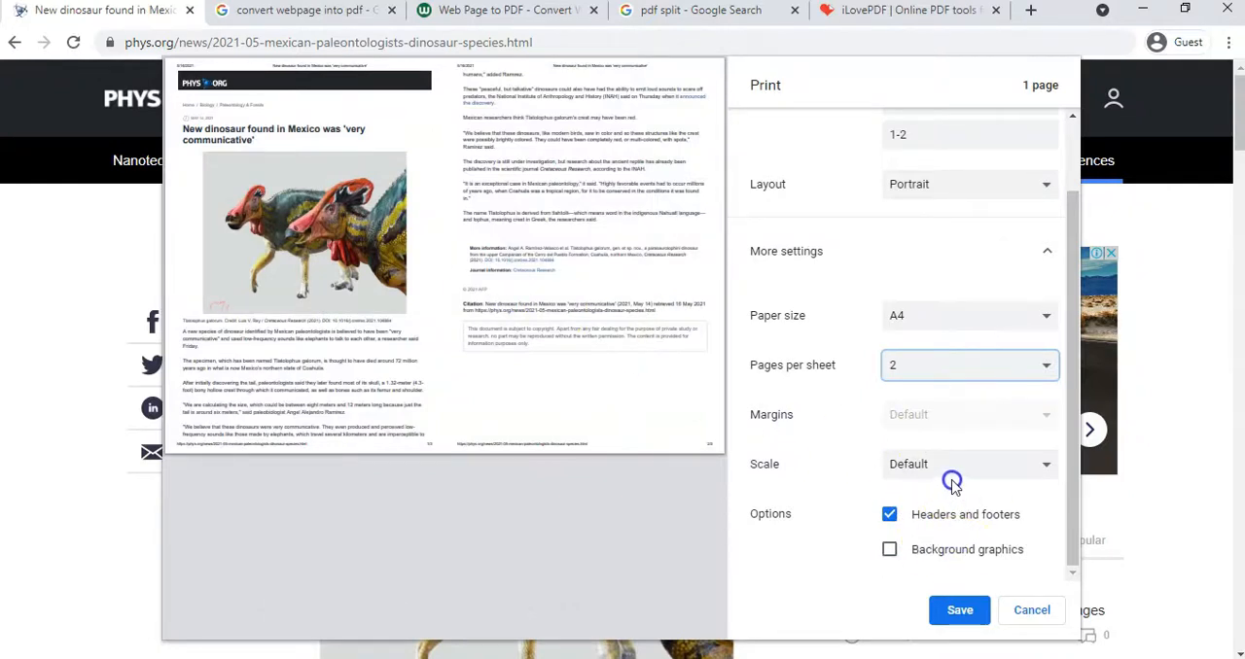
scroll("up", 3)
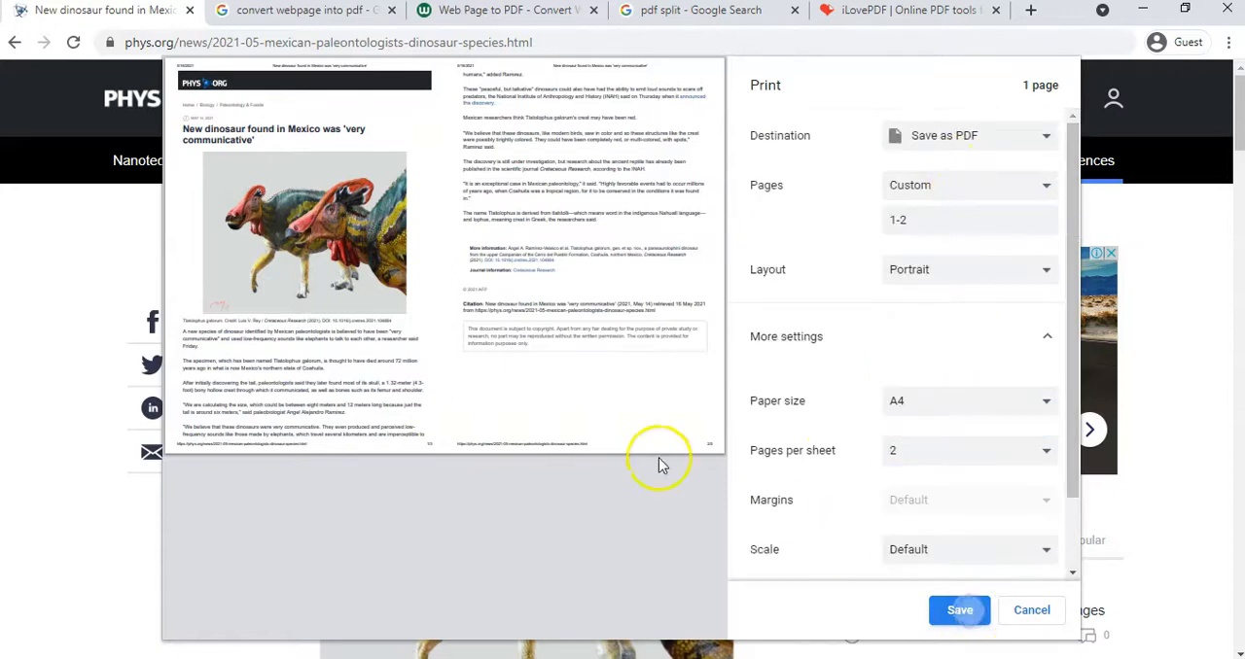
Step: Save the two-up PDF into Downloads under the title 'New dinosaur found in Mexico'
left_click(959, 610)
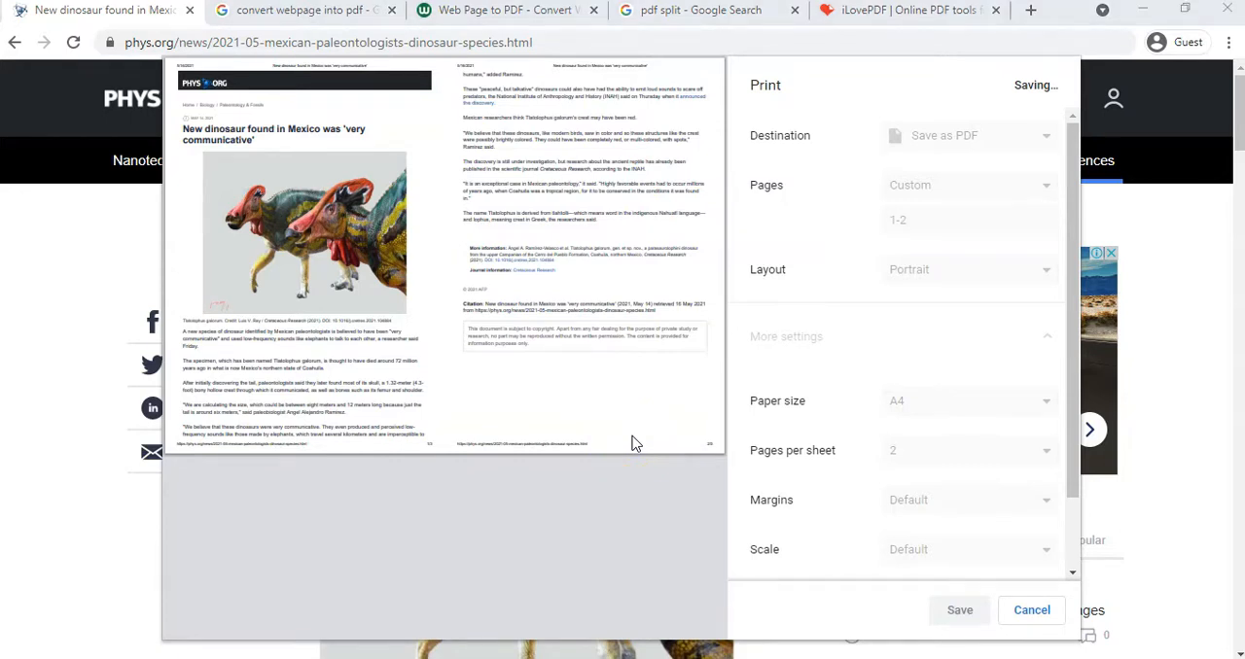
left_click(959, 609)
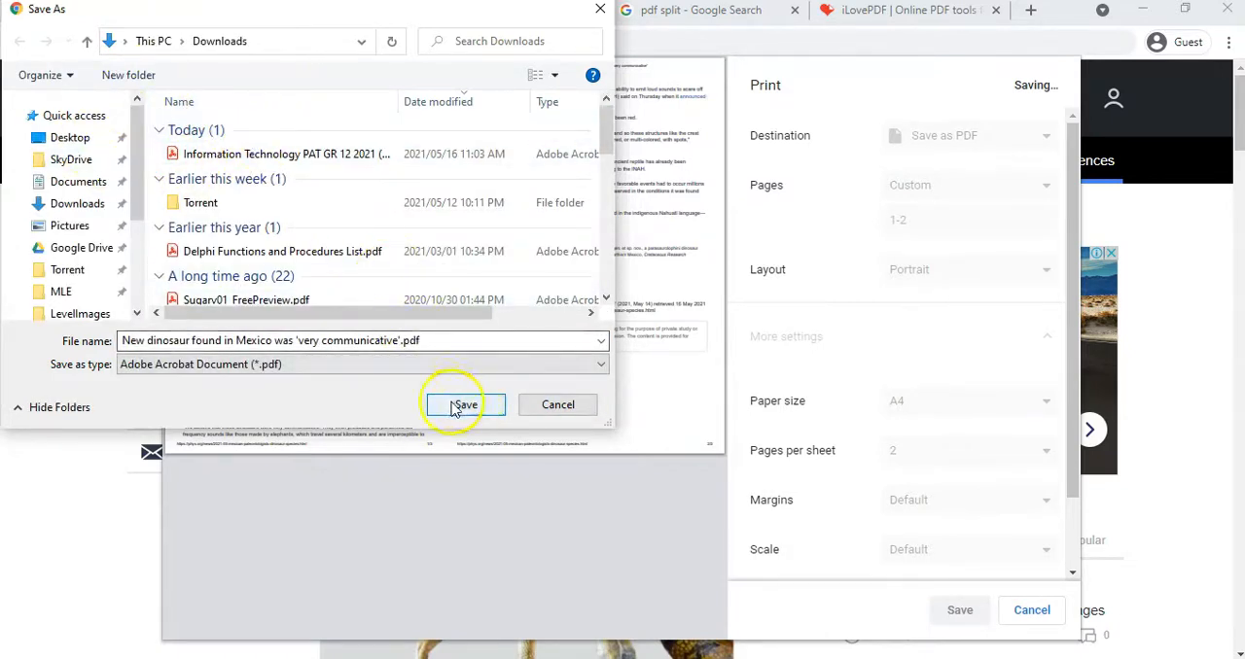
left_click(463, 405)
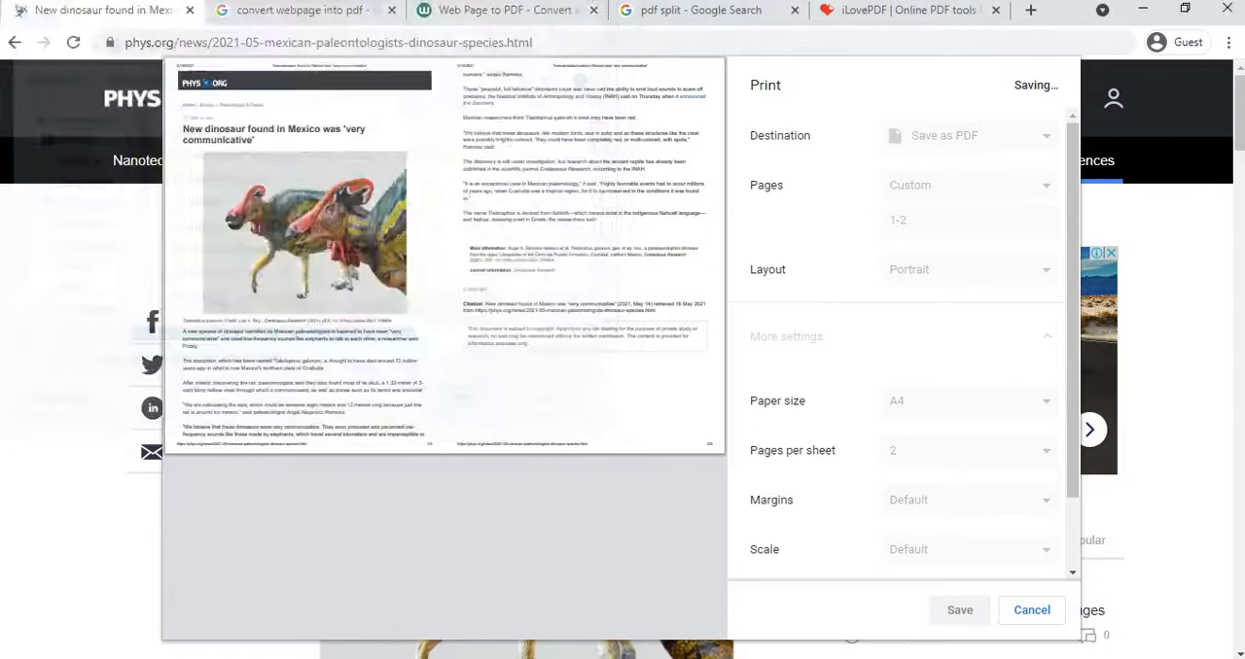
left_click(1031, 609)
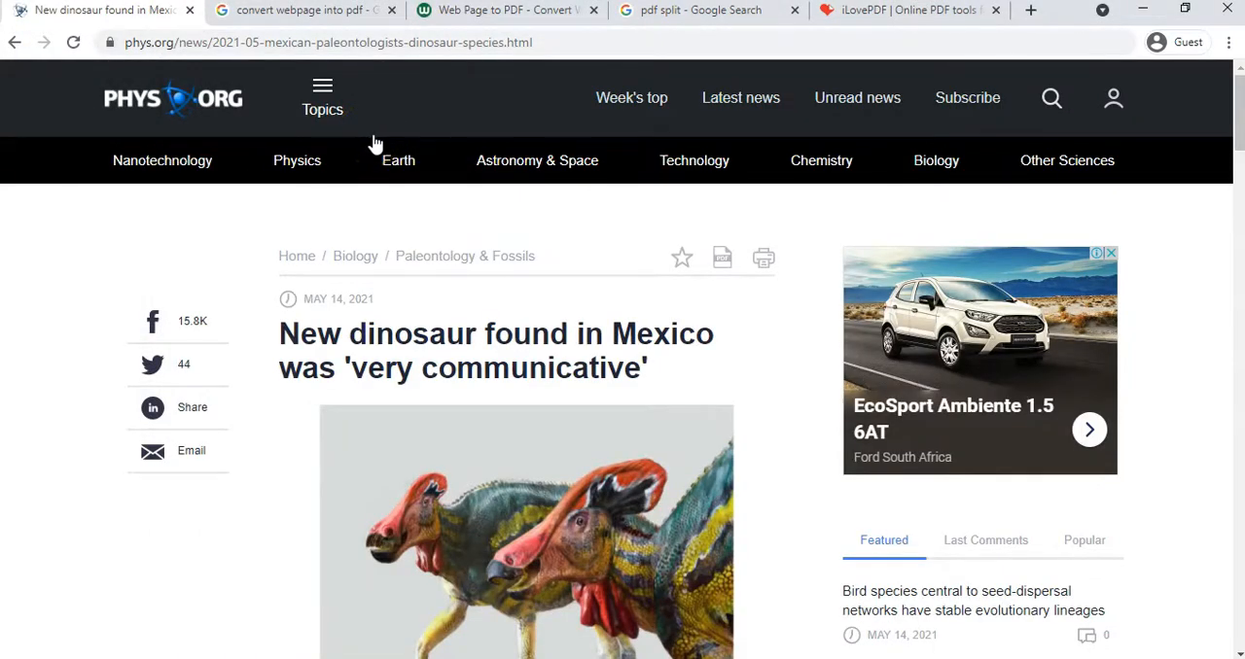
mouse_move(214, 506)
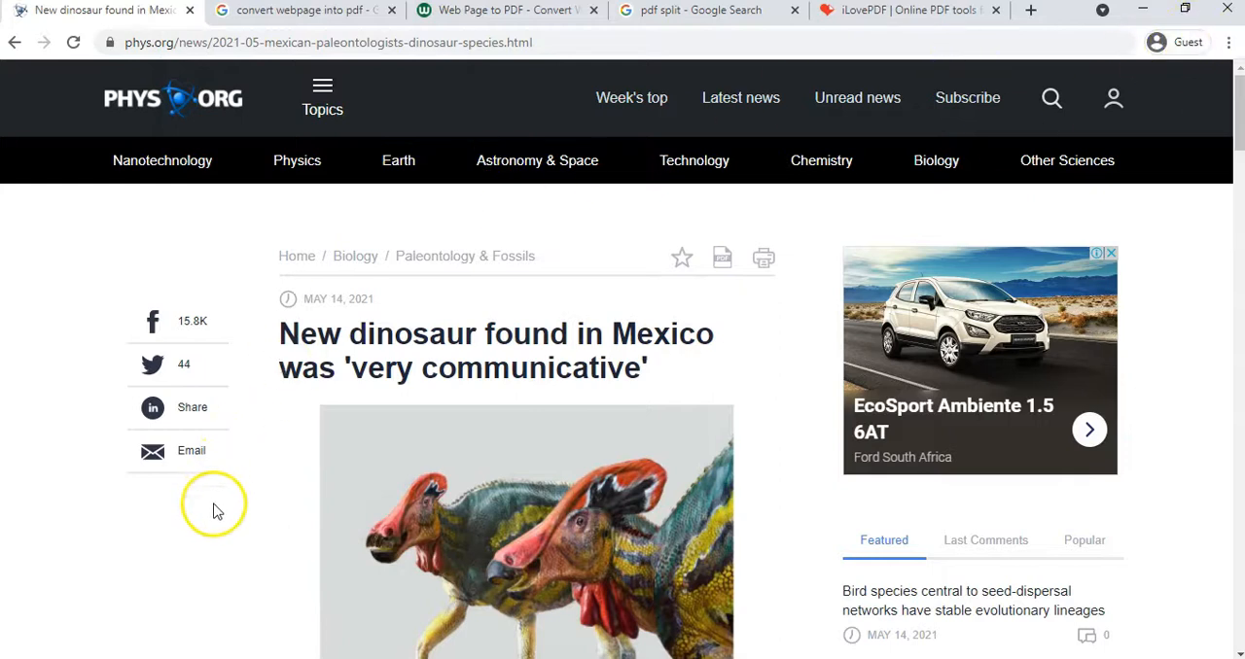
mouse_move(621, 265)
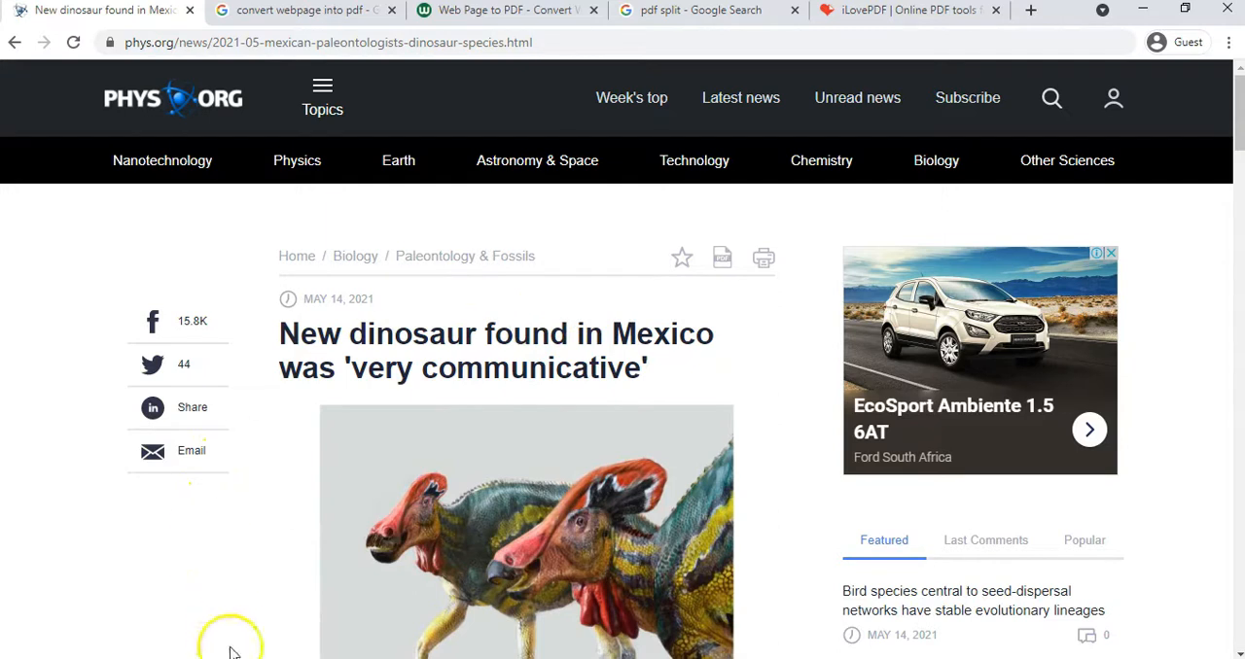
mouse_move(170, 639)
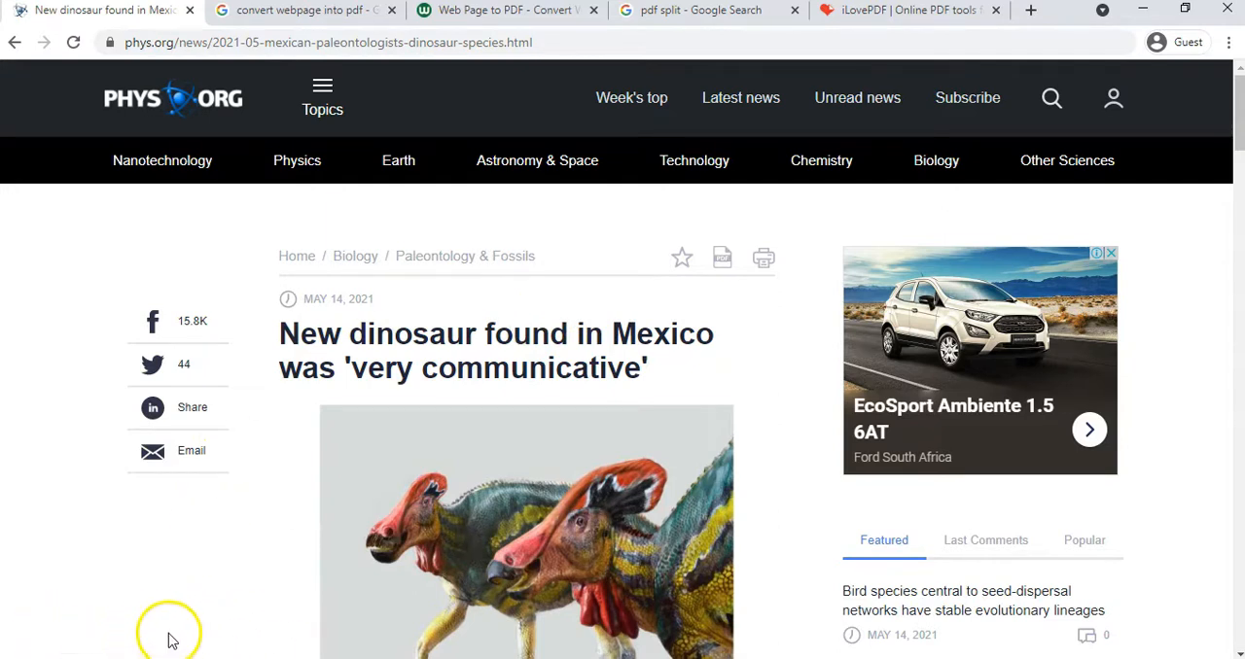
mouse_move(559, 399)
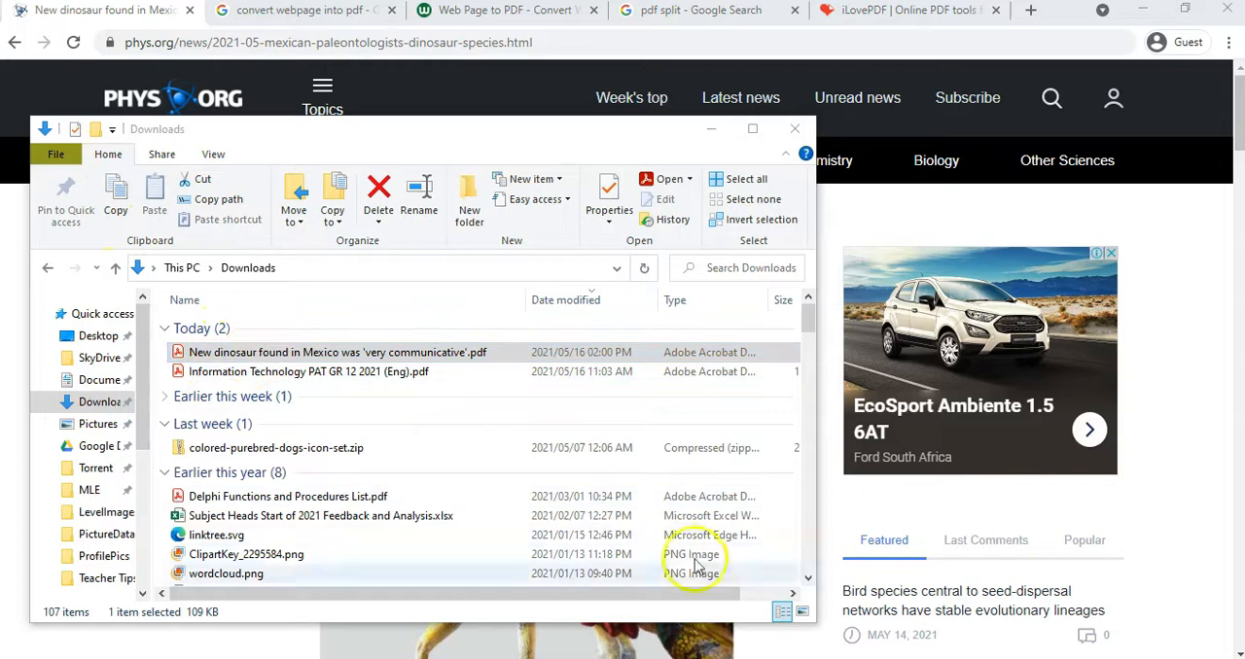
double_click(338, 352)
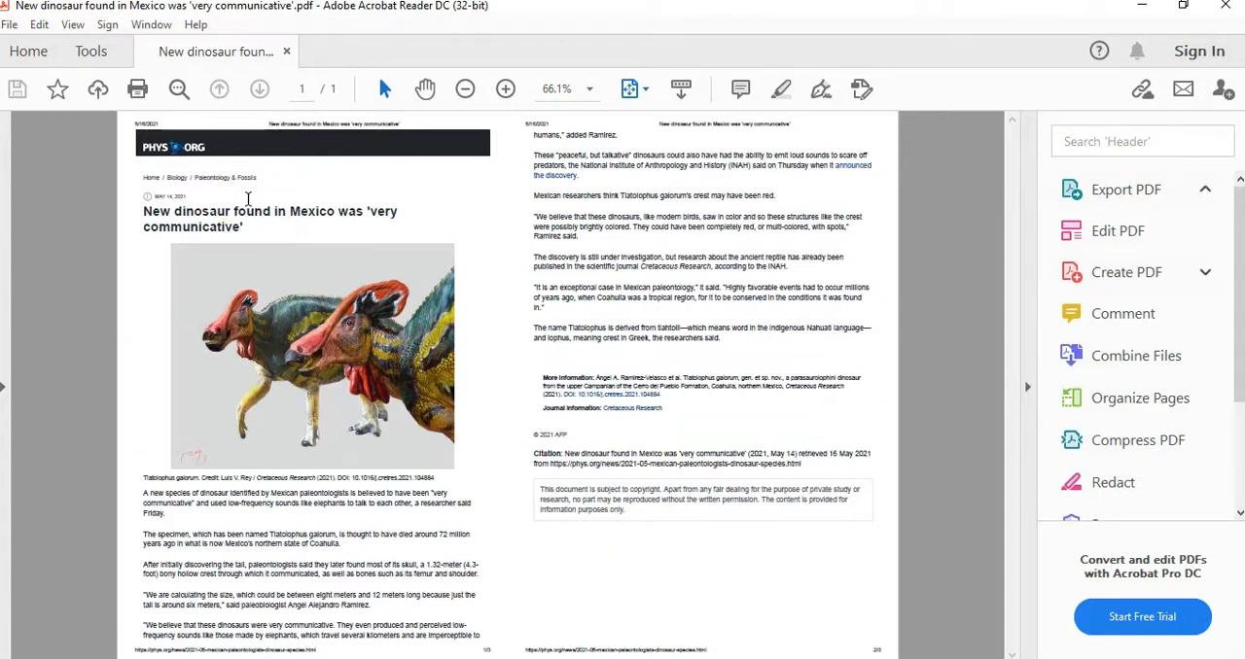
mouse_move(306, 253)
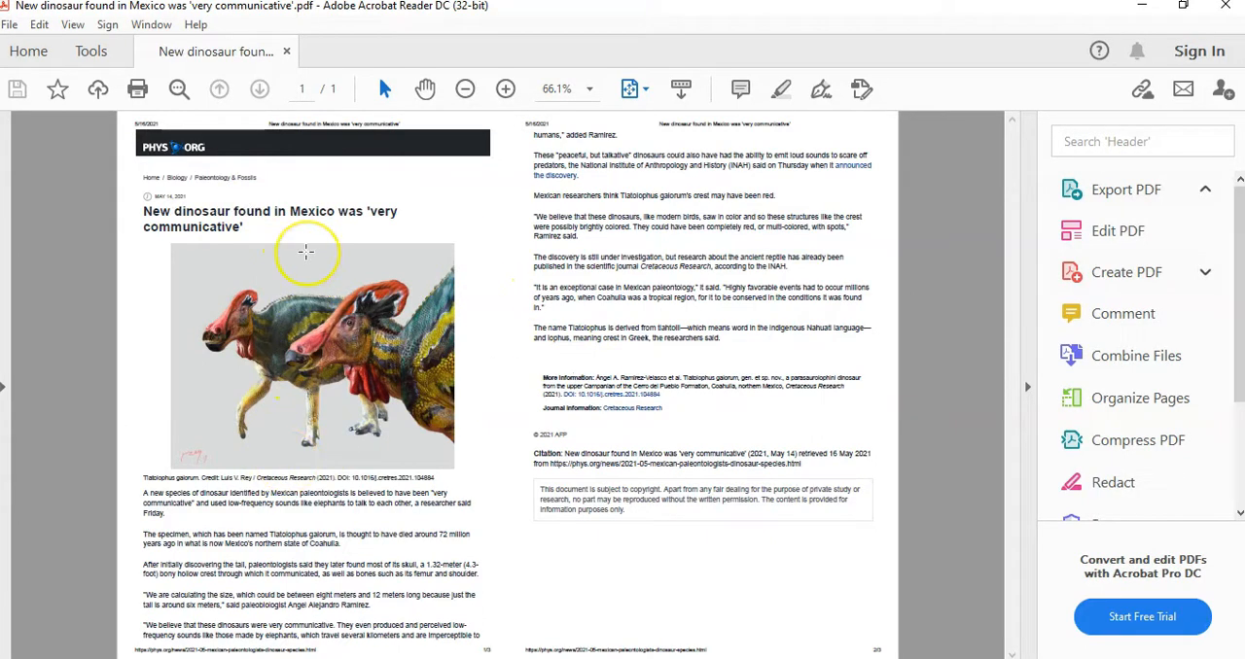
mouse_move(302, 131)
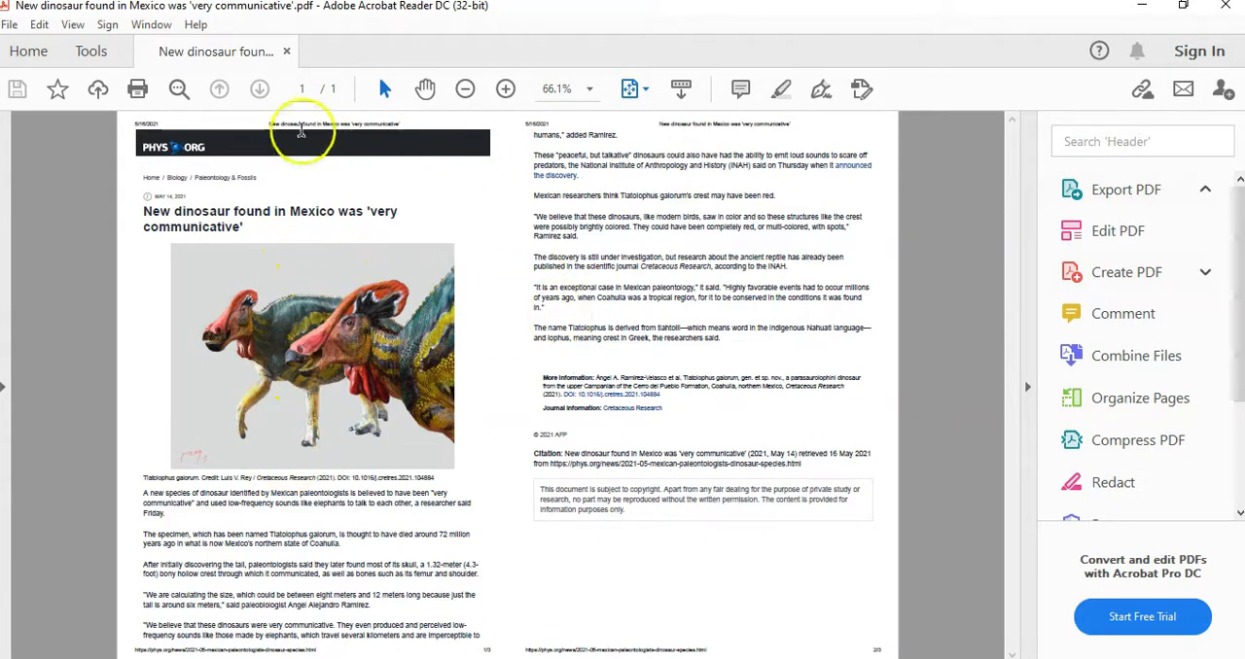
mouse_move(530, 651)
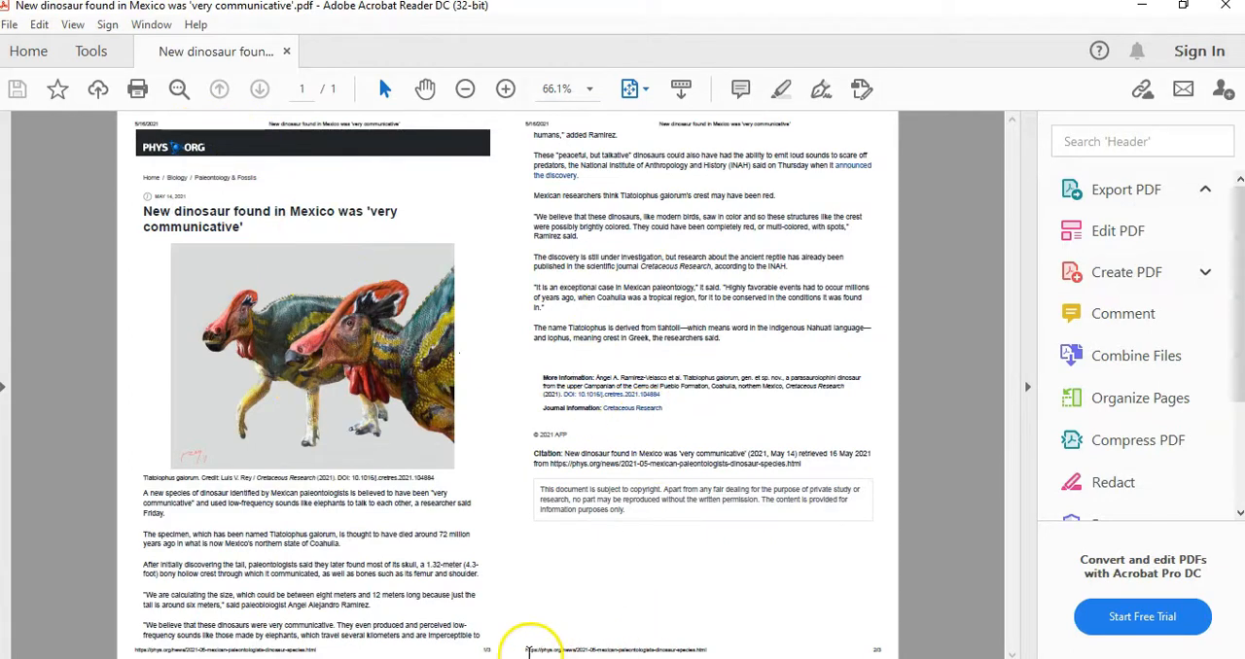
mouse_move(476, 407)
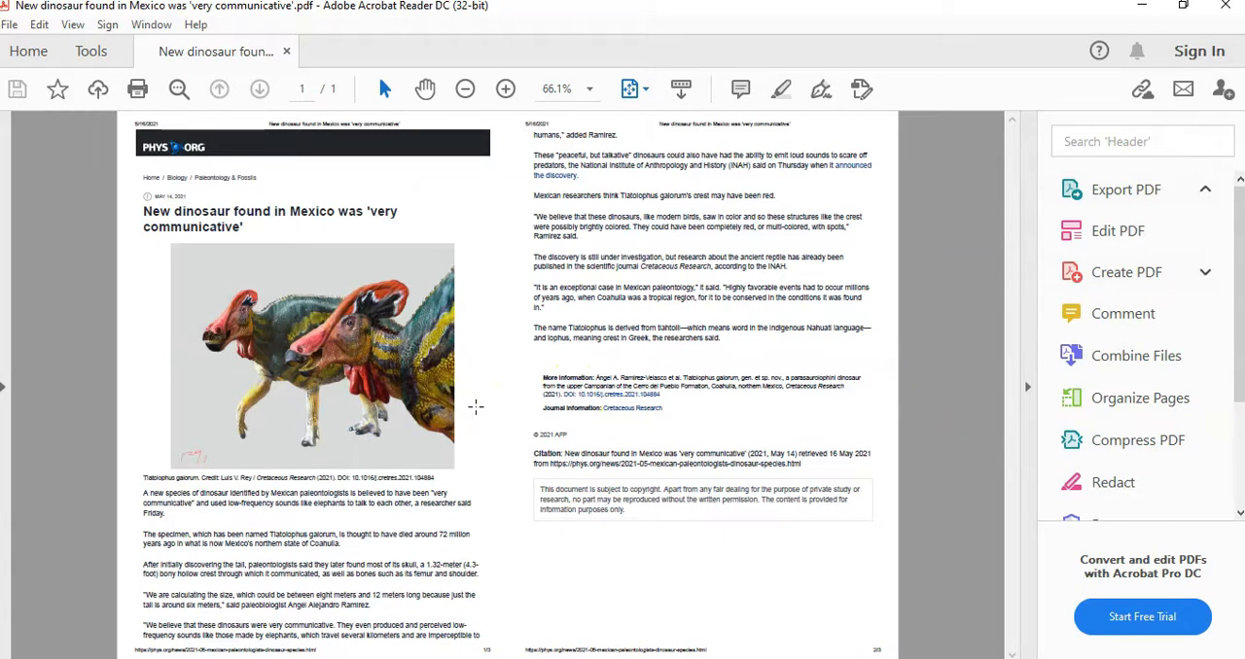
mouse_move(1136, 51)
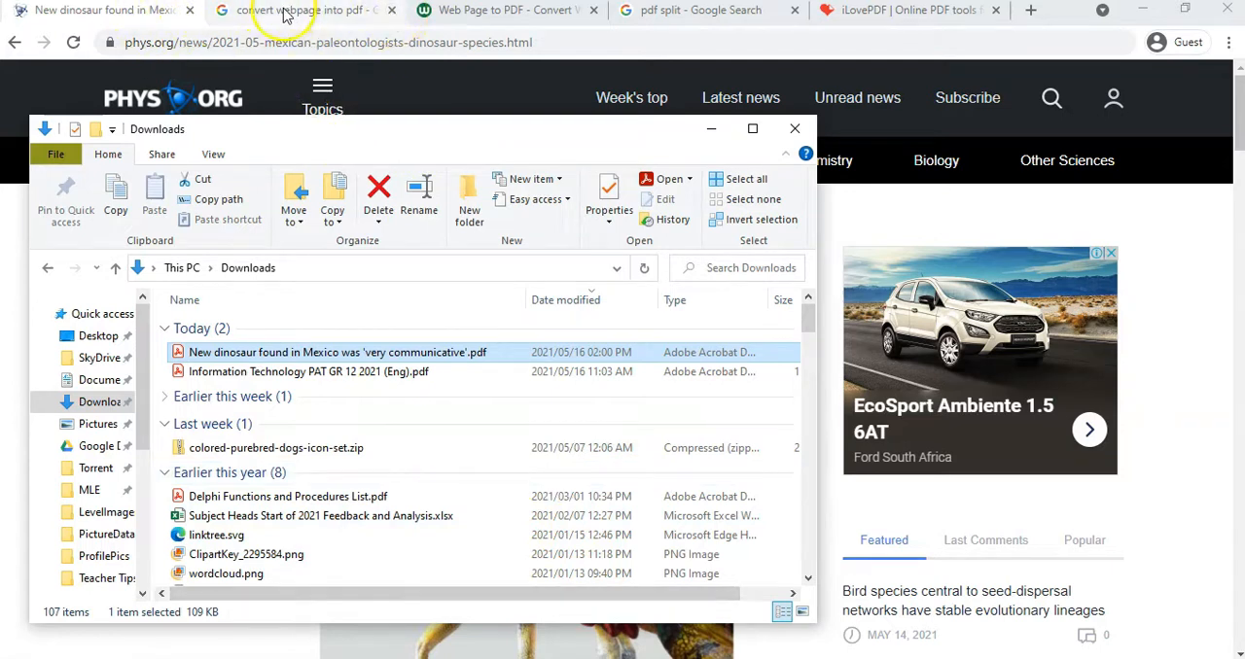
Step: Return to the 'convert webpage into pdf' Google search results tab
left_click(282, 10)
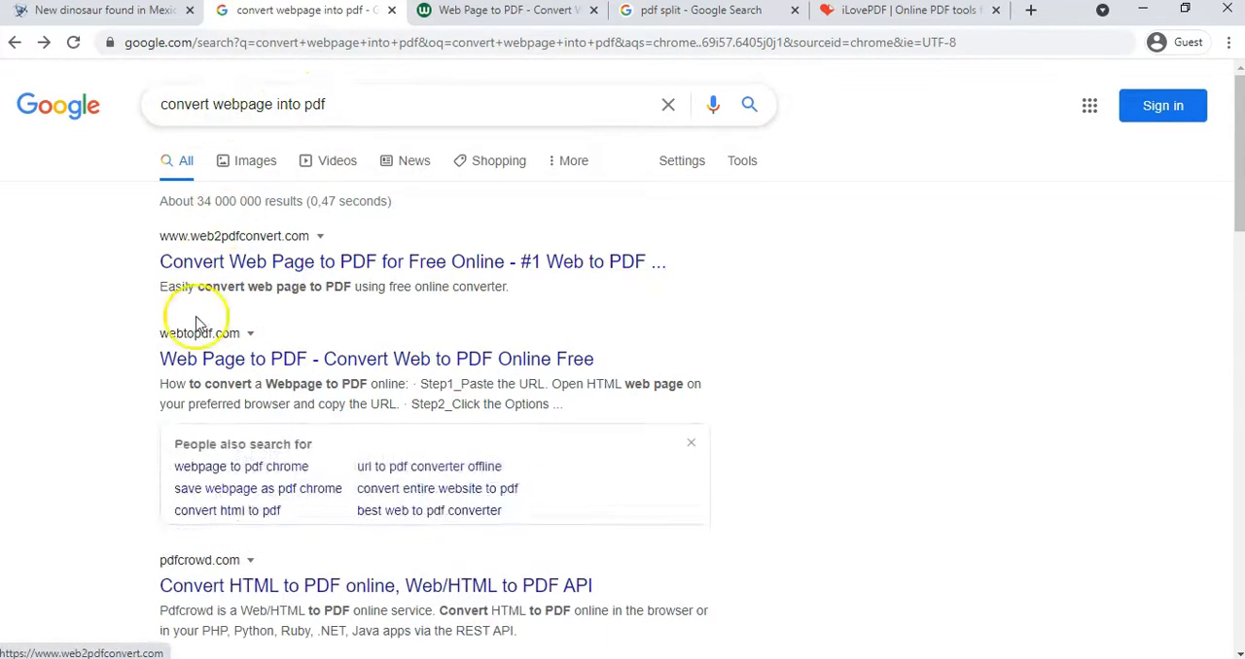
mouse_move(272, 350)
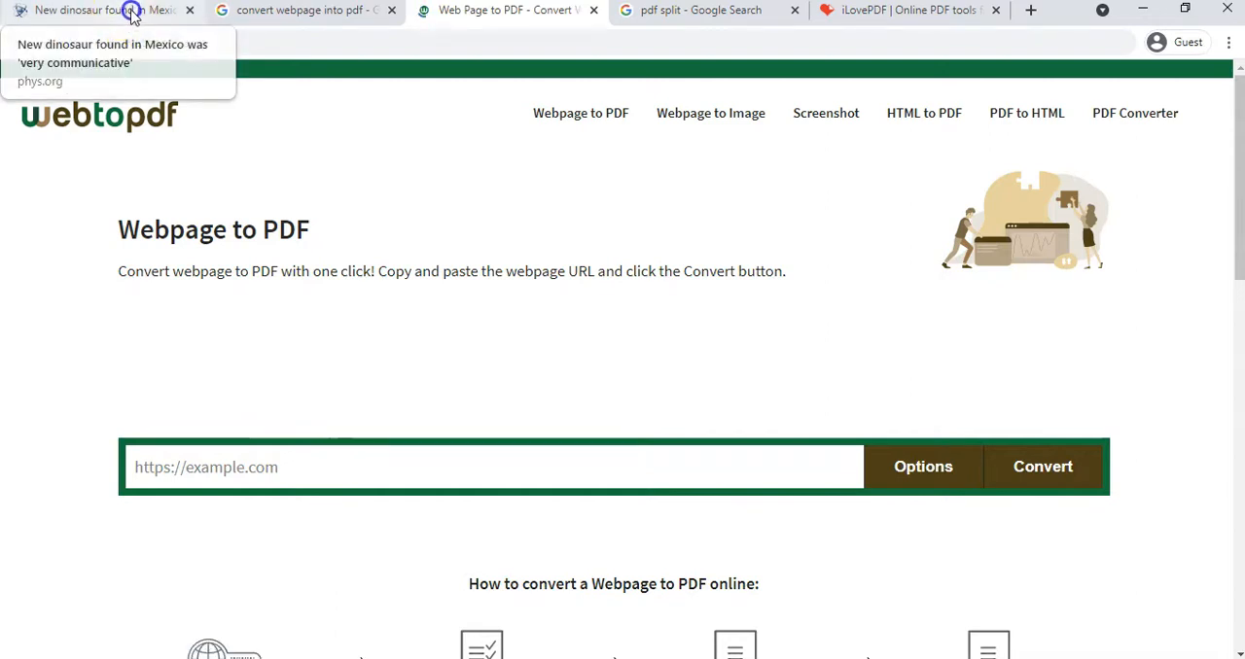
Step: Copy the phys.org article URL and paste it into webtopdf's URL box
left_click(97, 10)
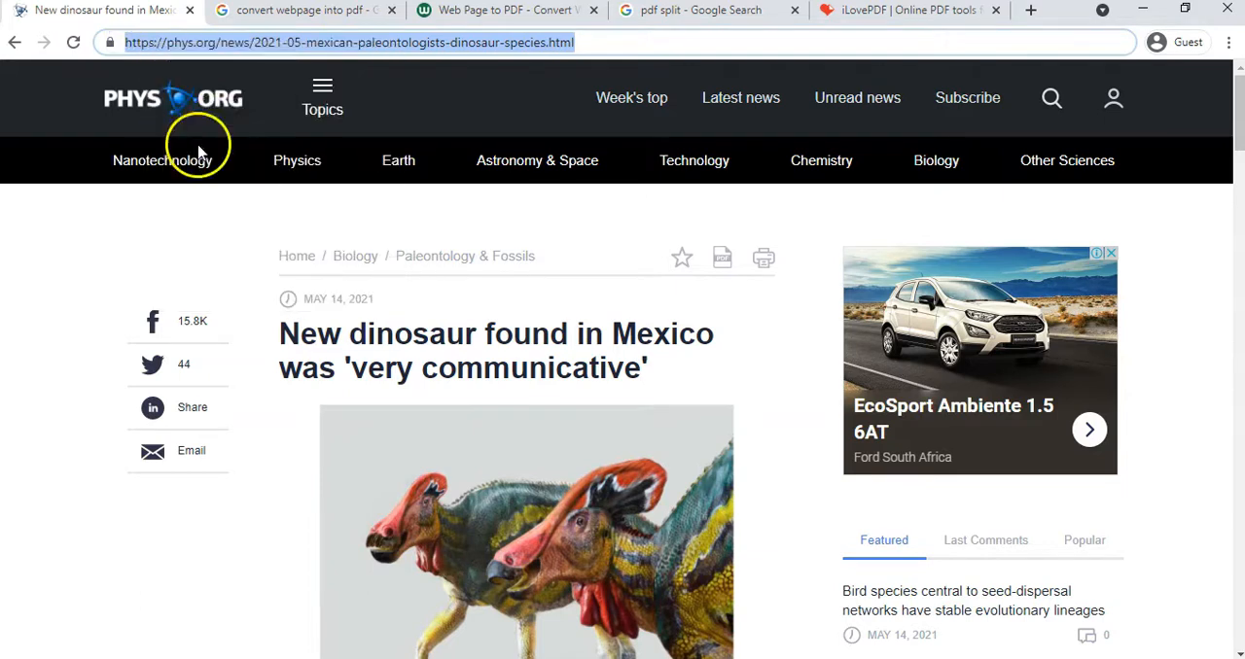
left_click(506, 10)
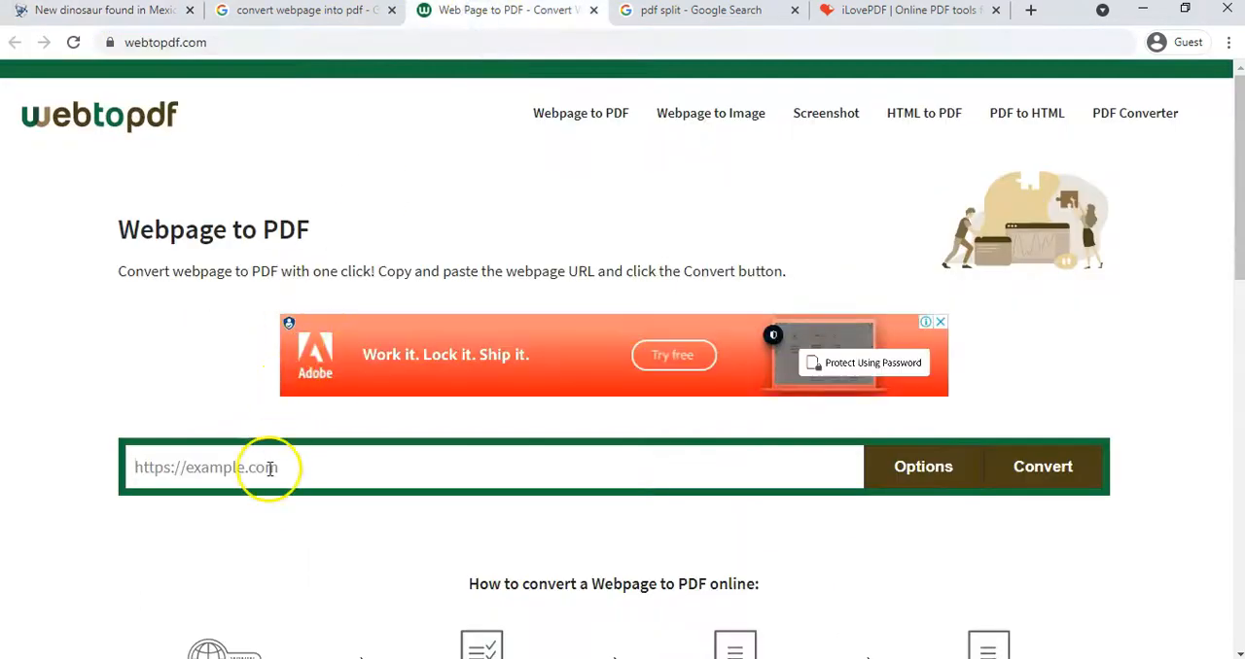
right_click(267, 467)
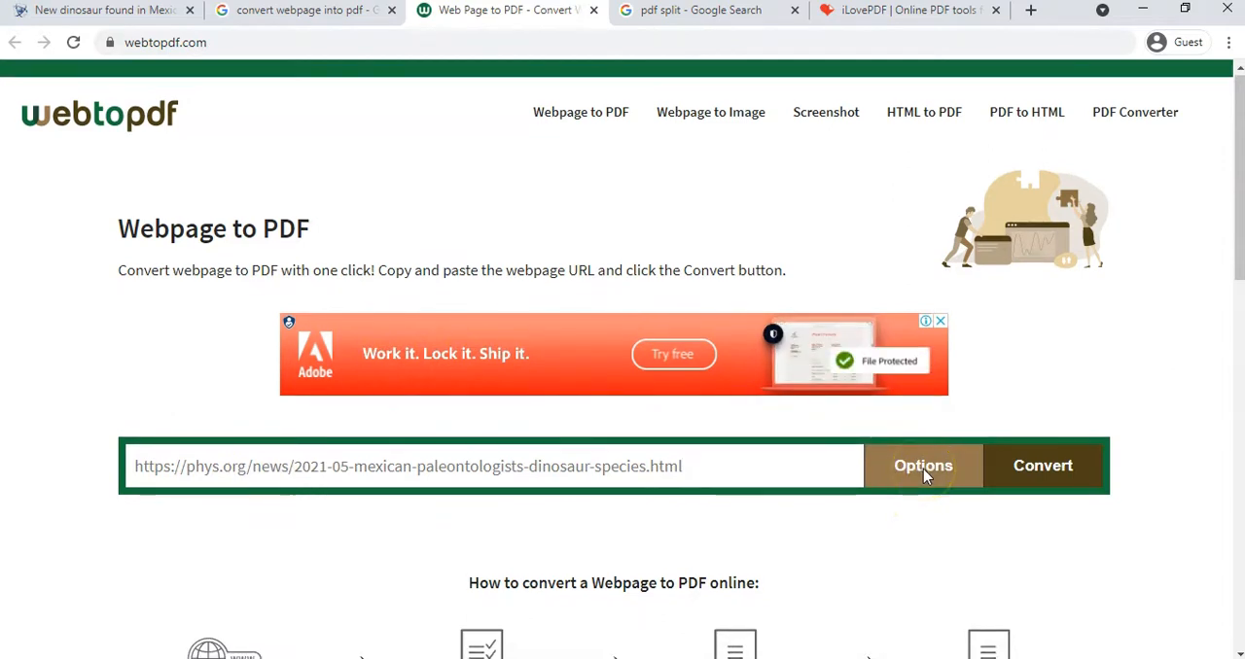
Step: Reveal the conversion Options and start converting the article page to PDF
left_click(922, 465)
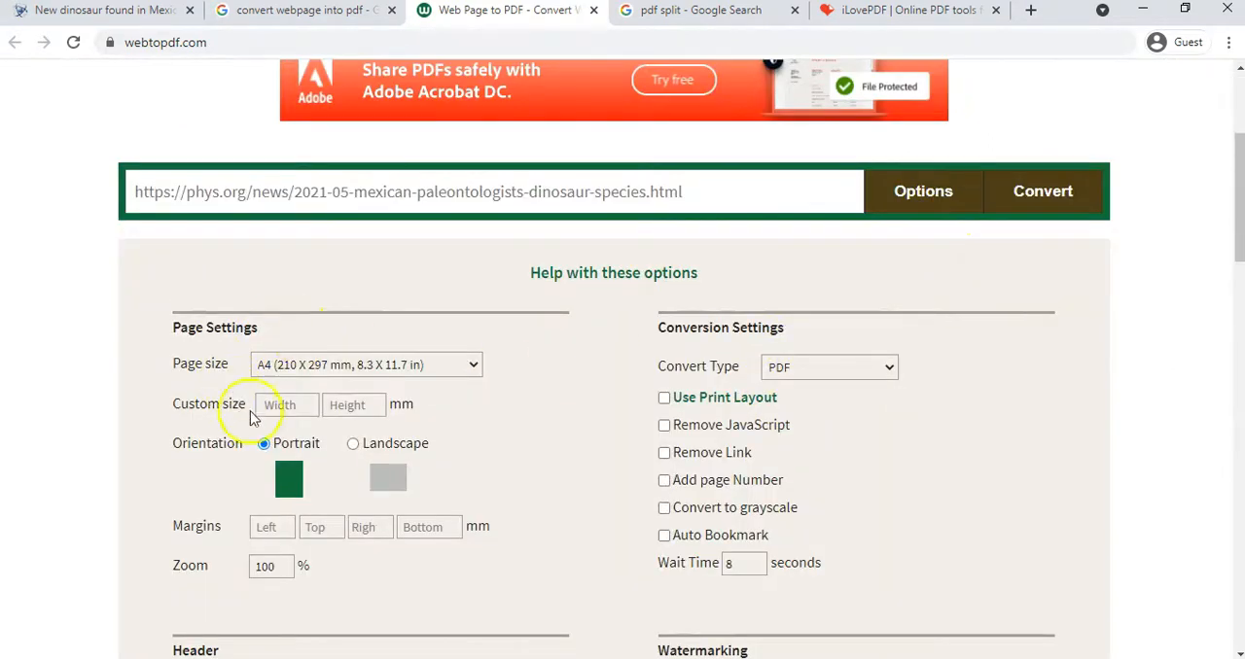
mouse_move(885, 467)
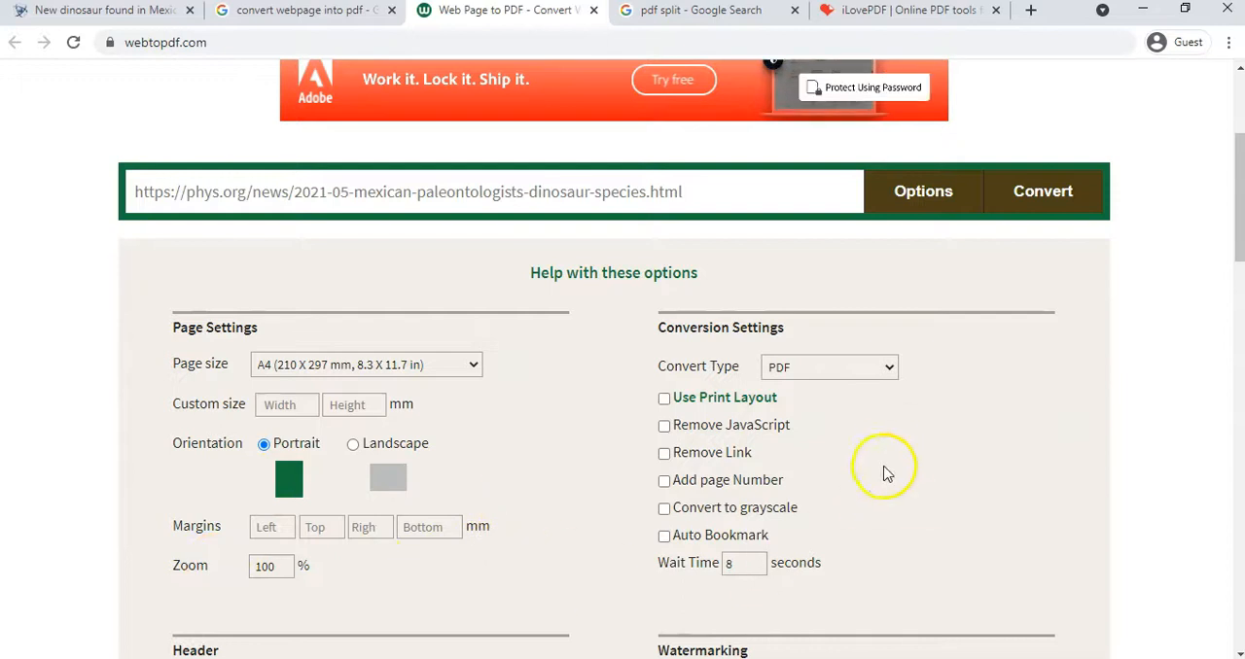
scroll("up", 3)
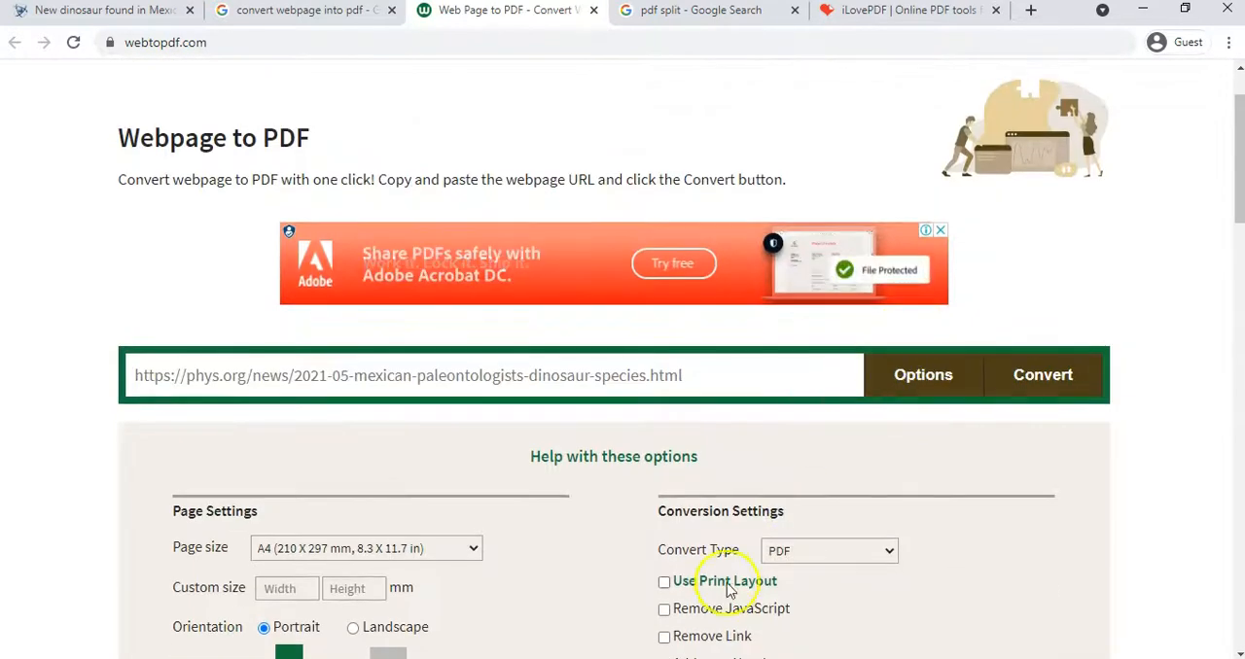
mouse_move(1042, 374)
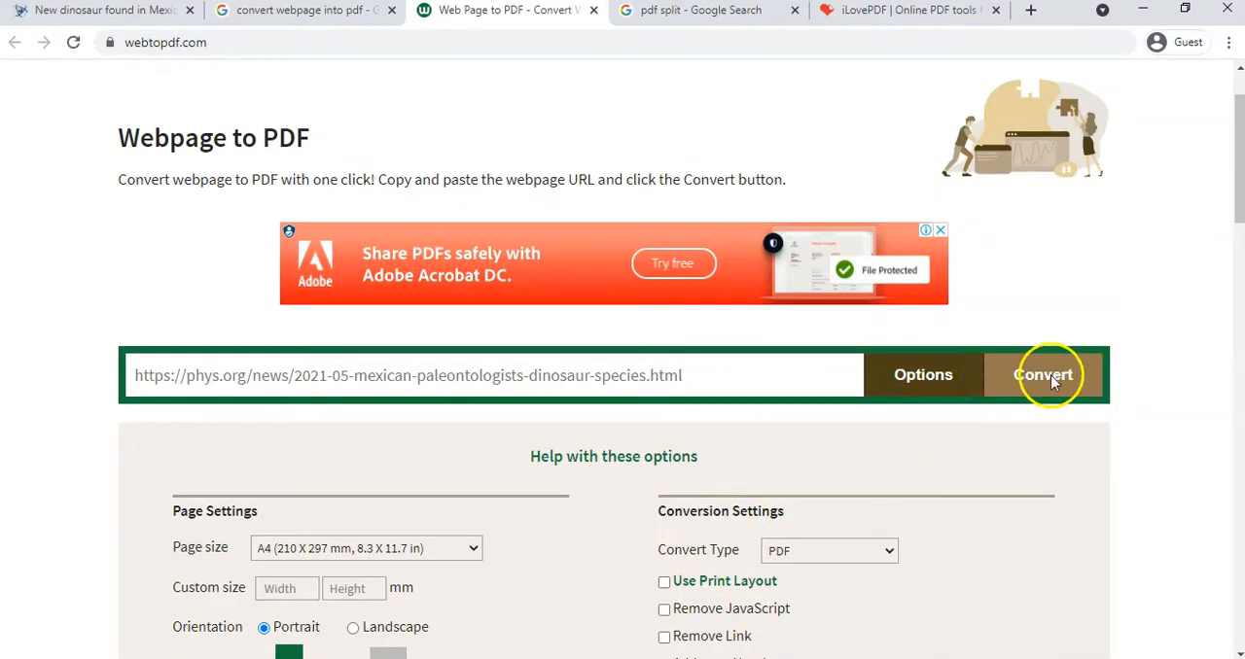
left_click(1043, 374)
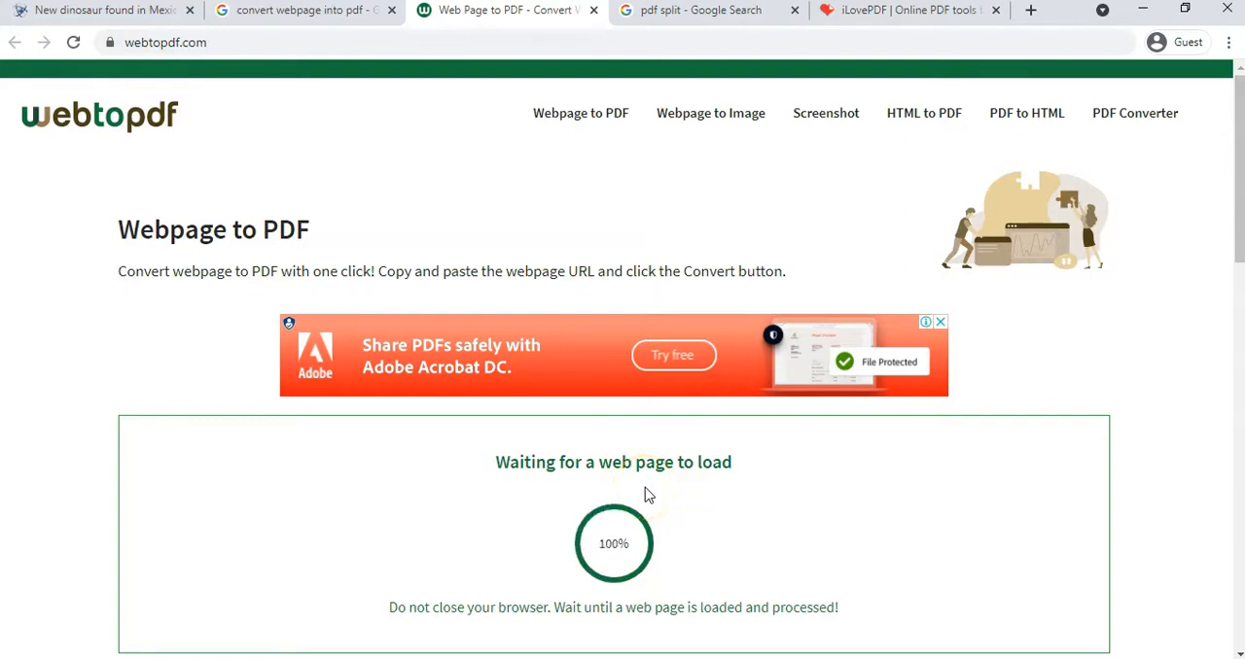
Step: Scroll the webtopdf download page while the phys-org-news PDF conversion completes
scroll("down", 3)
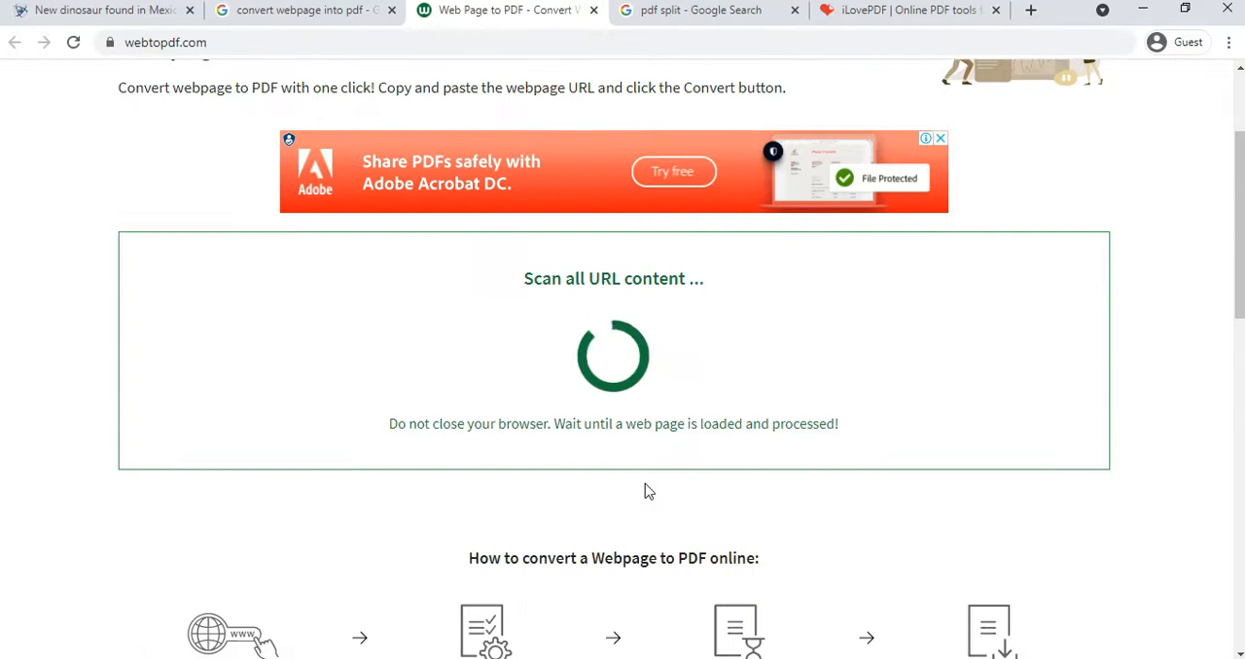
scroll("down", 3)
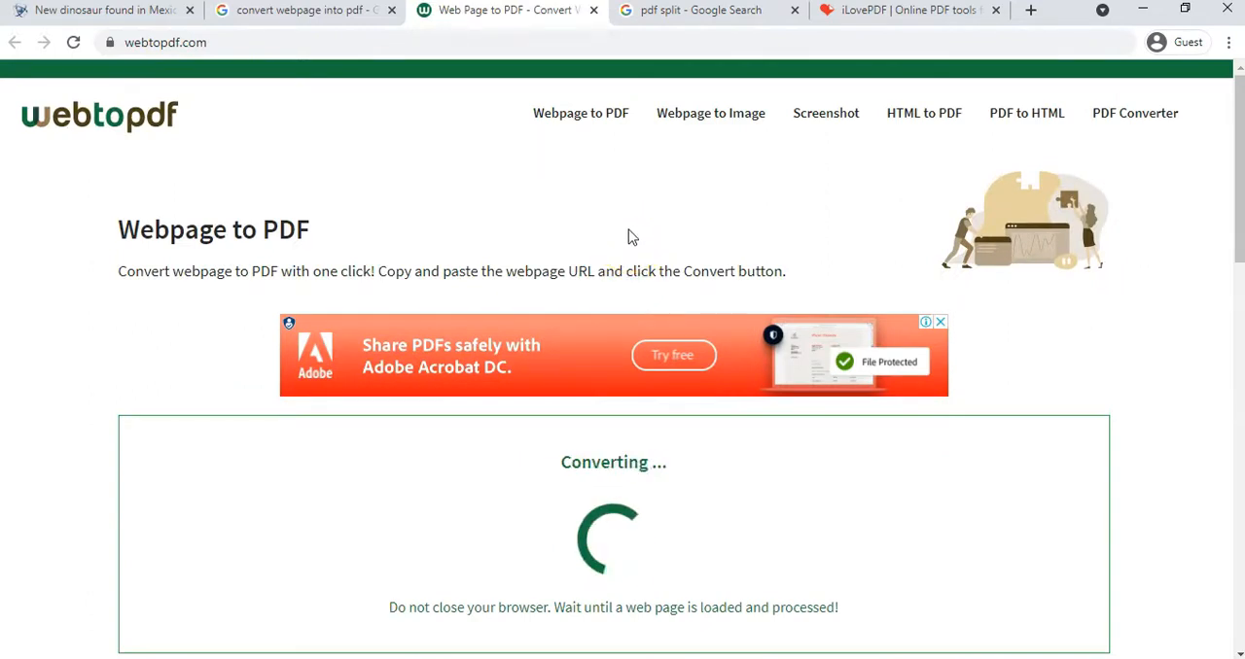
mouse_move(641, 246)
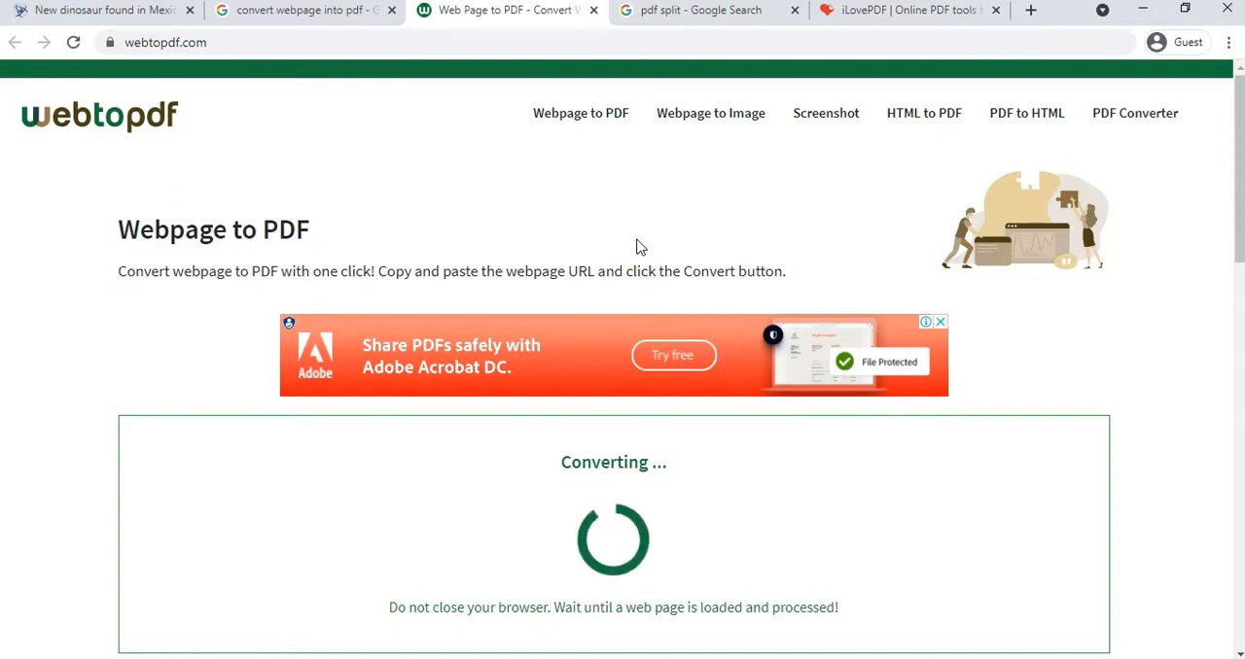
scroll("down", 3)
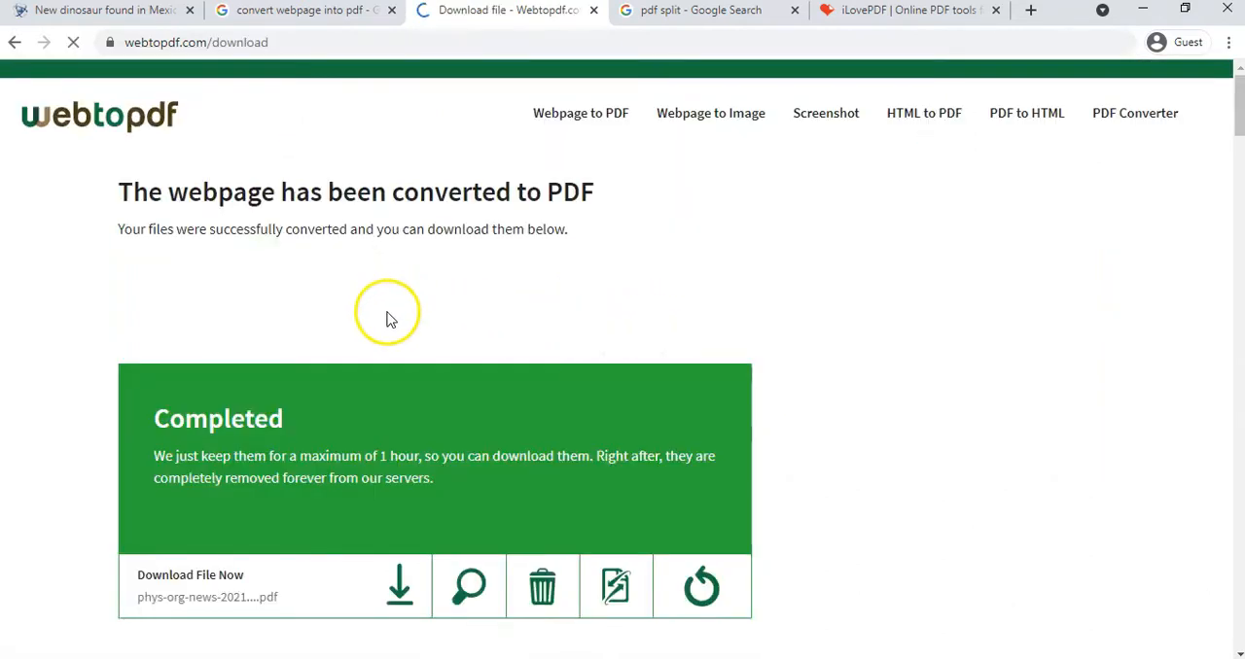
Step: Download the converted phys-org-news PDF and show it from Chrome's download bar
scroll("down", 3)
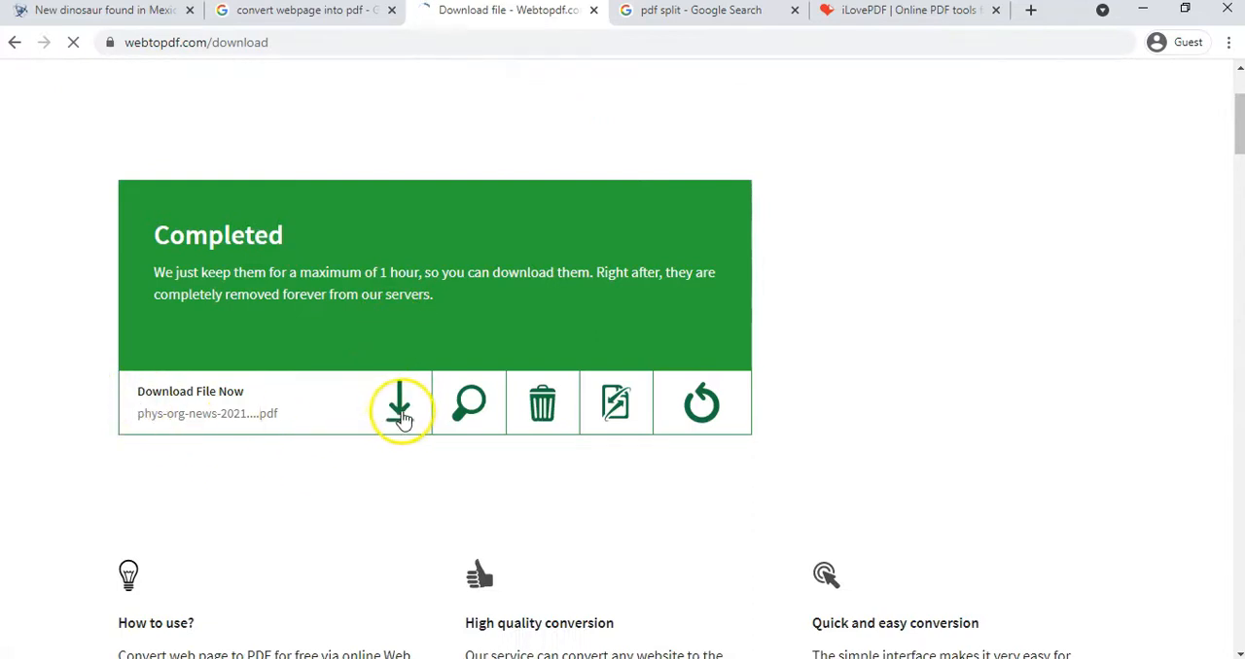
left_click(399, 404)
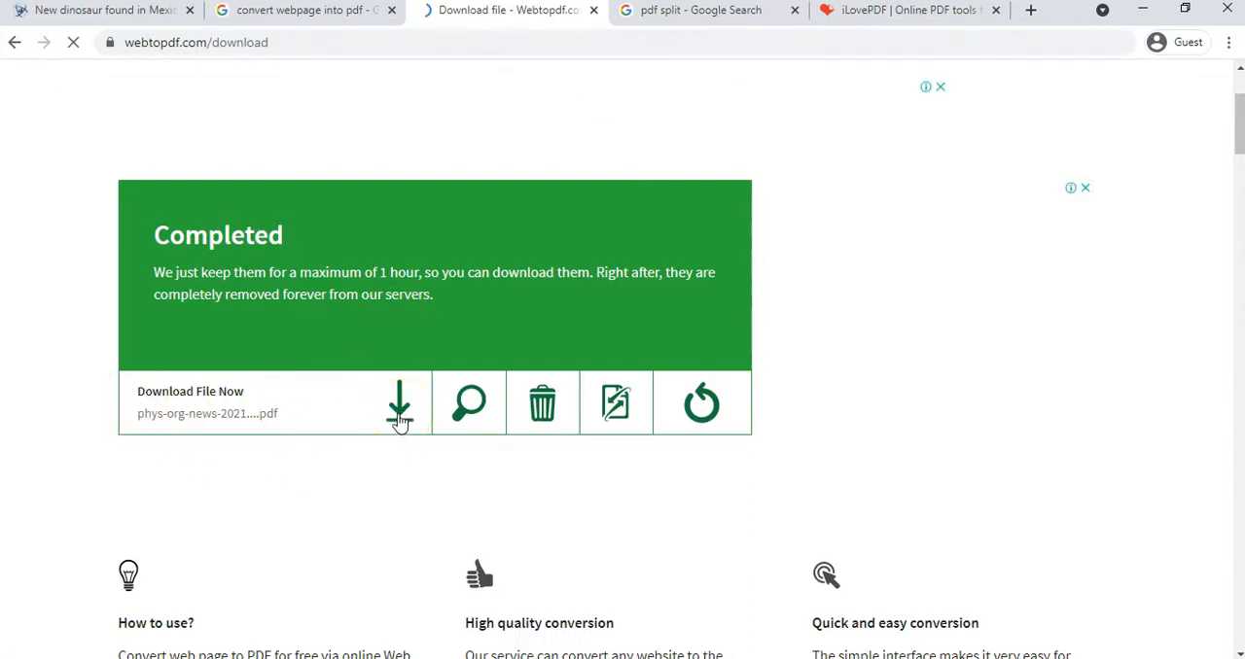
left_click(399, 404)
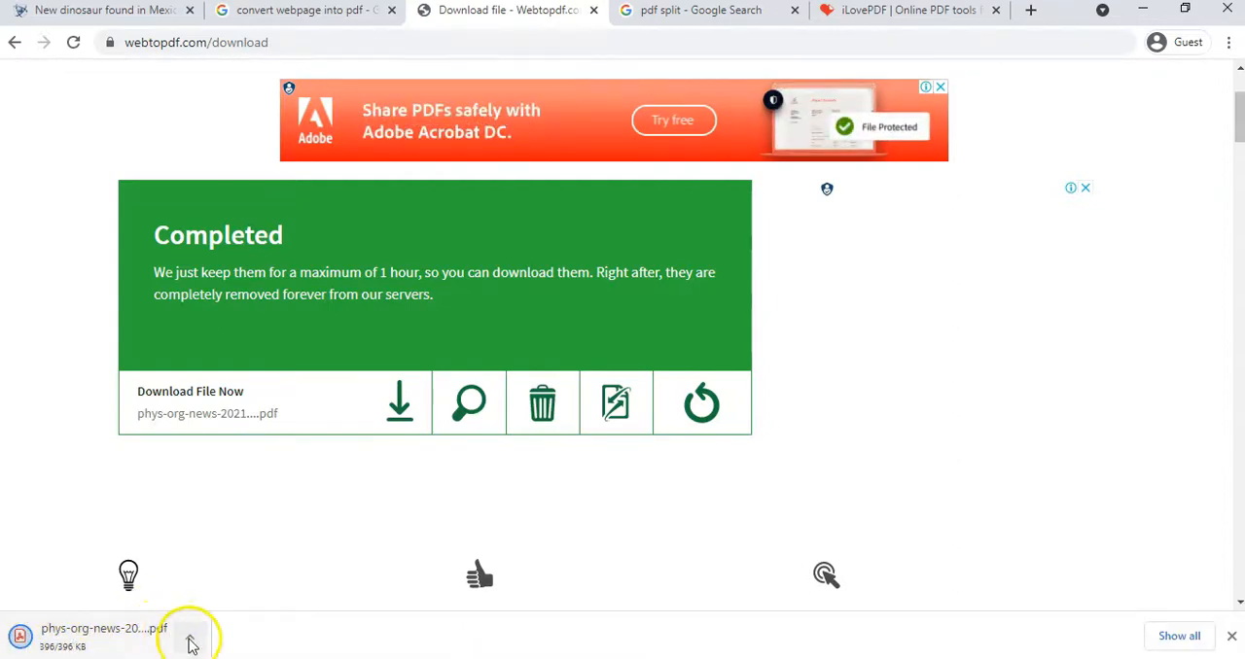
left_click(190, 637)
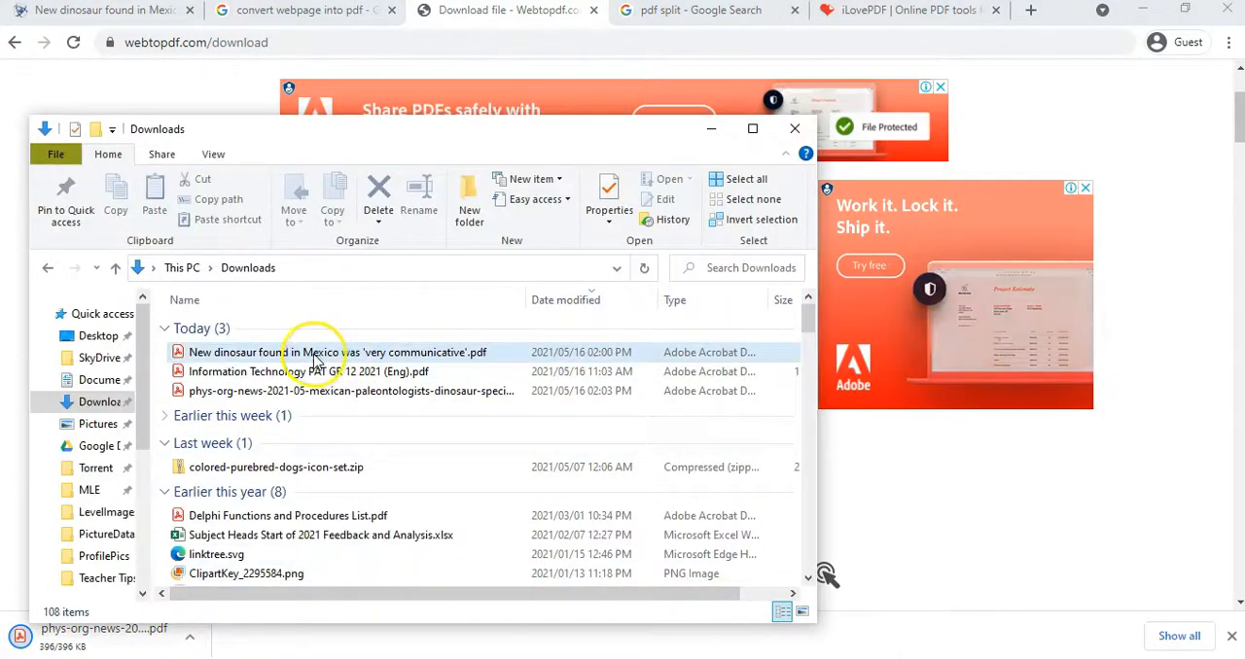
mouse_move(272, 352)
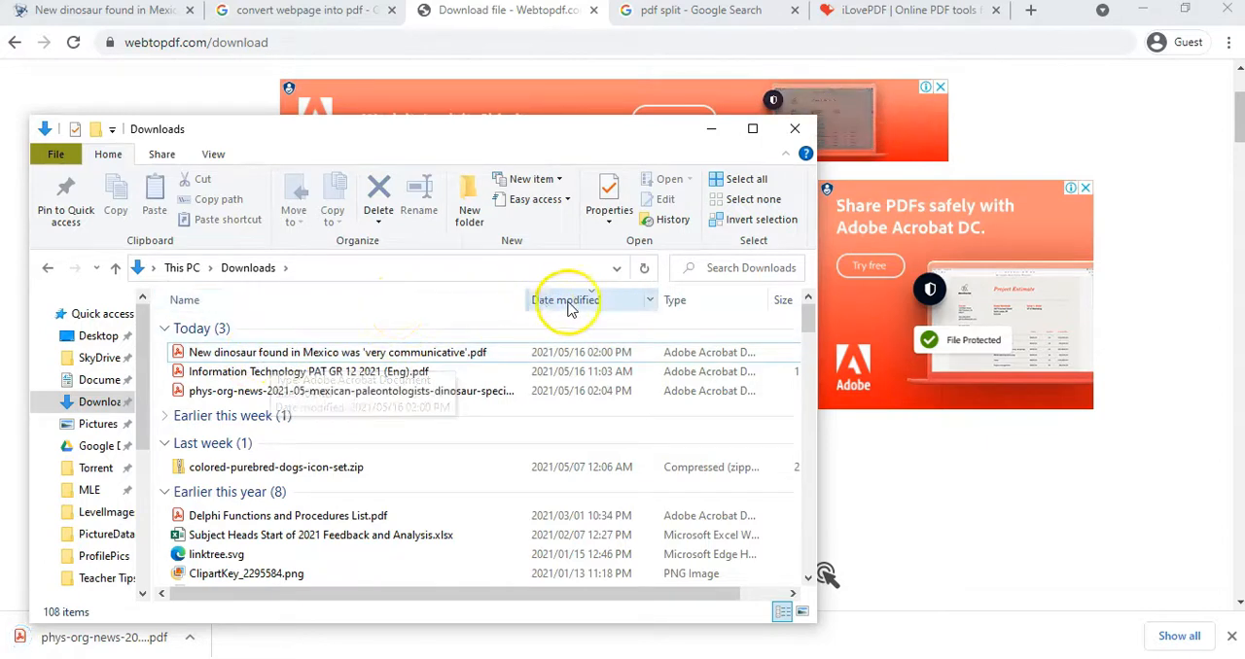
Step: Sort Downloads by date modified and select the new phys-org-news PDF at the top
left_click(566, 300)
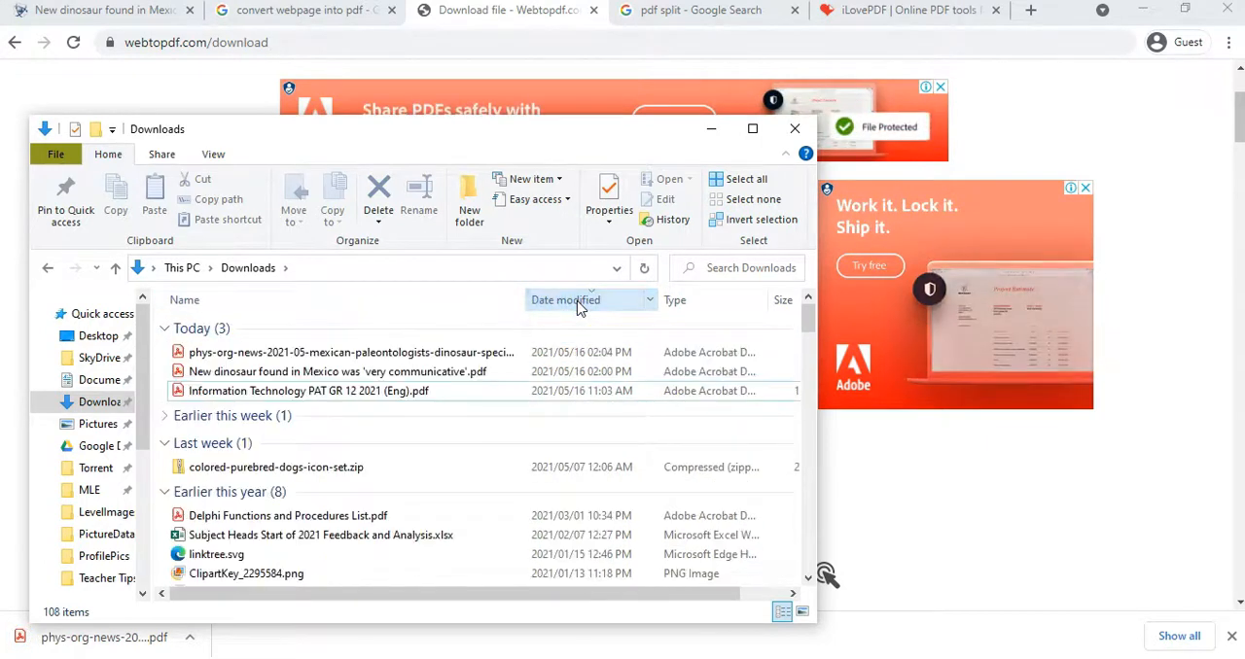
mouse_move(248, 372)
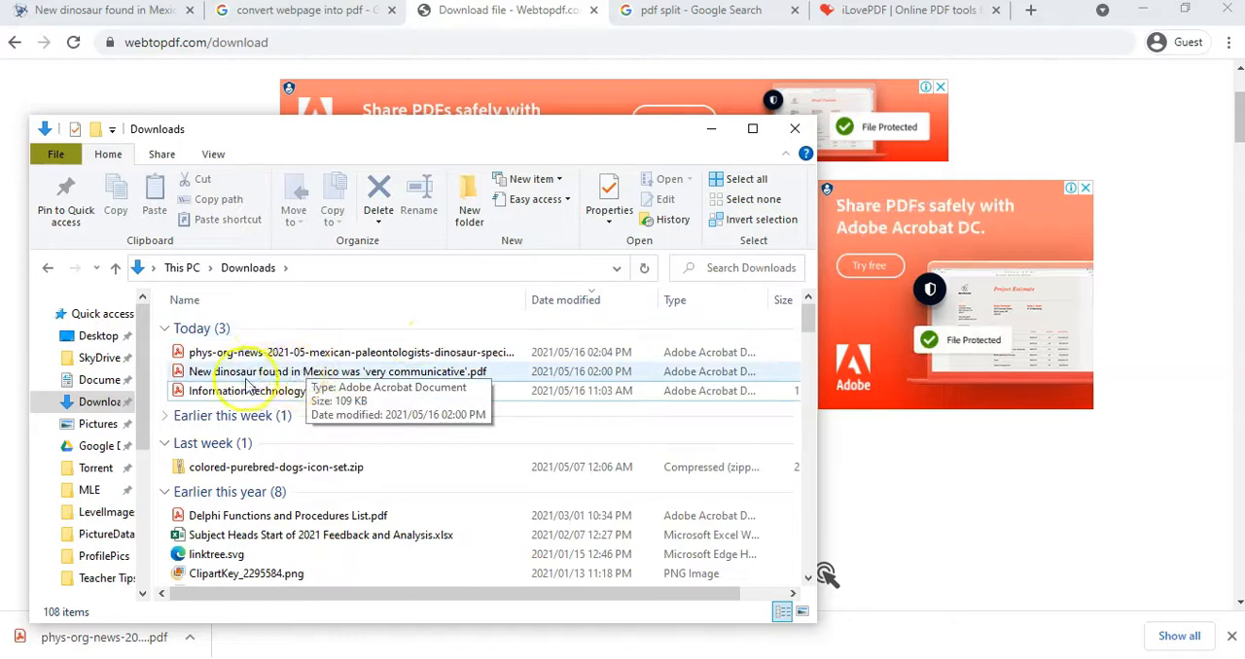
left_click(350, 352)
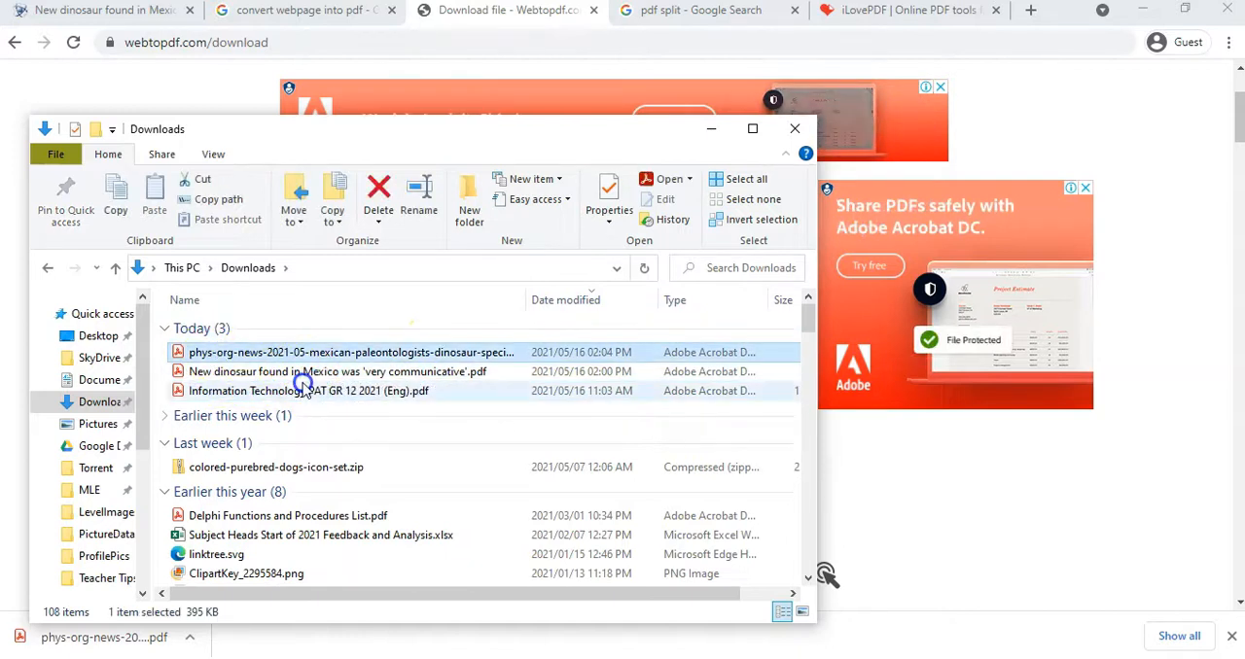
mouse_move(369, 368)
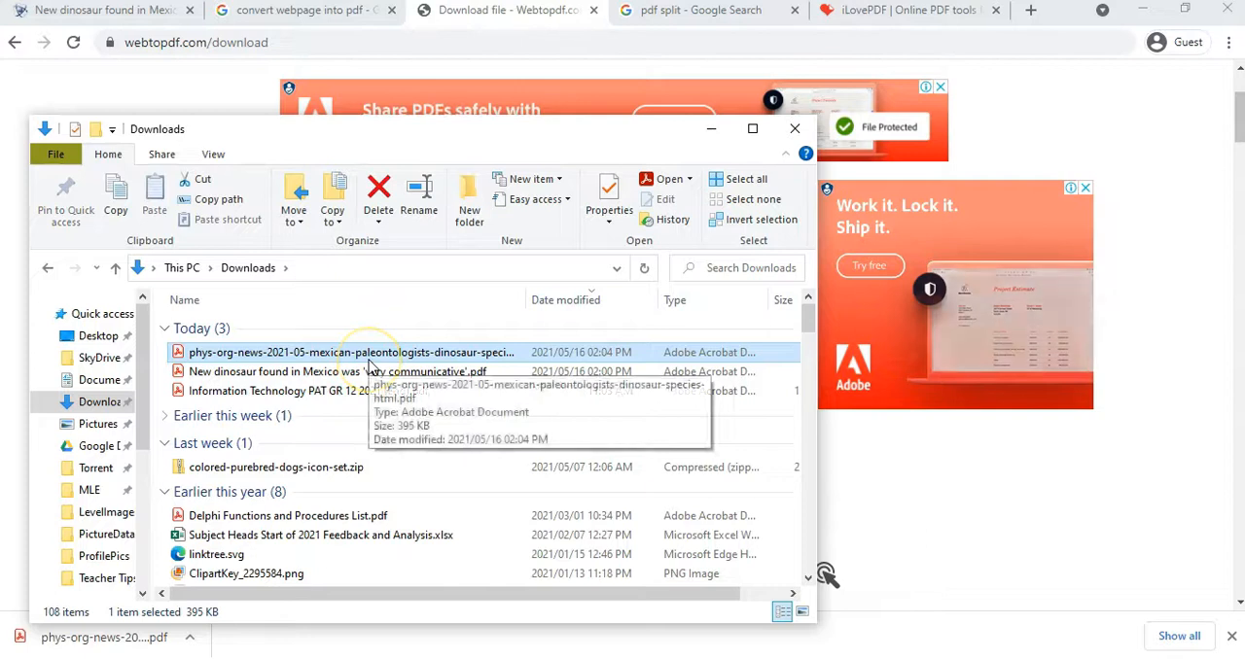
mouse_move(453, 175)
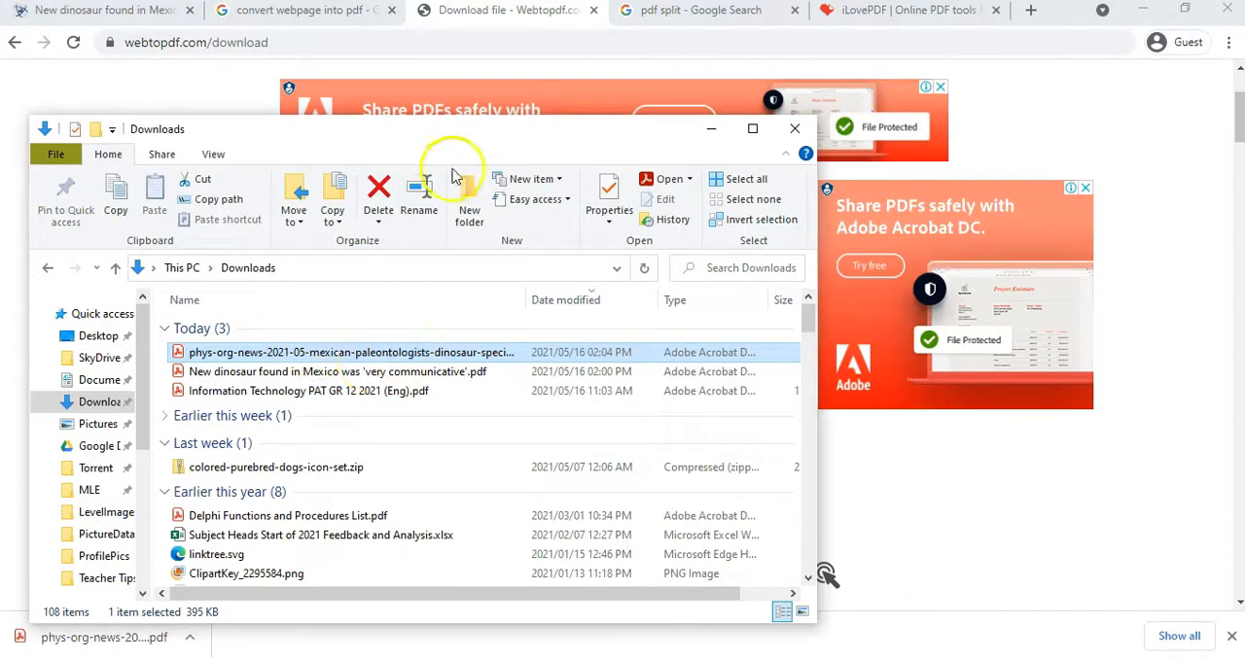
mouse_move(297, 379)
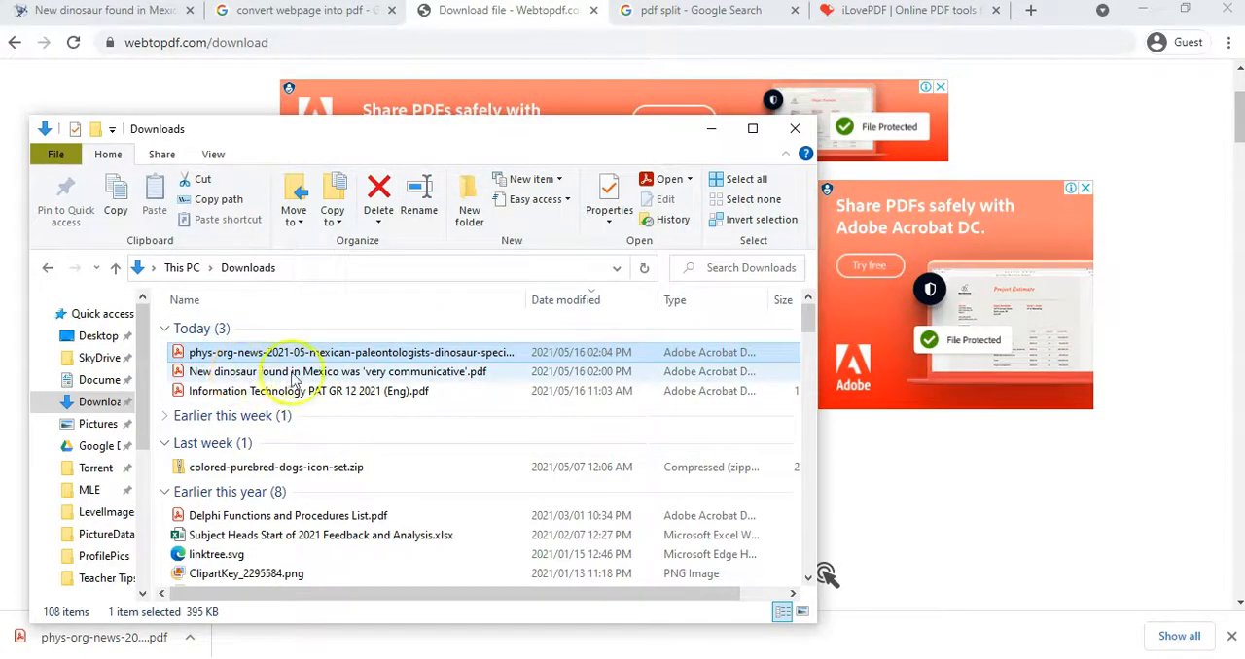
Step: Open the phys-org-news PDF in Acrobat Reader DC and scroll through its six pages
double_click(350, 352)
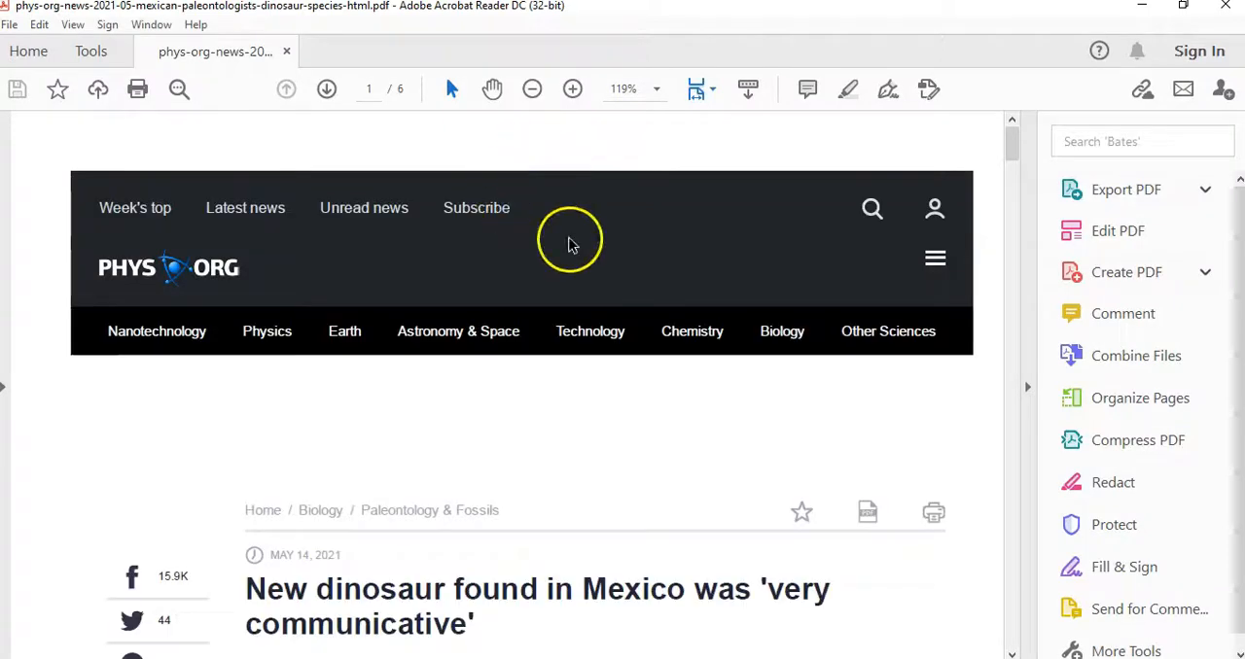
scroll("down", 3)
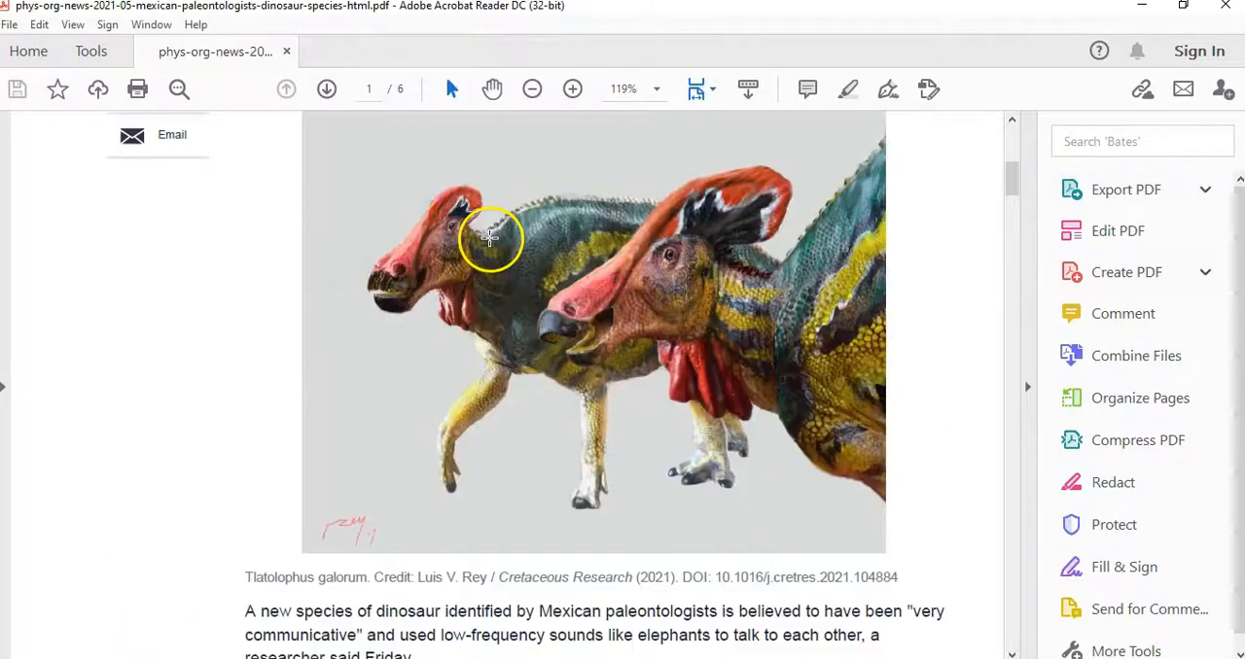
scroll("down", 3)
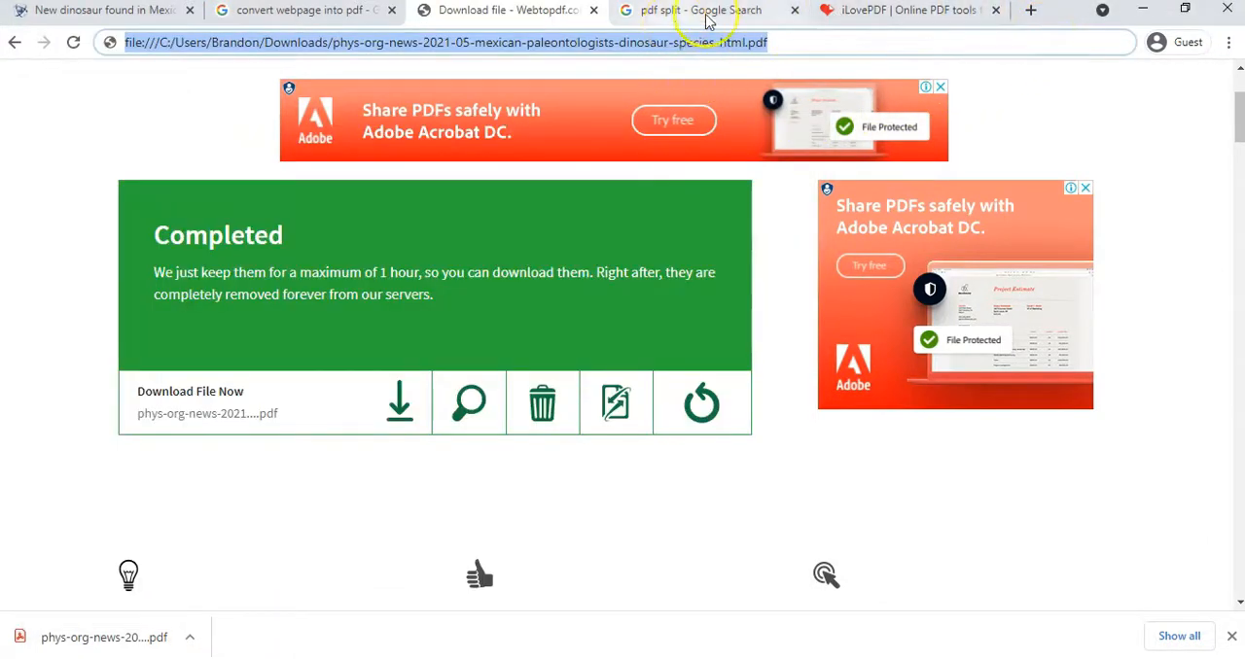
Step: Load the phys-org-news PDF from Downloads into a new Chrome tab's built-in viewer
left_click(1030, 10)
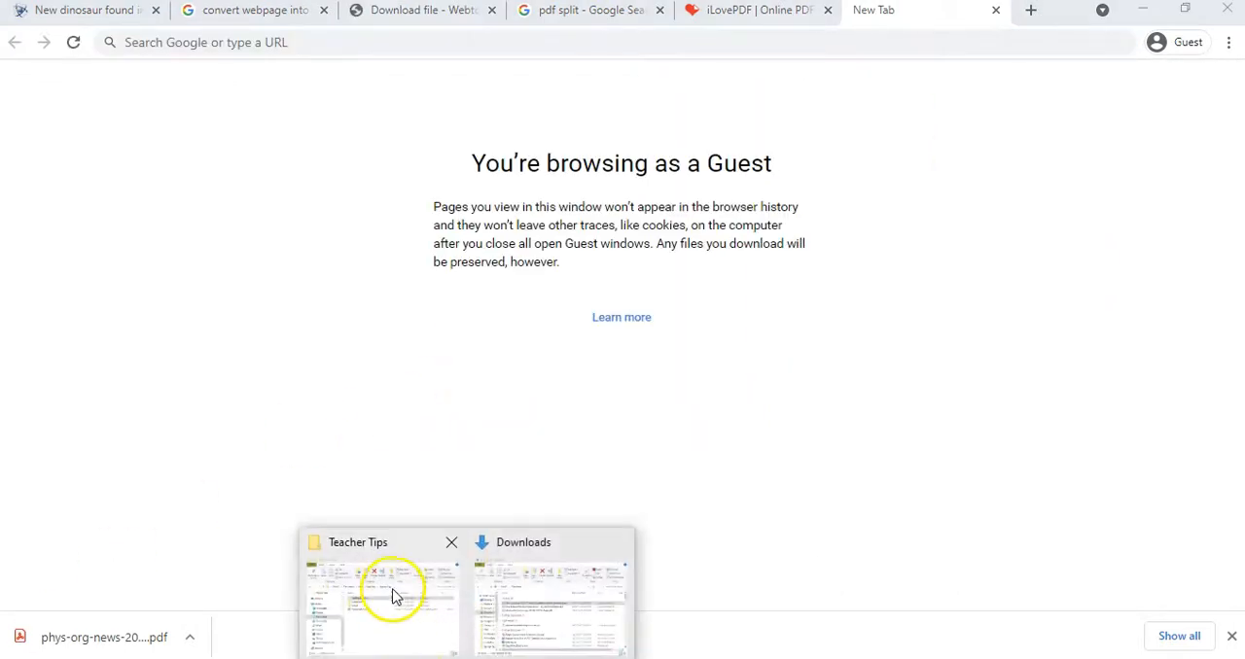
left_click(550, 598)
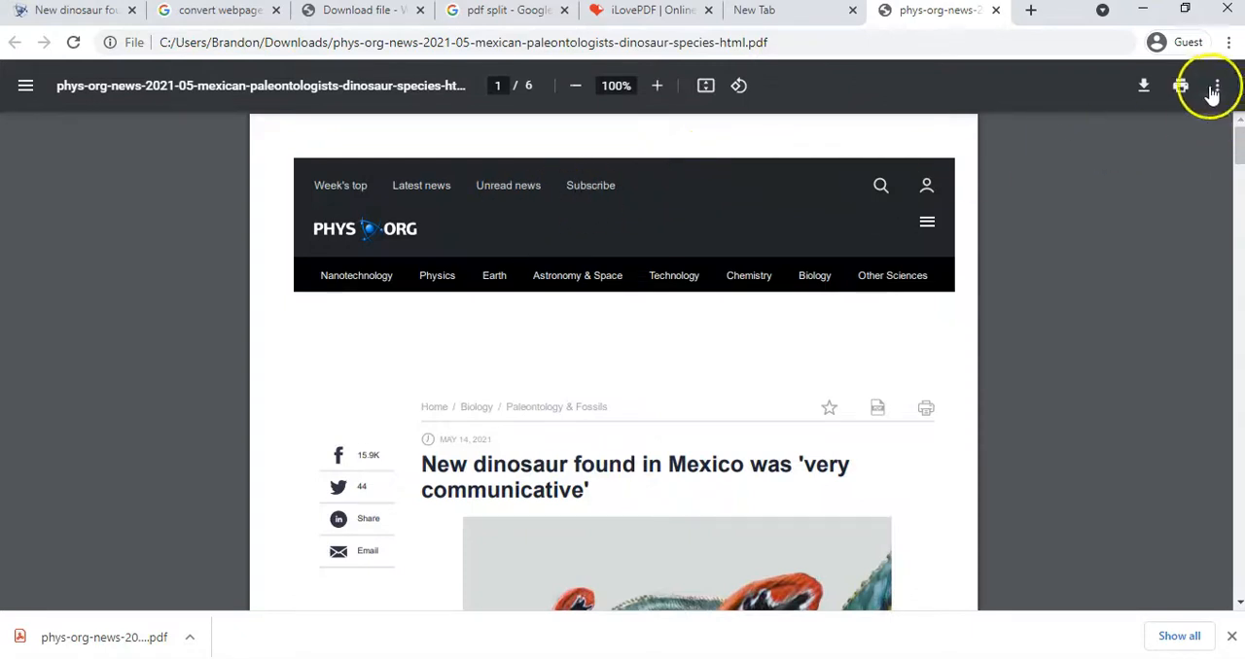
left_click(1229, 41)
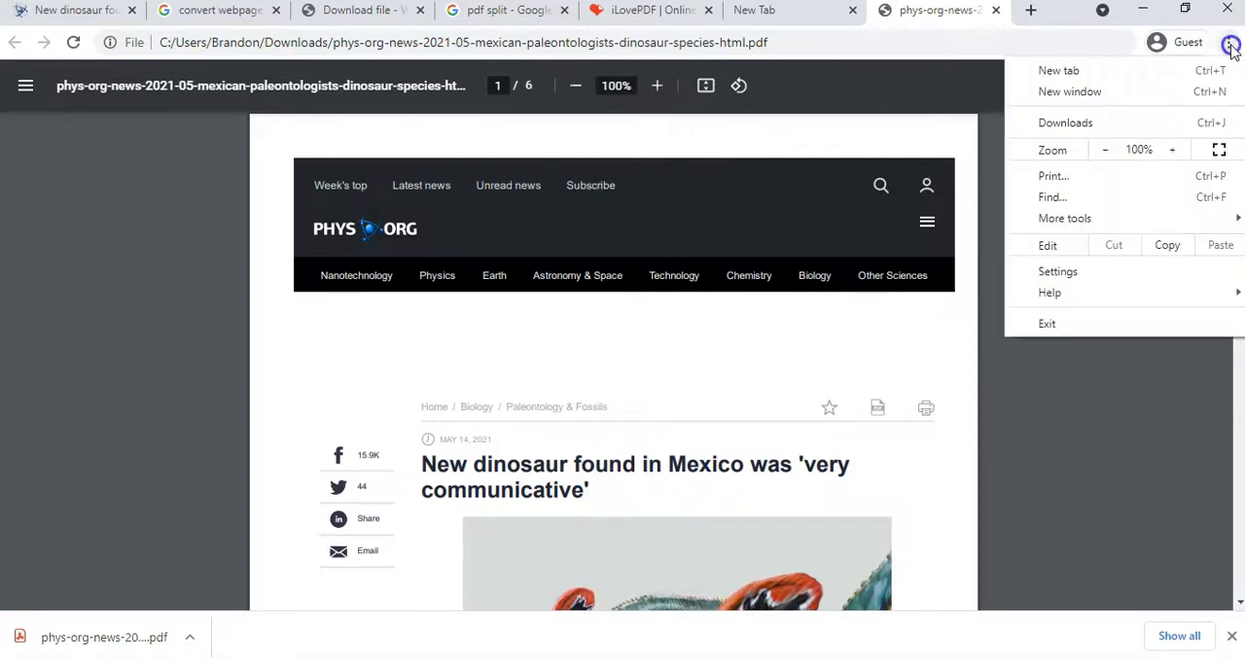
mouse_move(1057, 272)
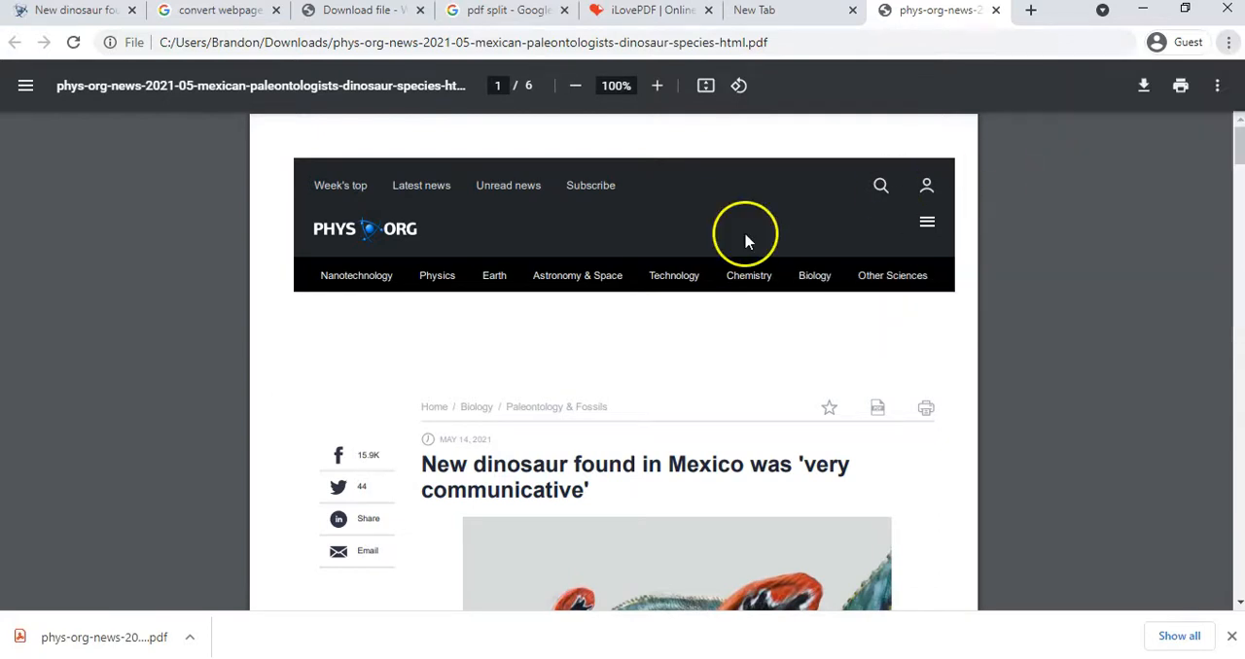
left_click(1180, 86)
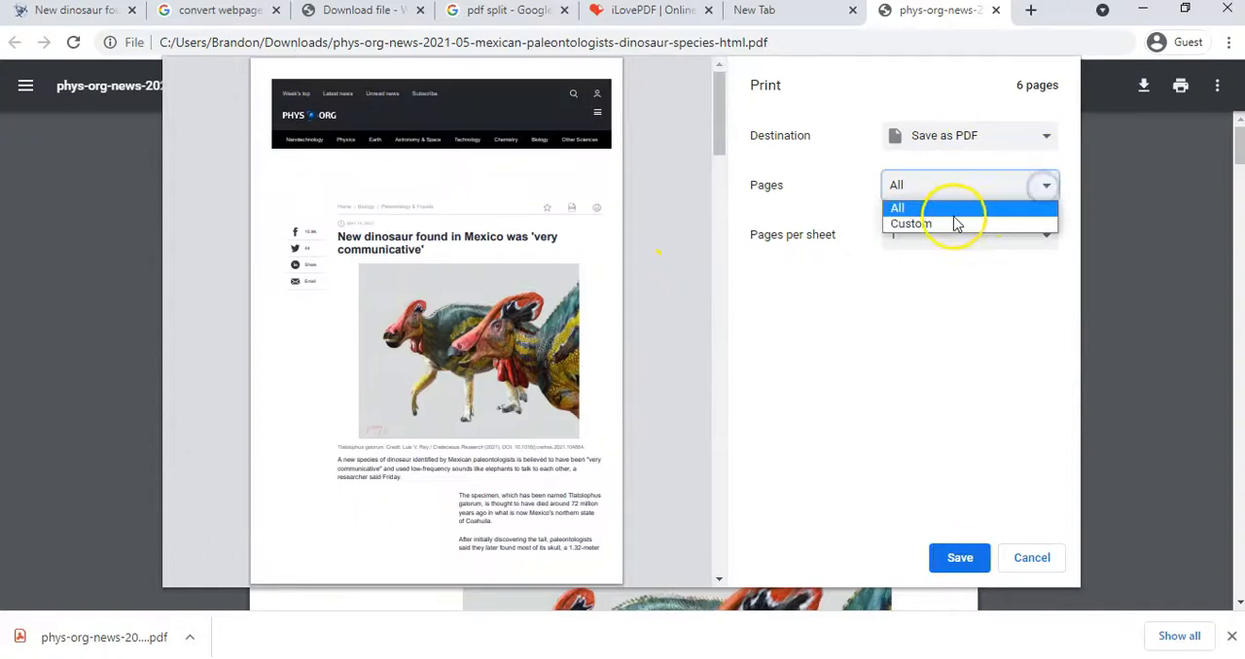
left_click(909, 223)
type("1")
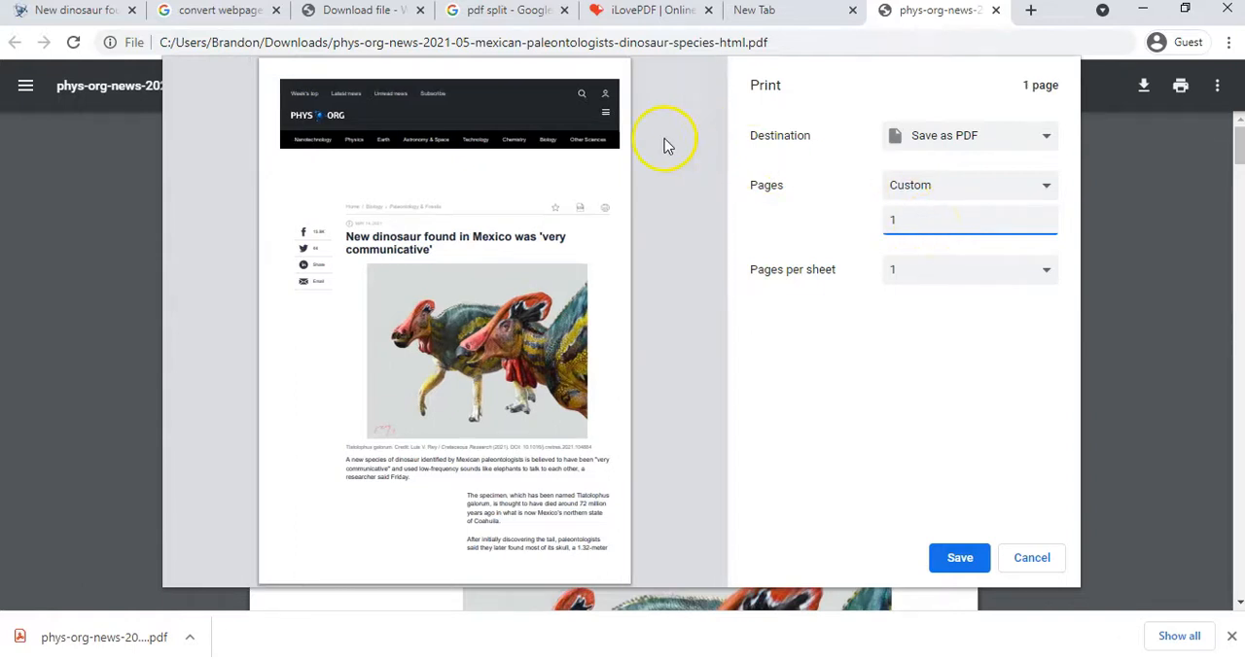
mouse_move(314, 141)
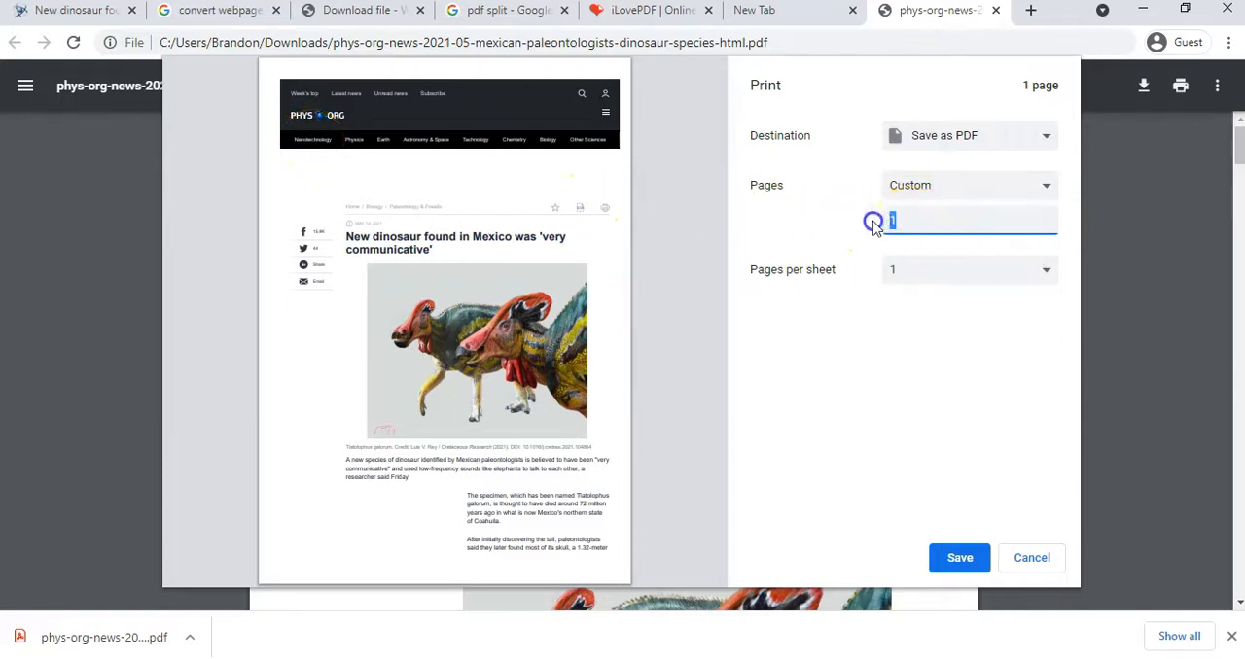
type("2")
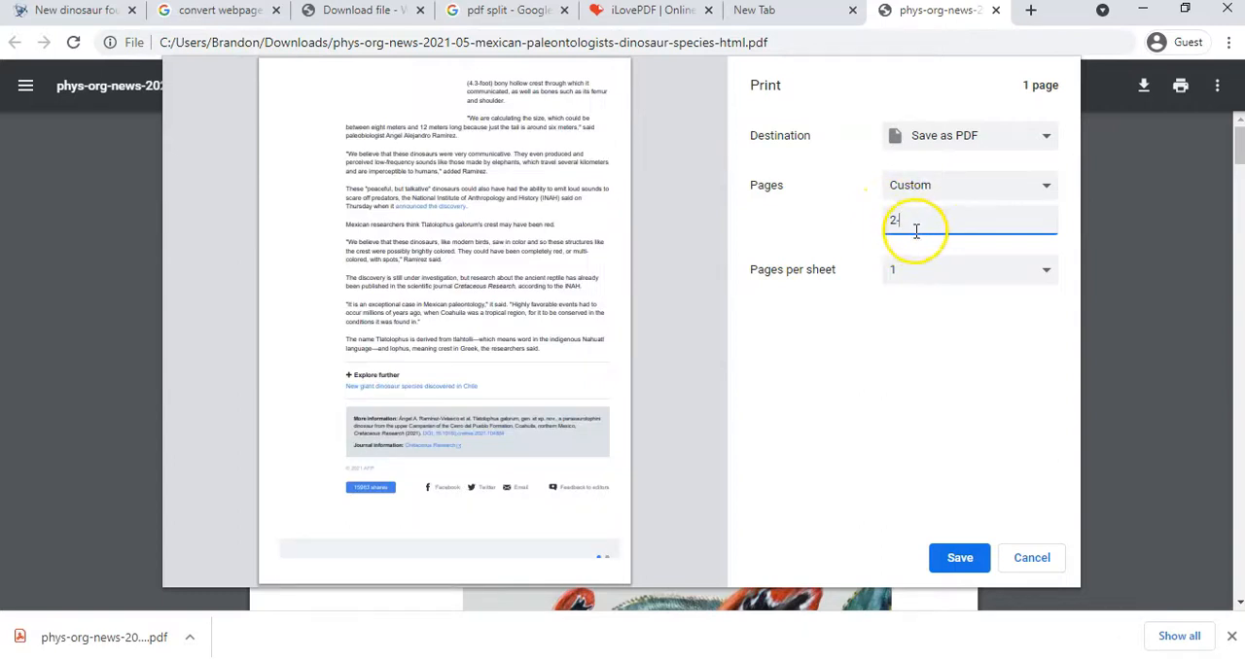
type("3")
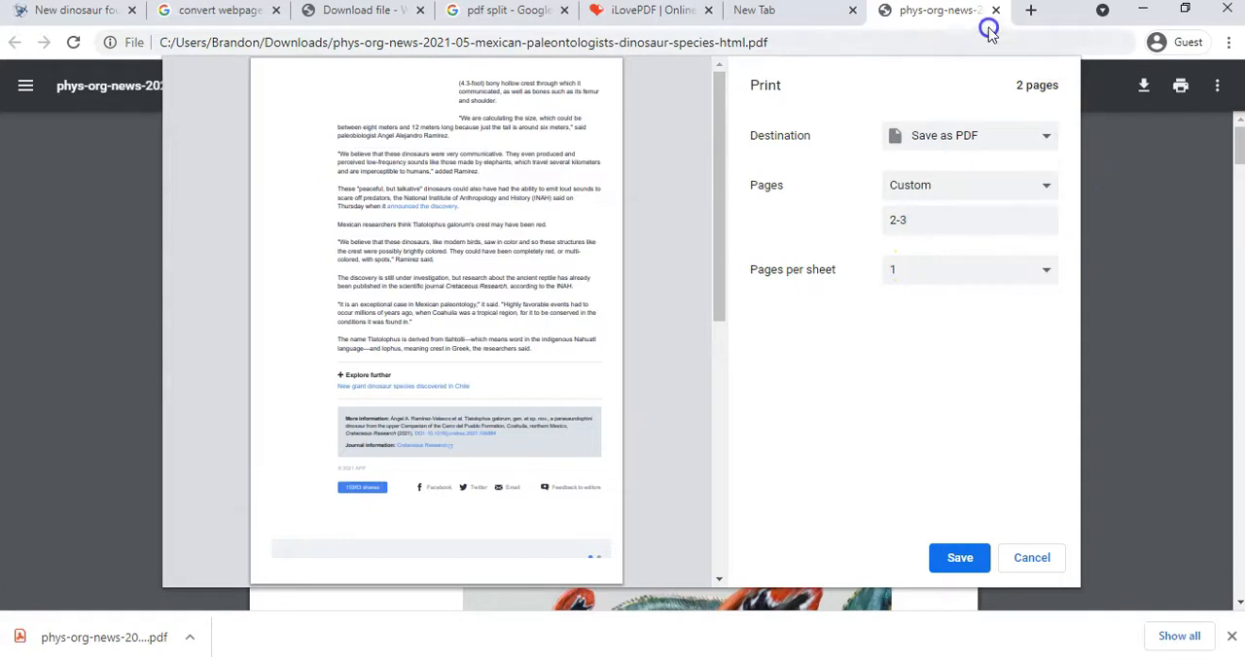
mouse_move(1031, 557)
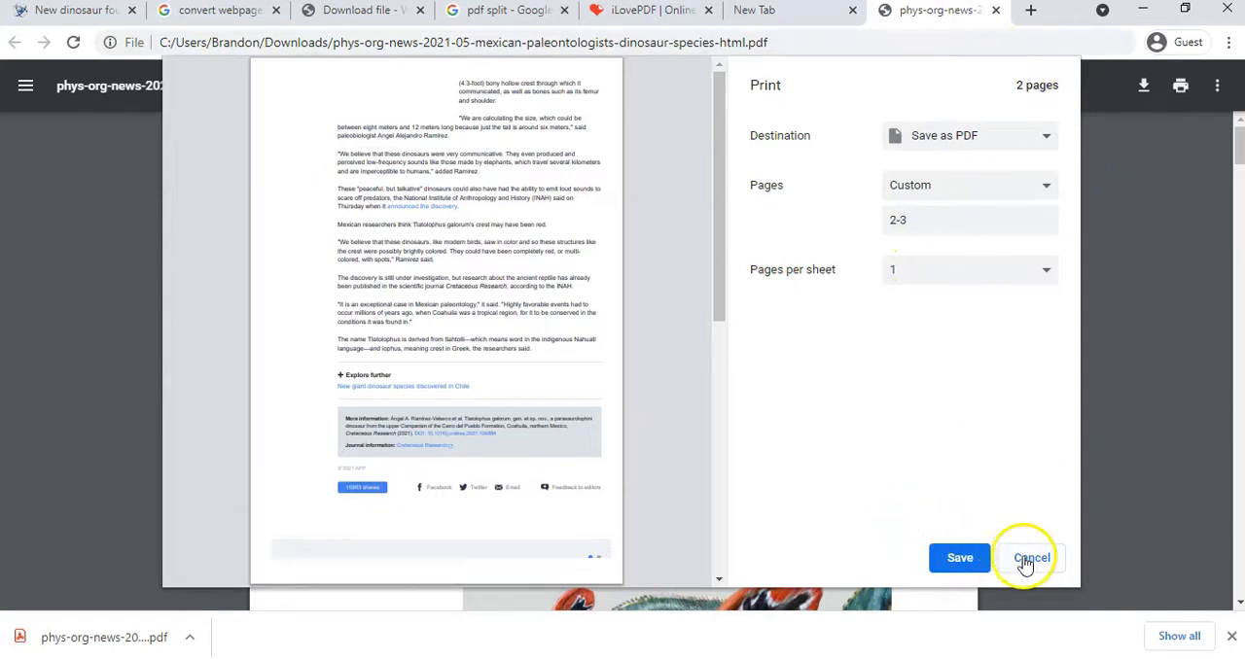
mouse_move(969, 204)
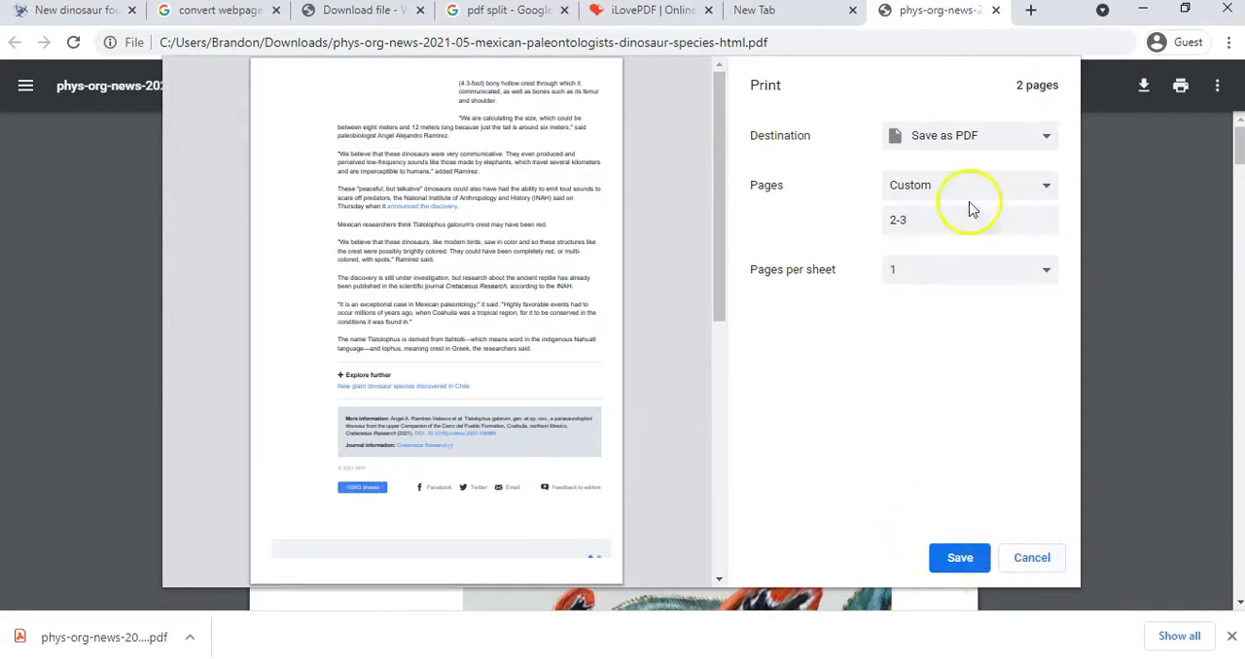
left_click(1030, 557)
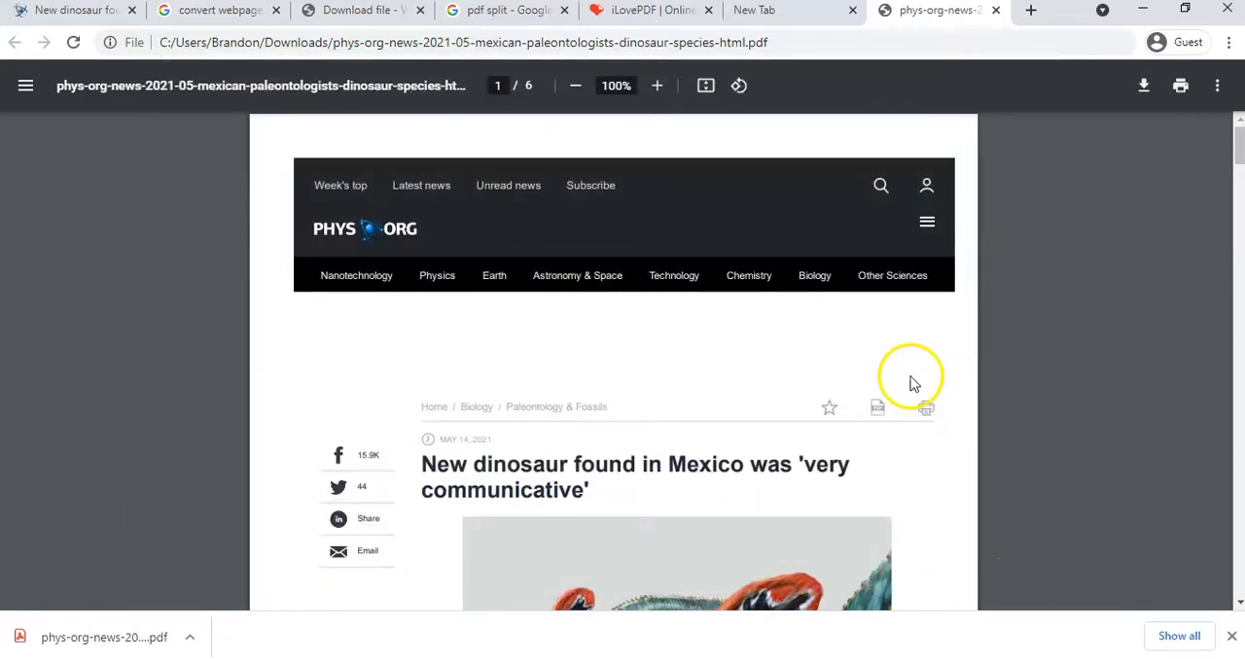
mouse_move(742, 407)
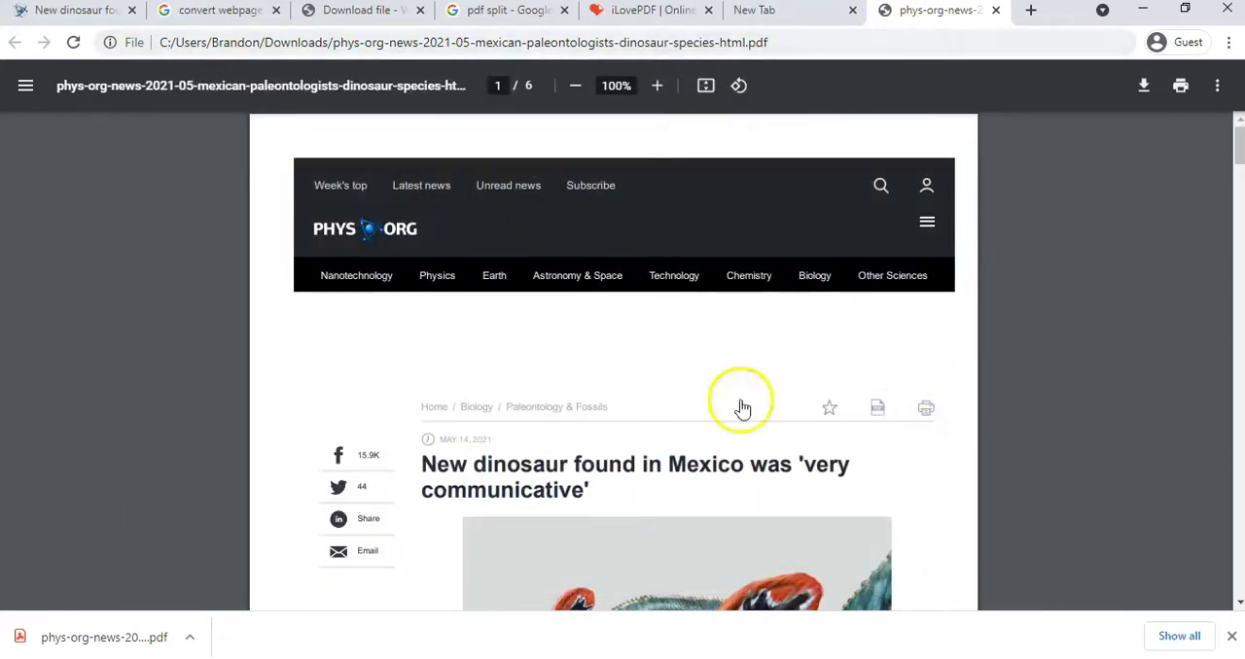
mouse_move(815, 276)
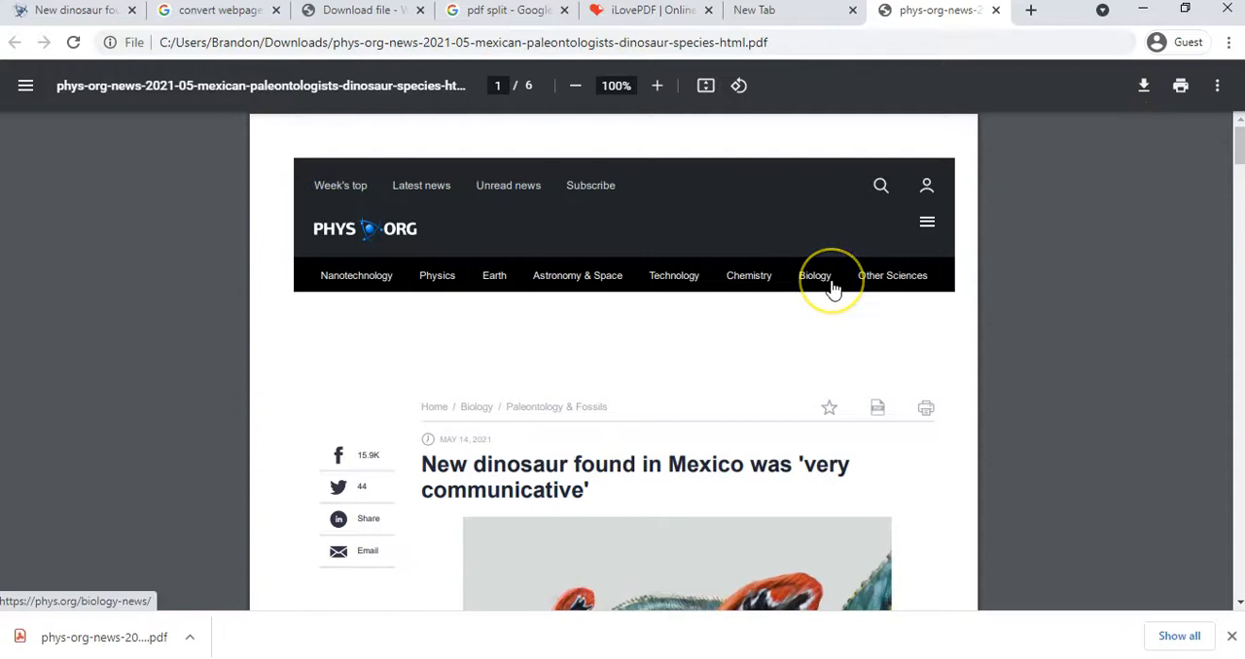
mouse_move(360, 10)
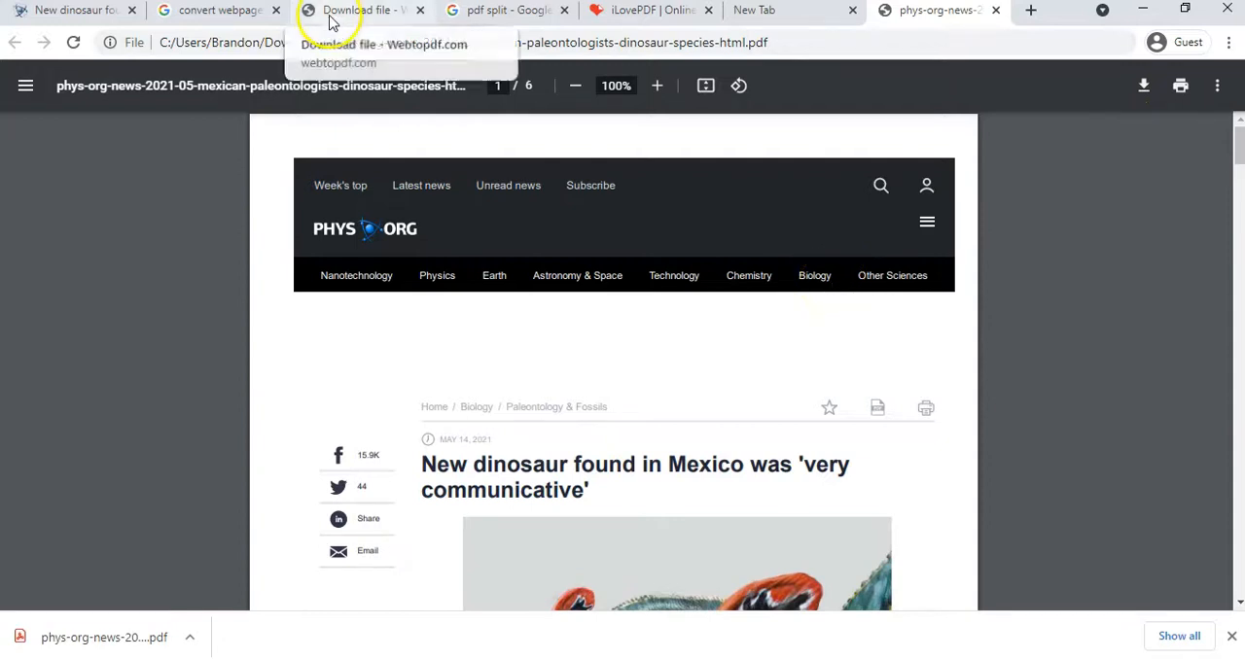
Step: Switch to the 'pdf split' Google search results listing iLovePDF, Smallpdf and PDFsam
left_click(500, 10)
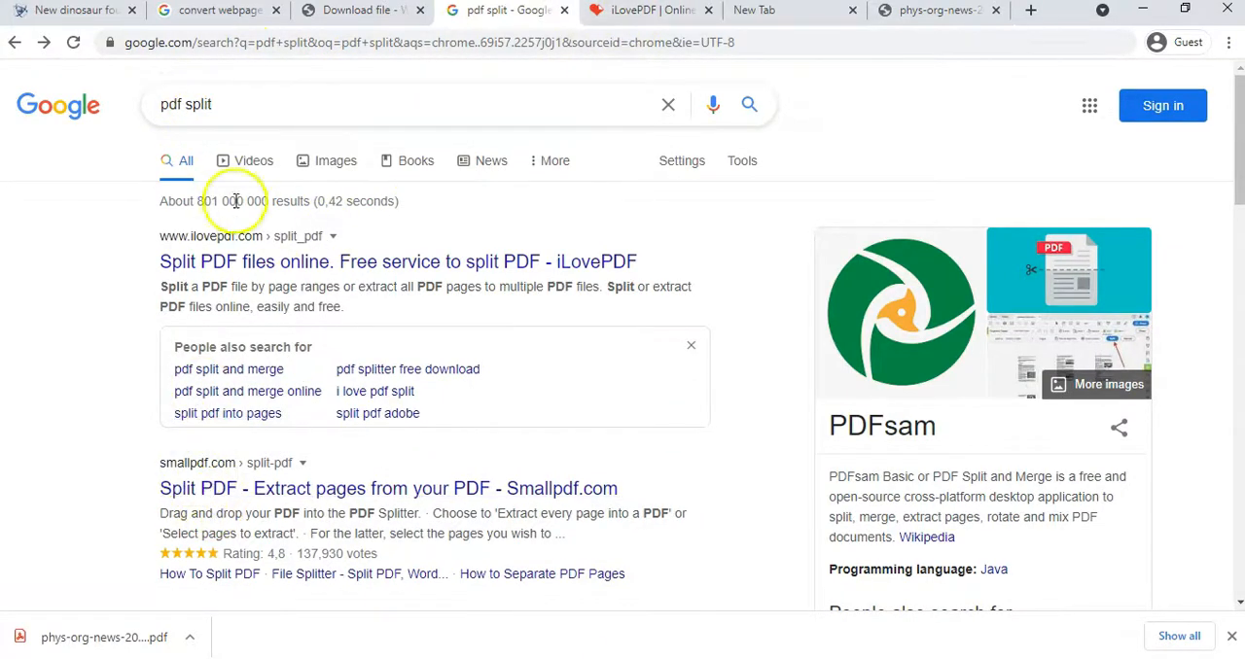
Step: Bring up the iLovePDF homepage with its Merge PDF and Split PDF tools
left_click(398, 261)
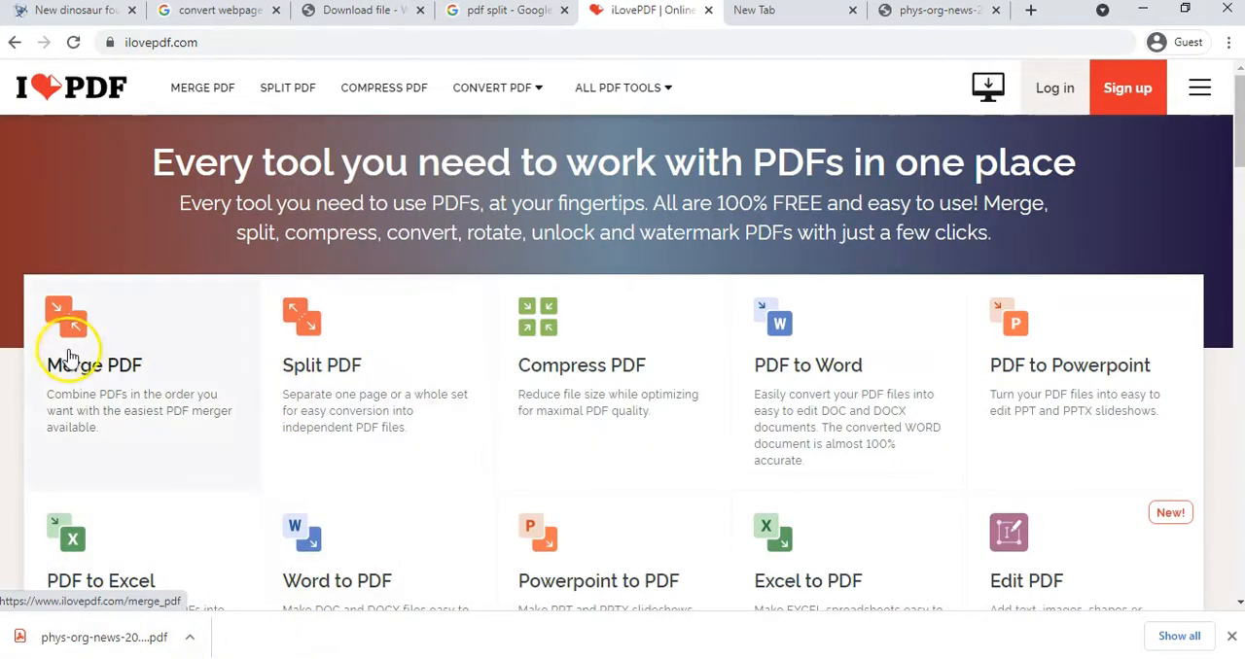
mouse_move(173, 334)
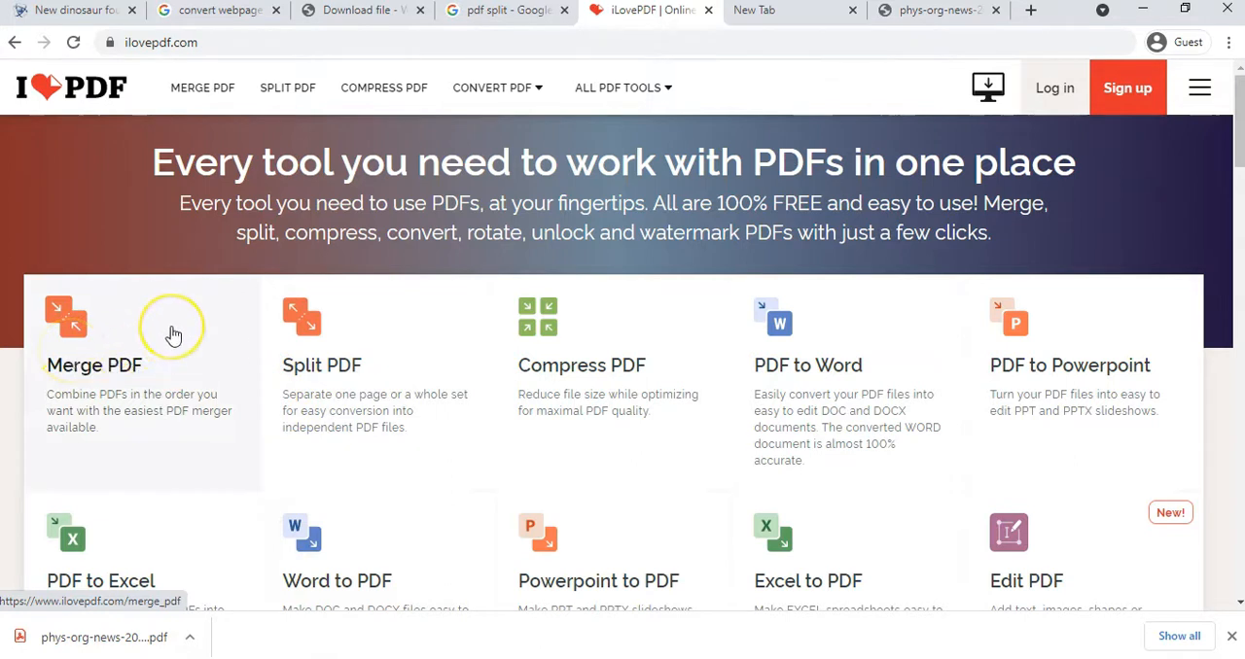
mouse_move(362, 352)
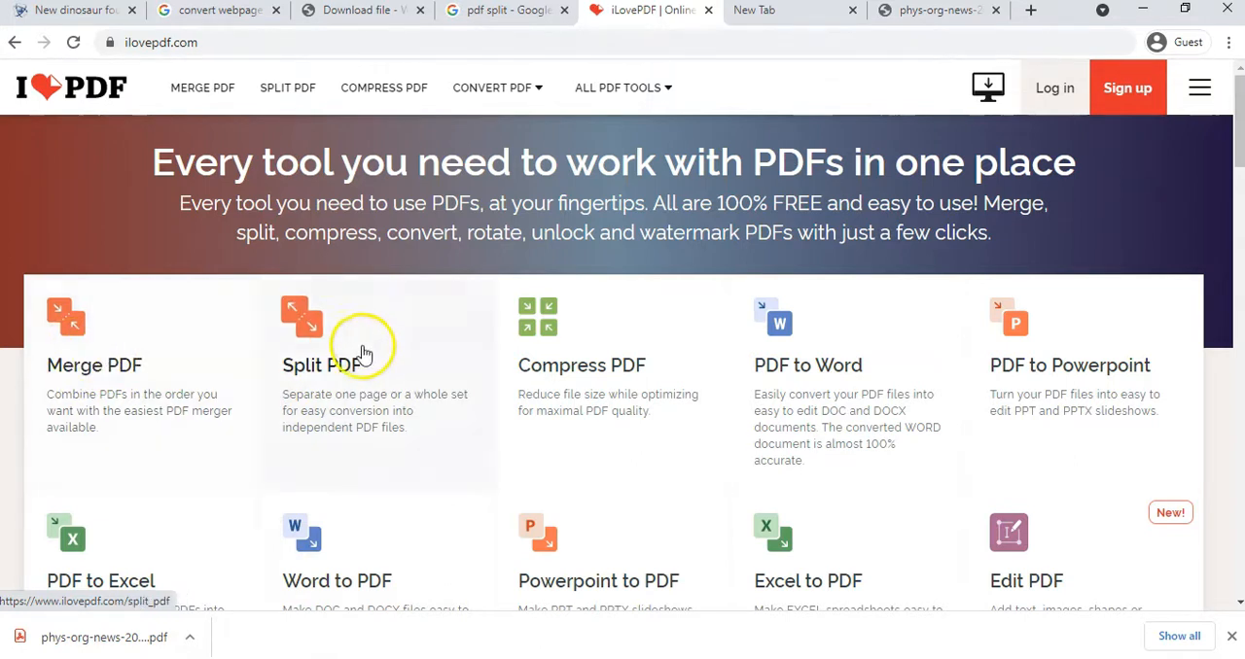
mouse_move(96, 350)
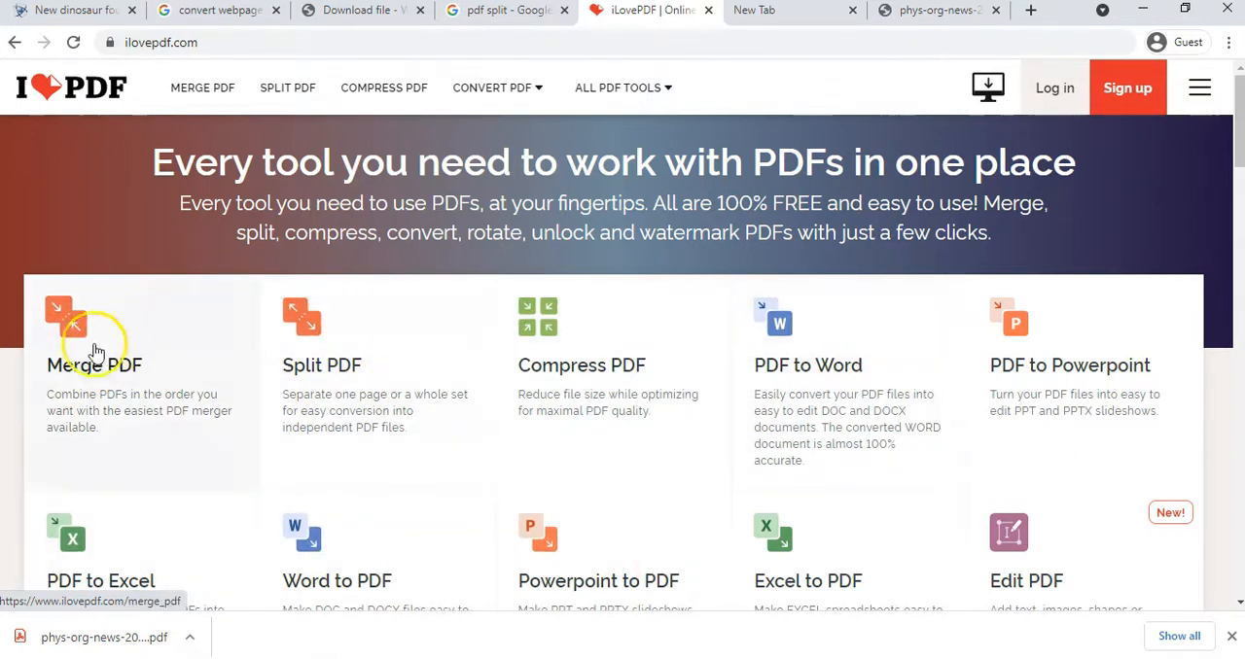
Step: View the Merge PDF files page, then move to the Split PDF file page
left_click(95, 364)
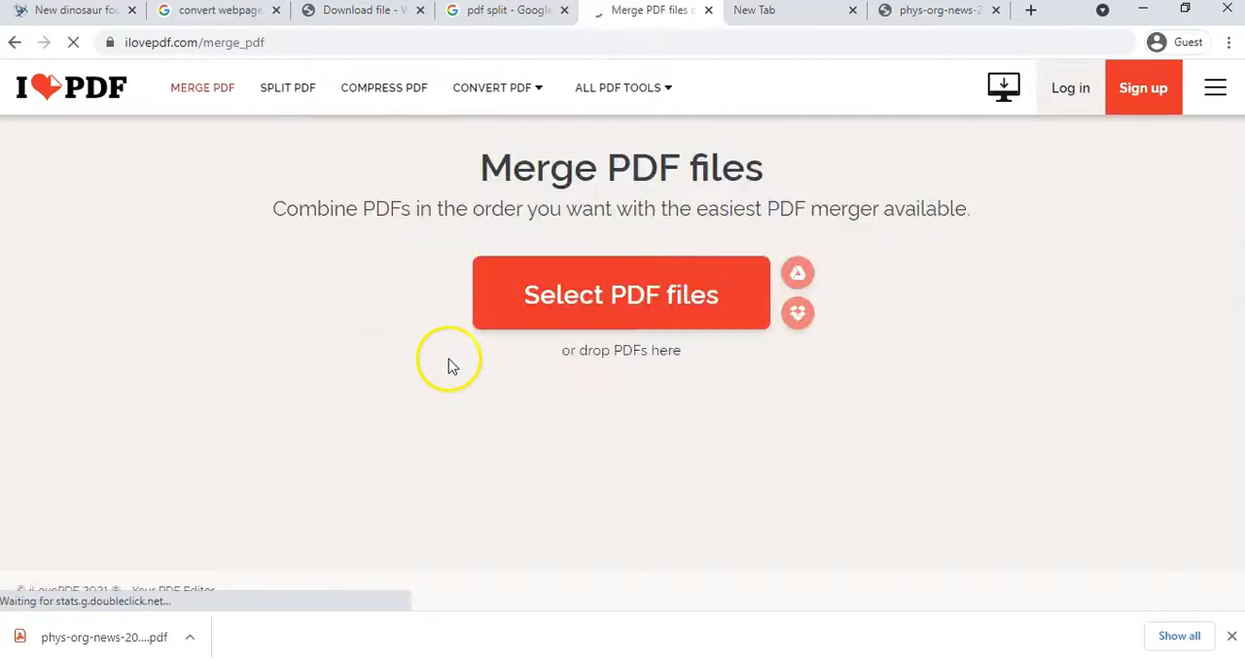
mouse_move(355, 387)
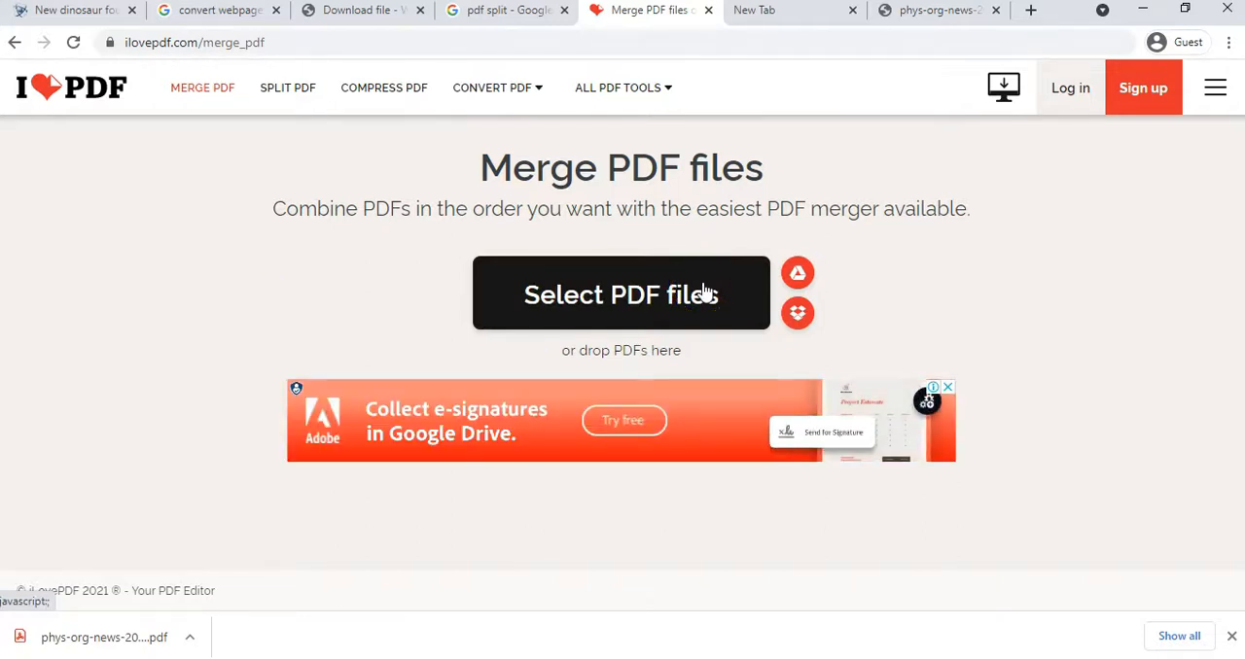
mouse_move(697, 229)
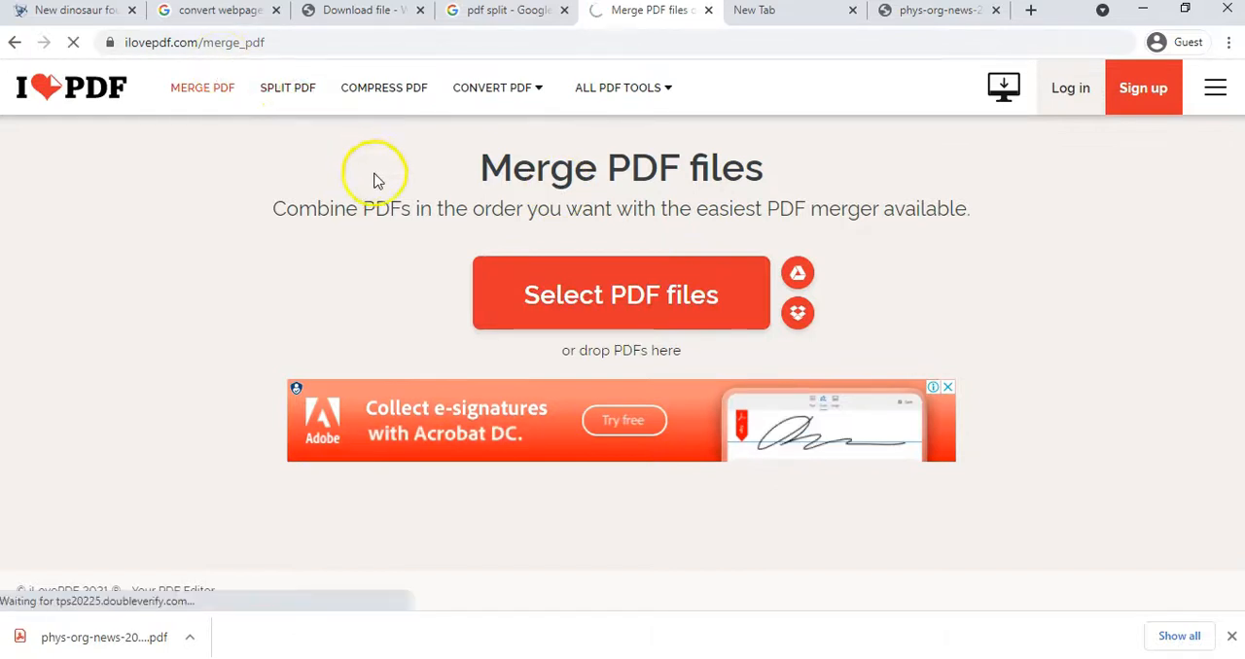
left_click(288, 87)
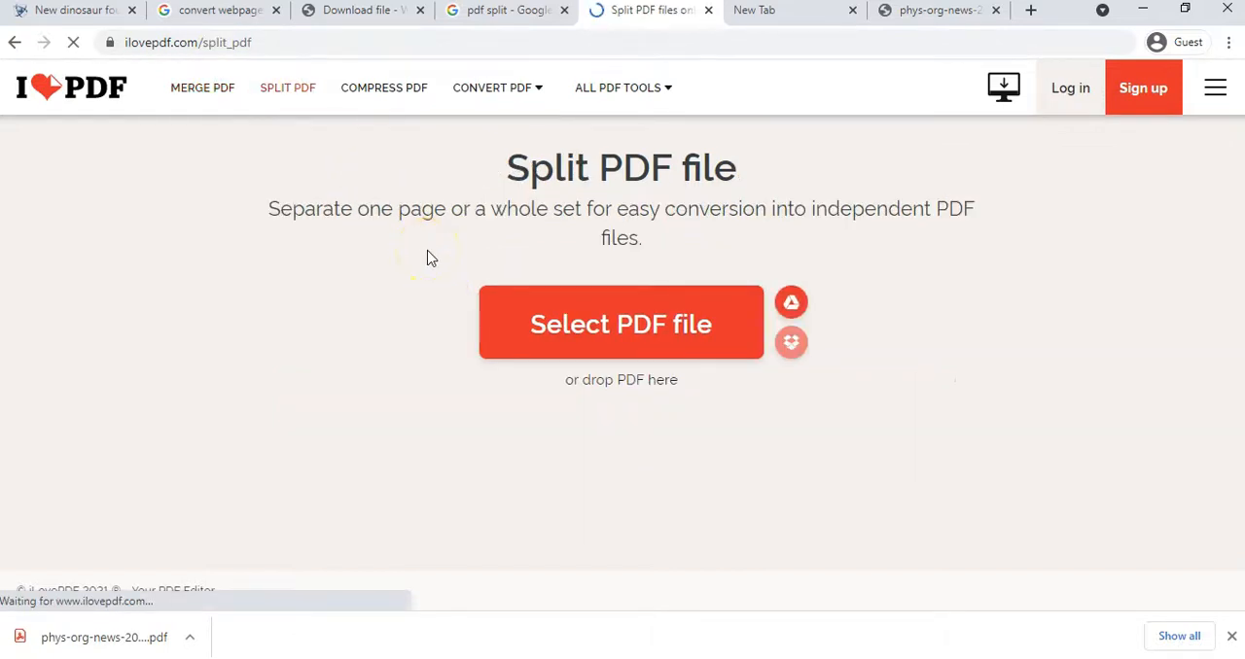